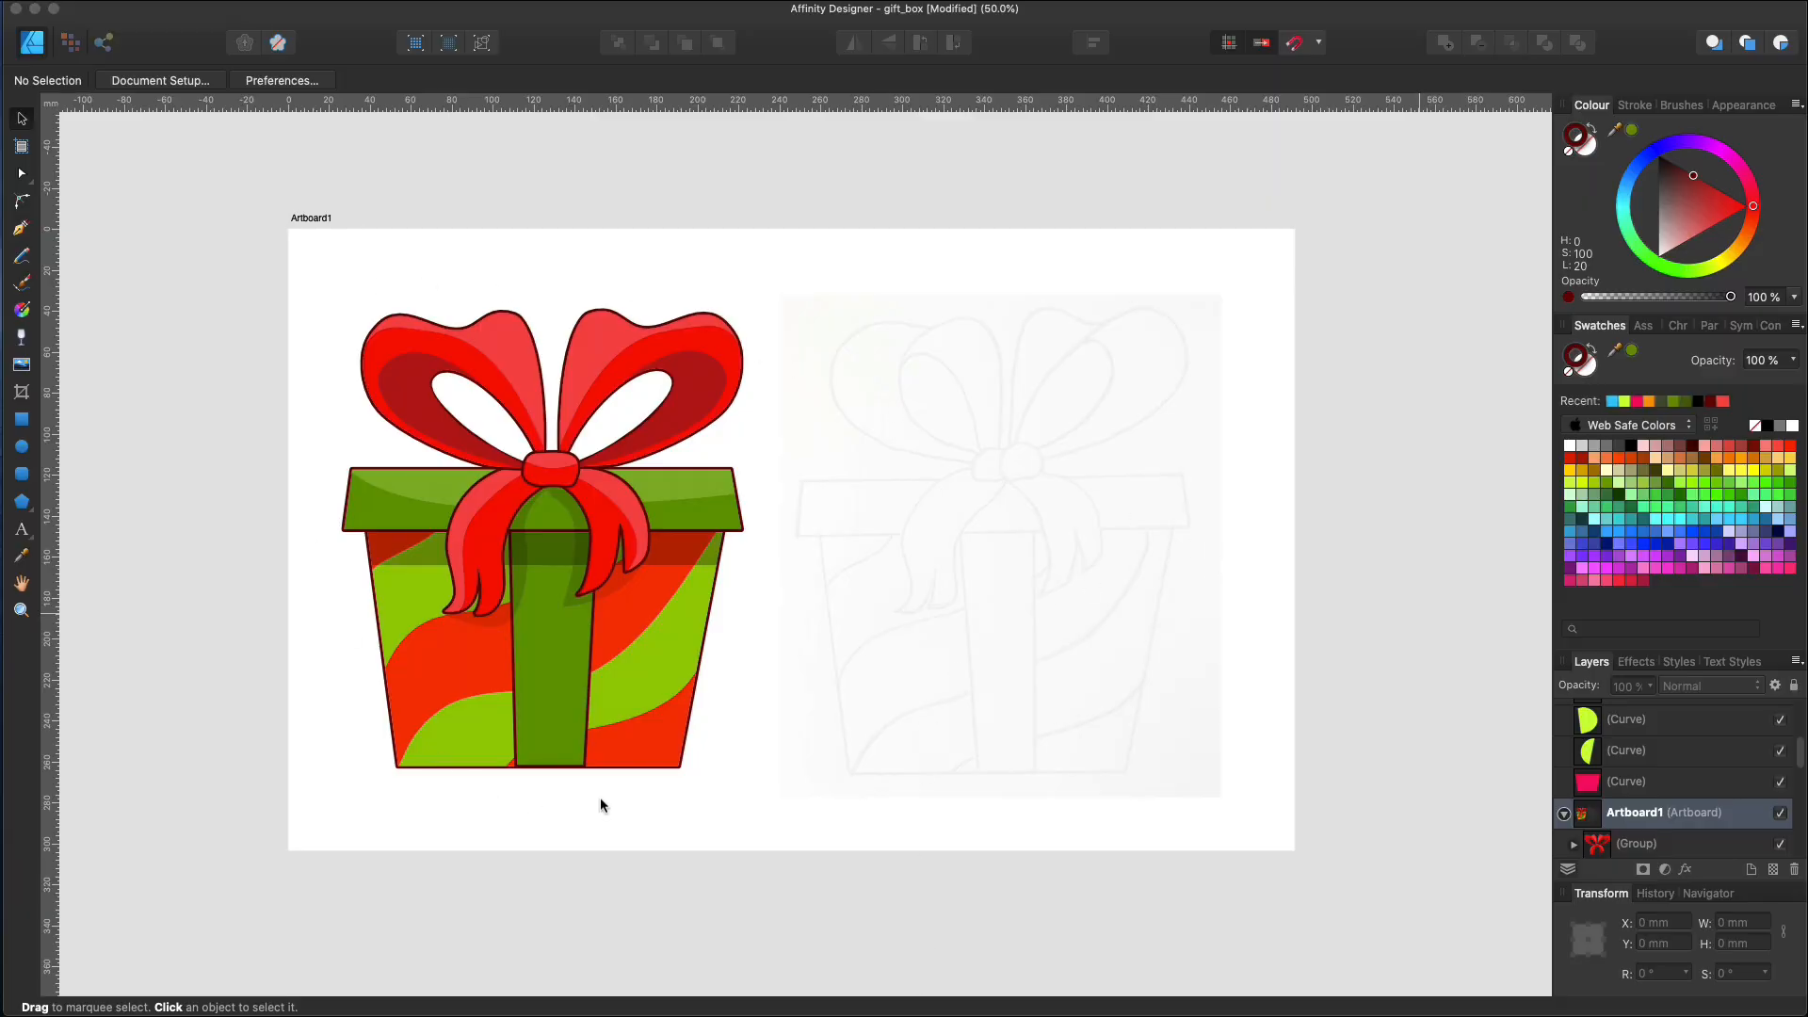
pyautogui.moveTo(854, 672)
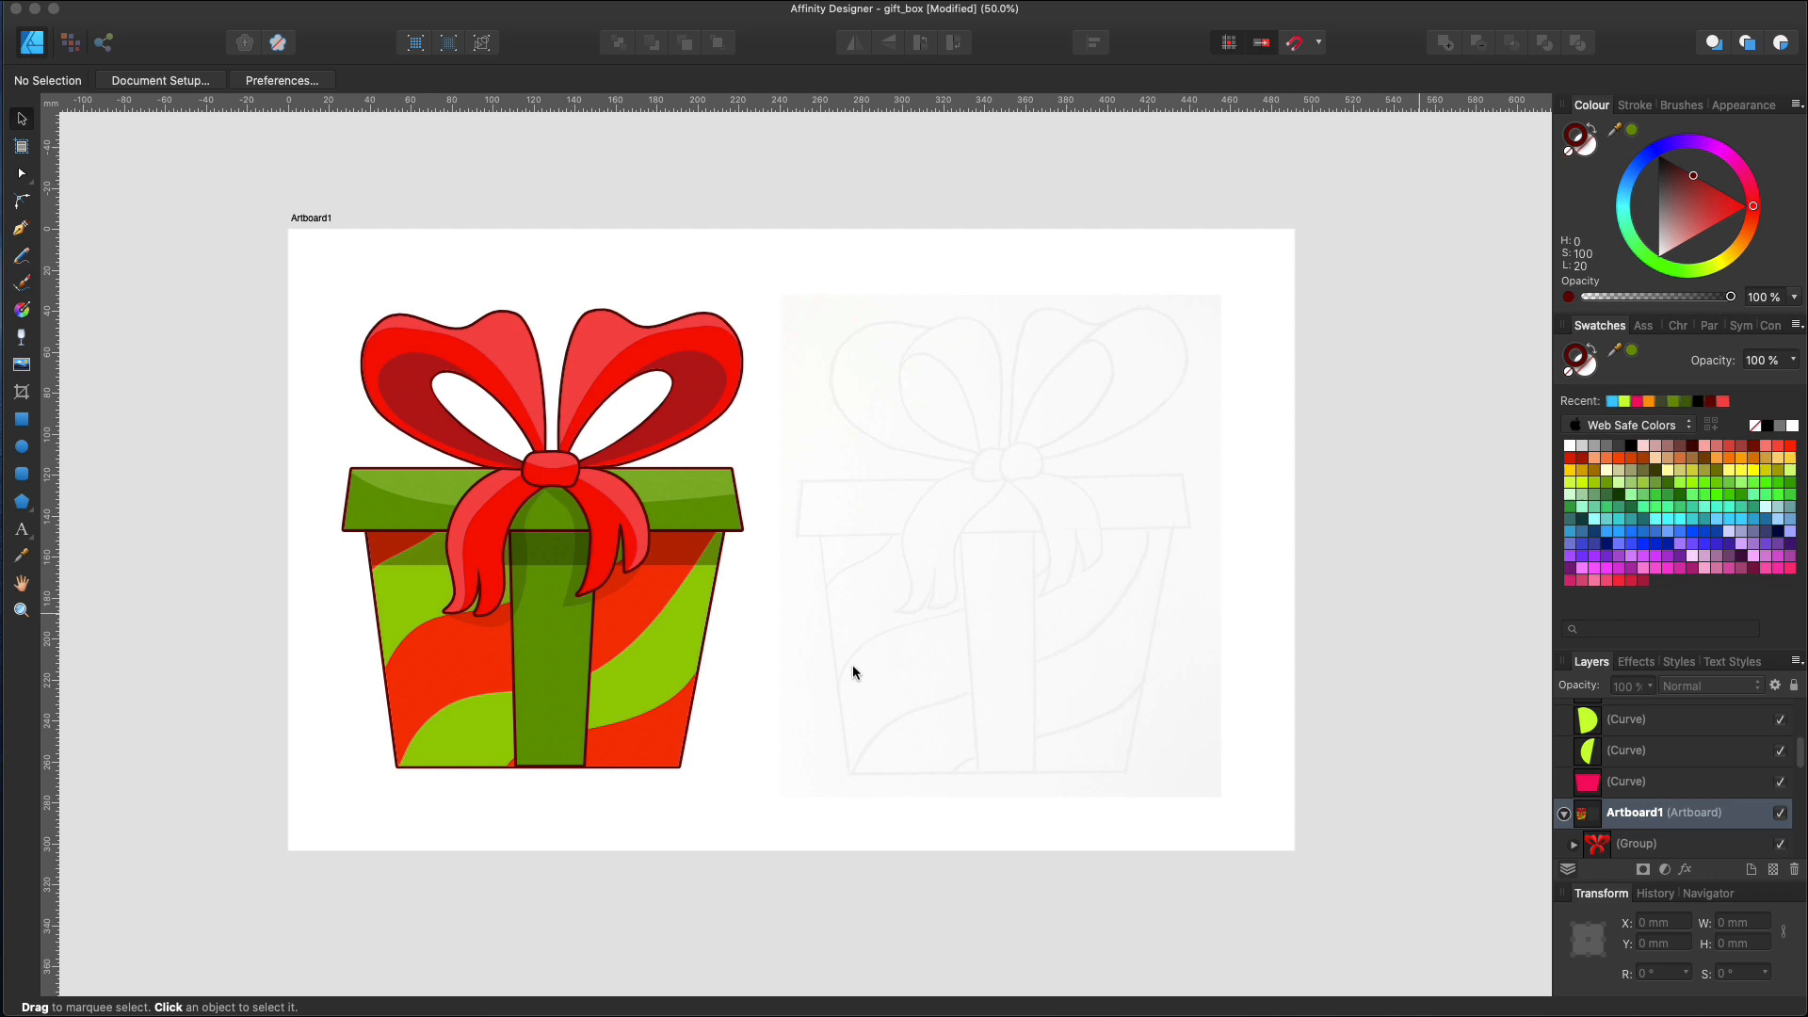
pyautogui.moveTo(387, 712)
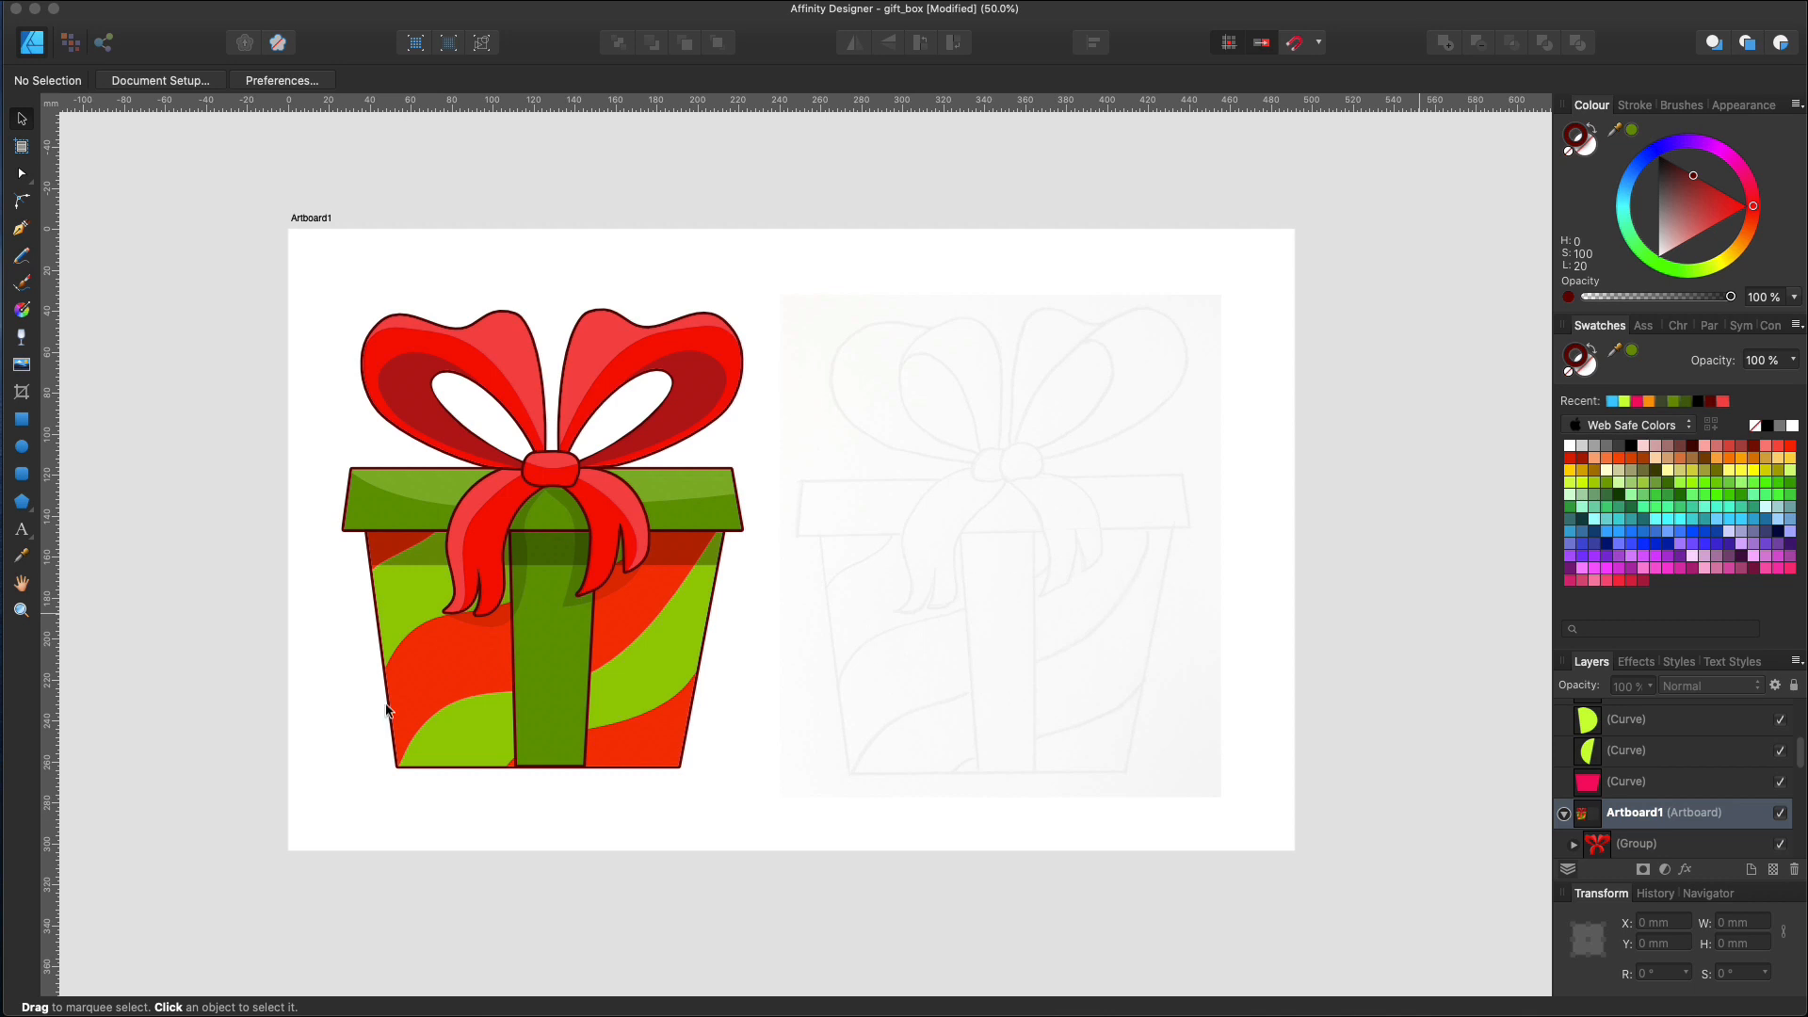
pyautogui.moveTo(21, 227)
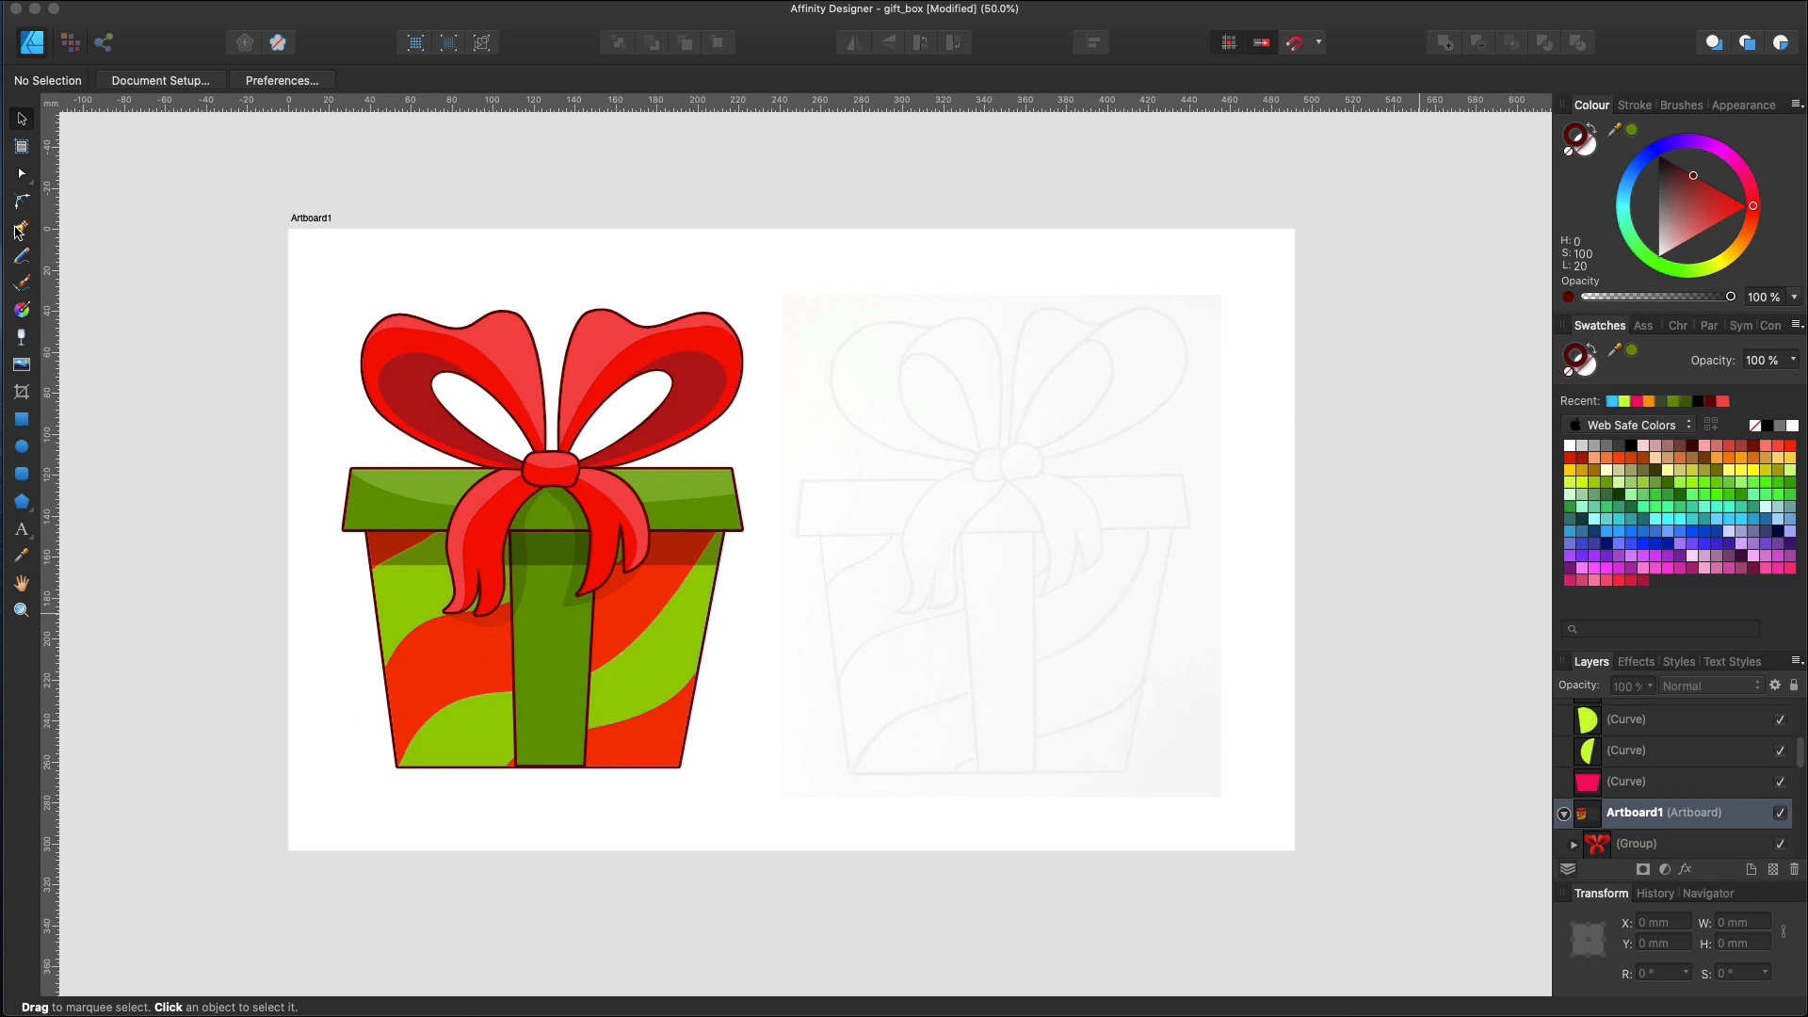
# Trace the box body as a closed four-corner curve and realign its top-left corner
pyautogui.click(20, 229)
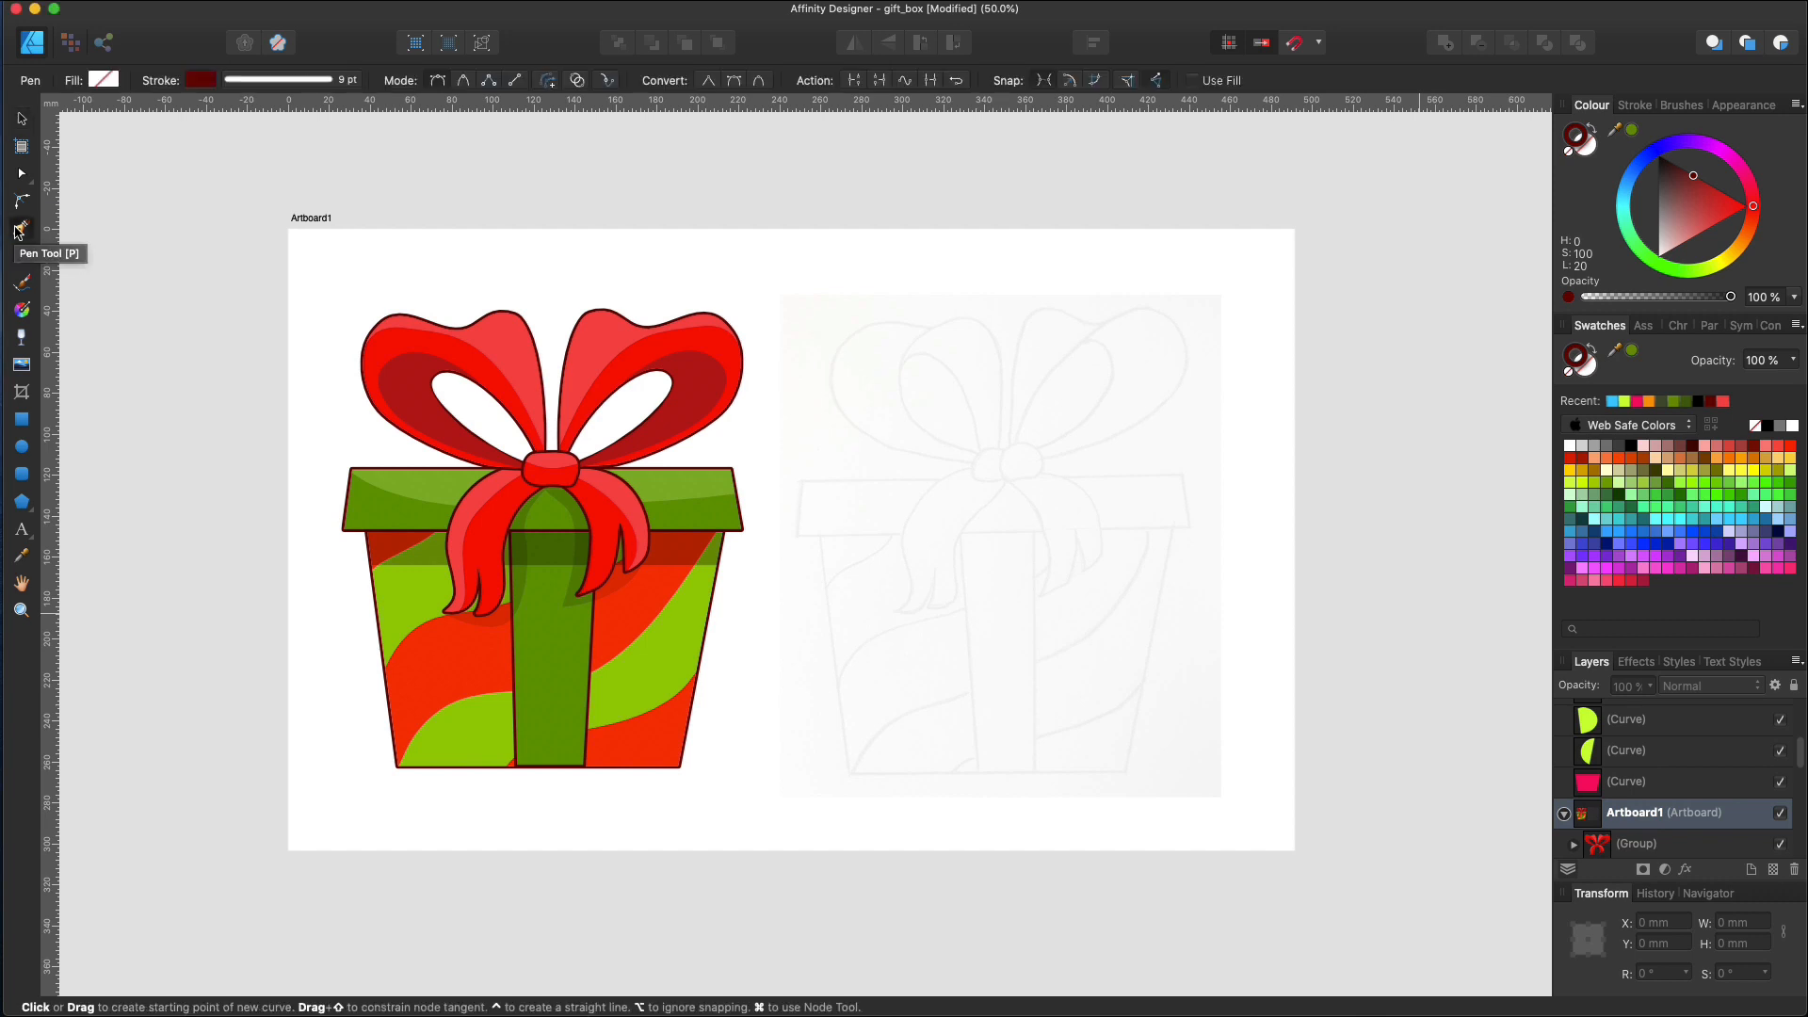
pyautogui.moveTo(801, 510)
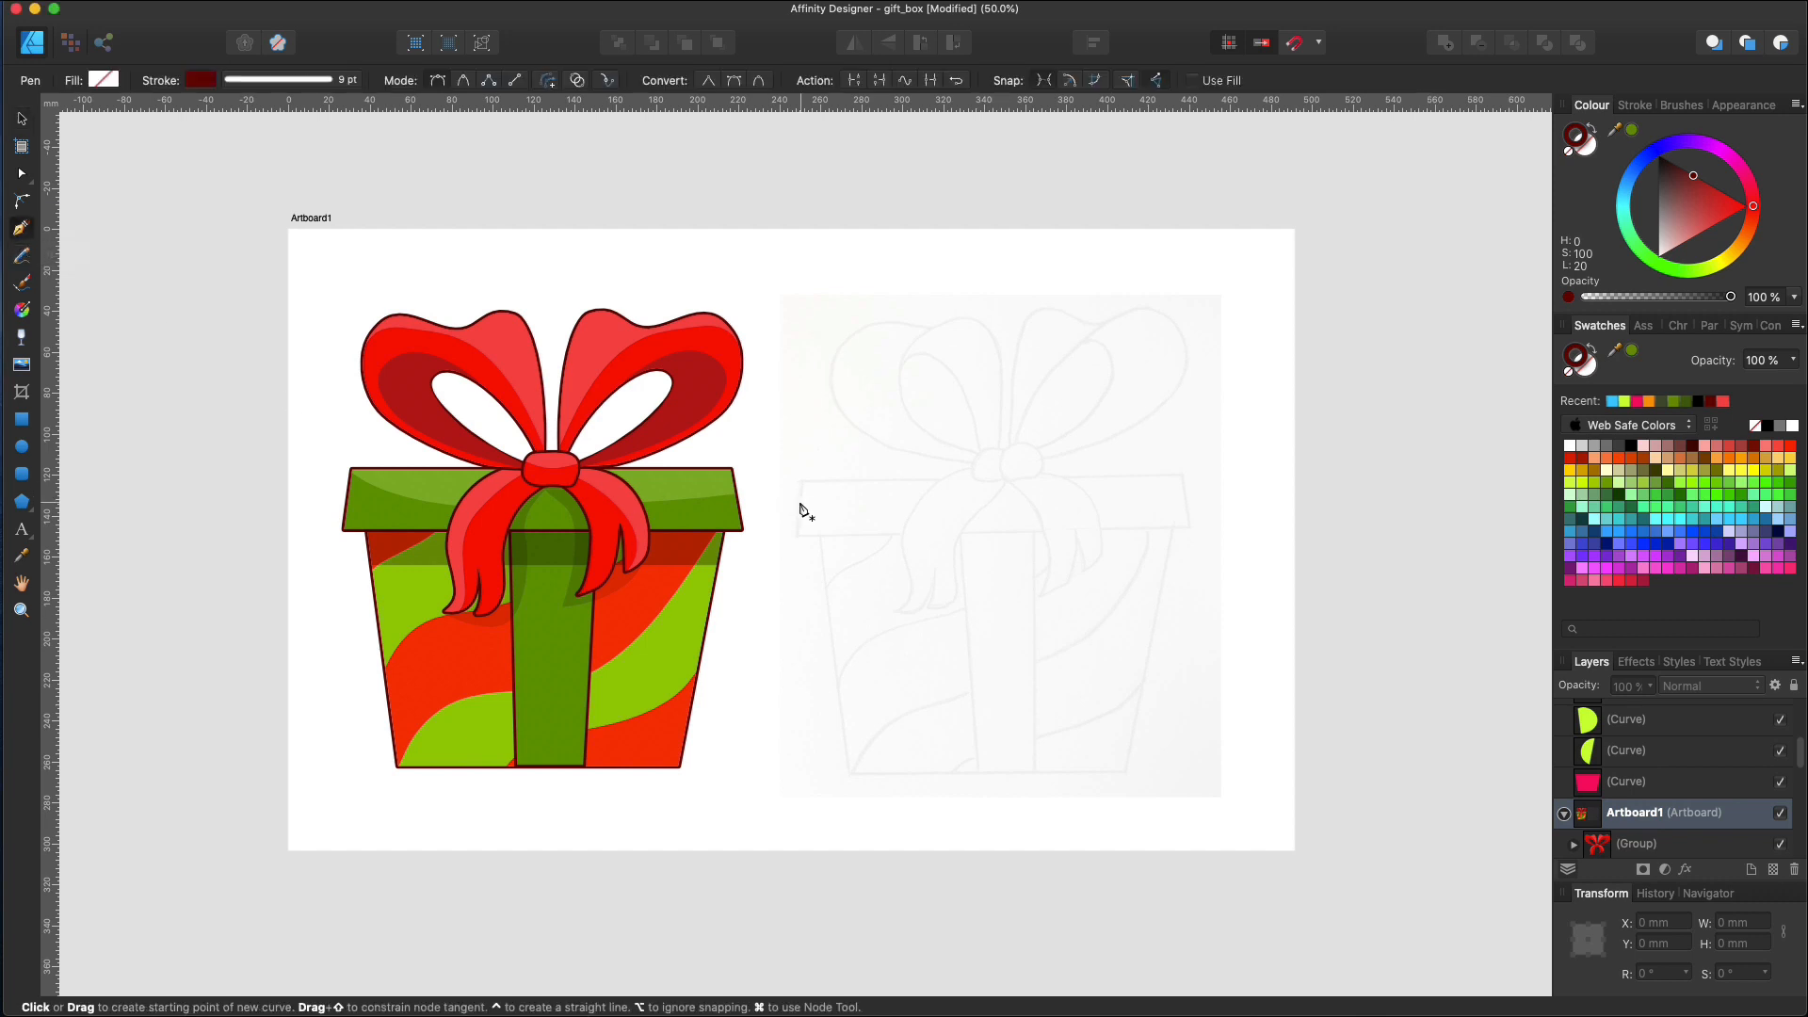
pyautogui.click(816, 520)
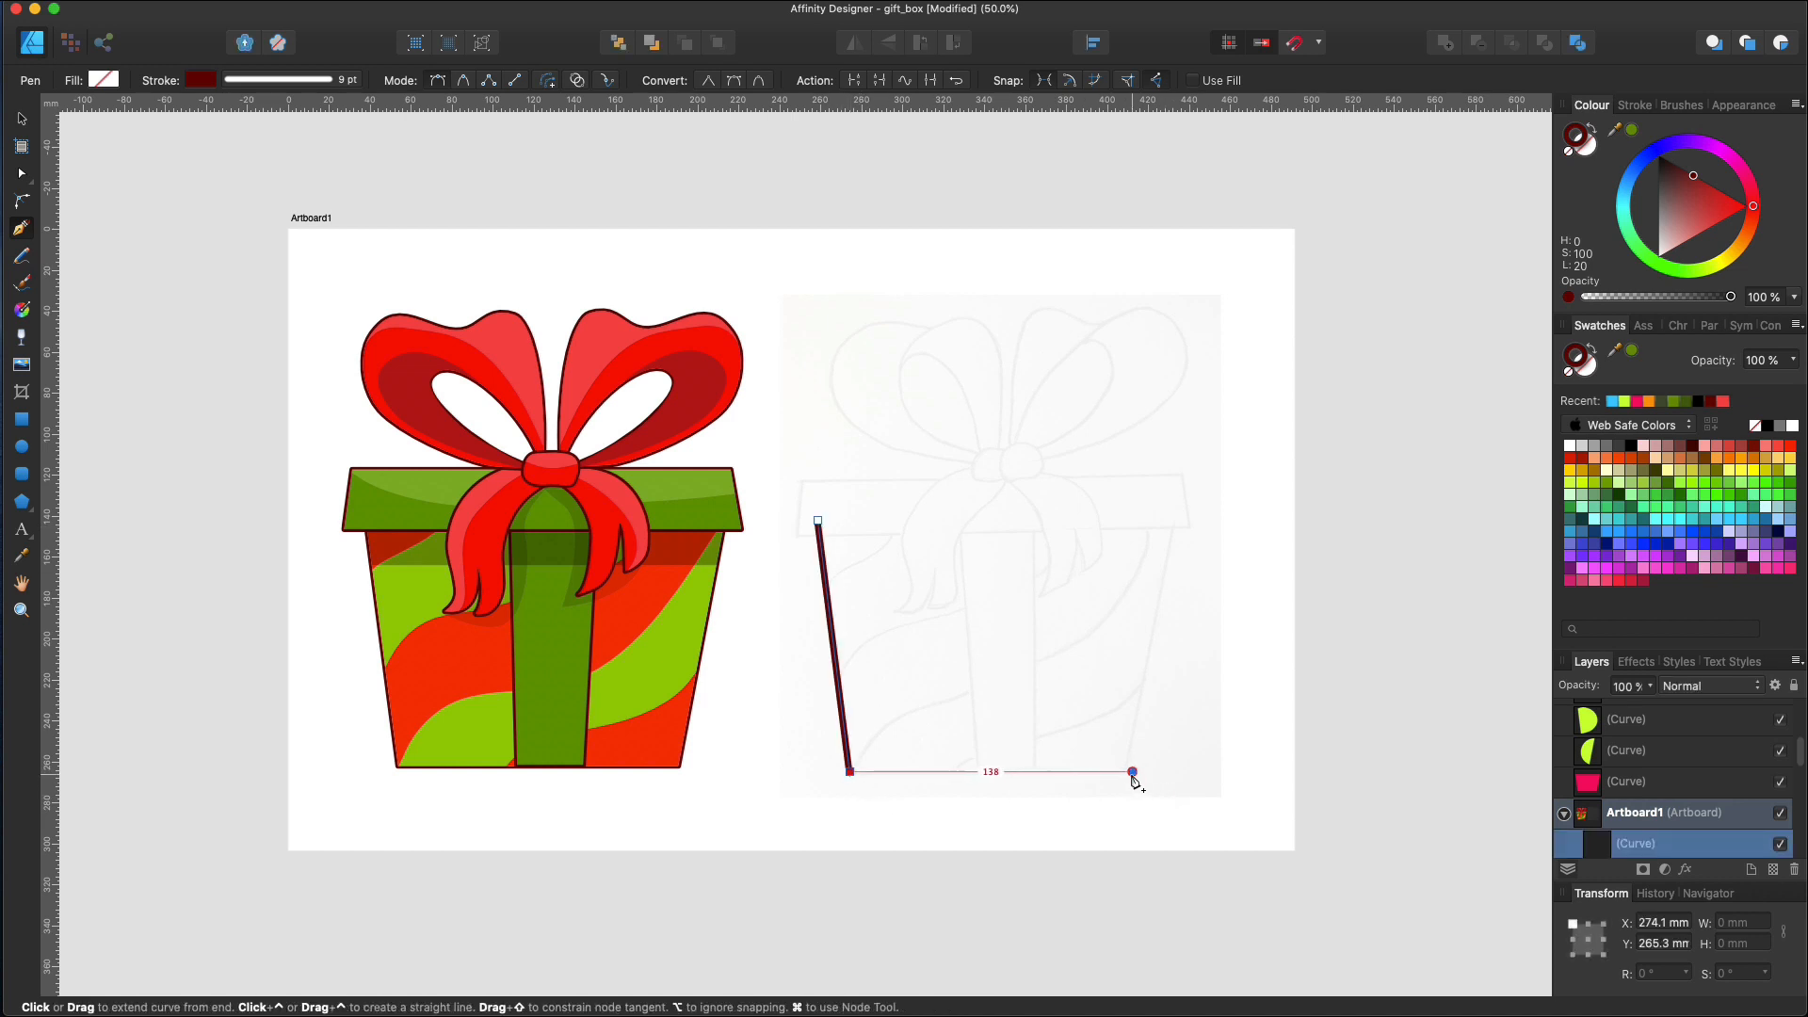
pyautogui.click(1166, 521)
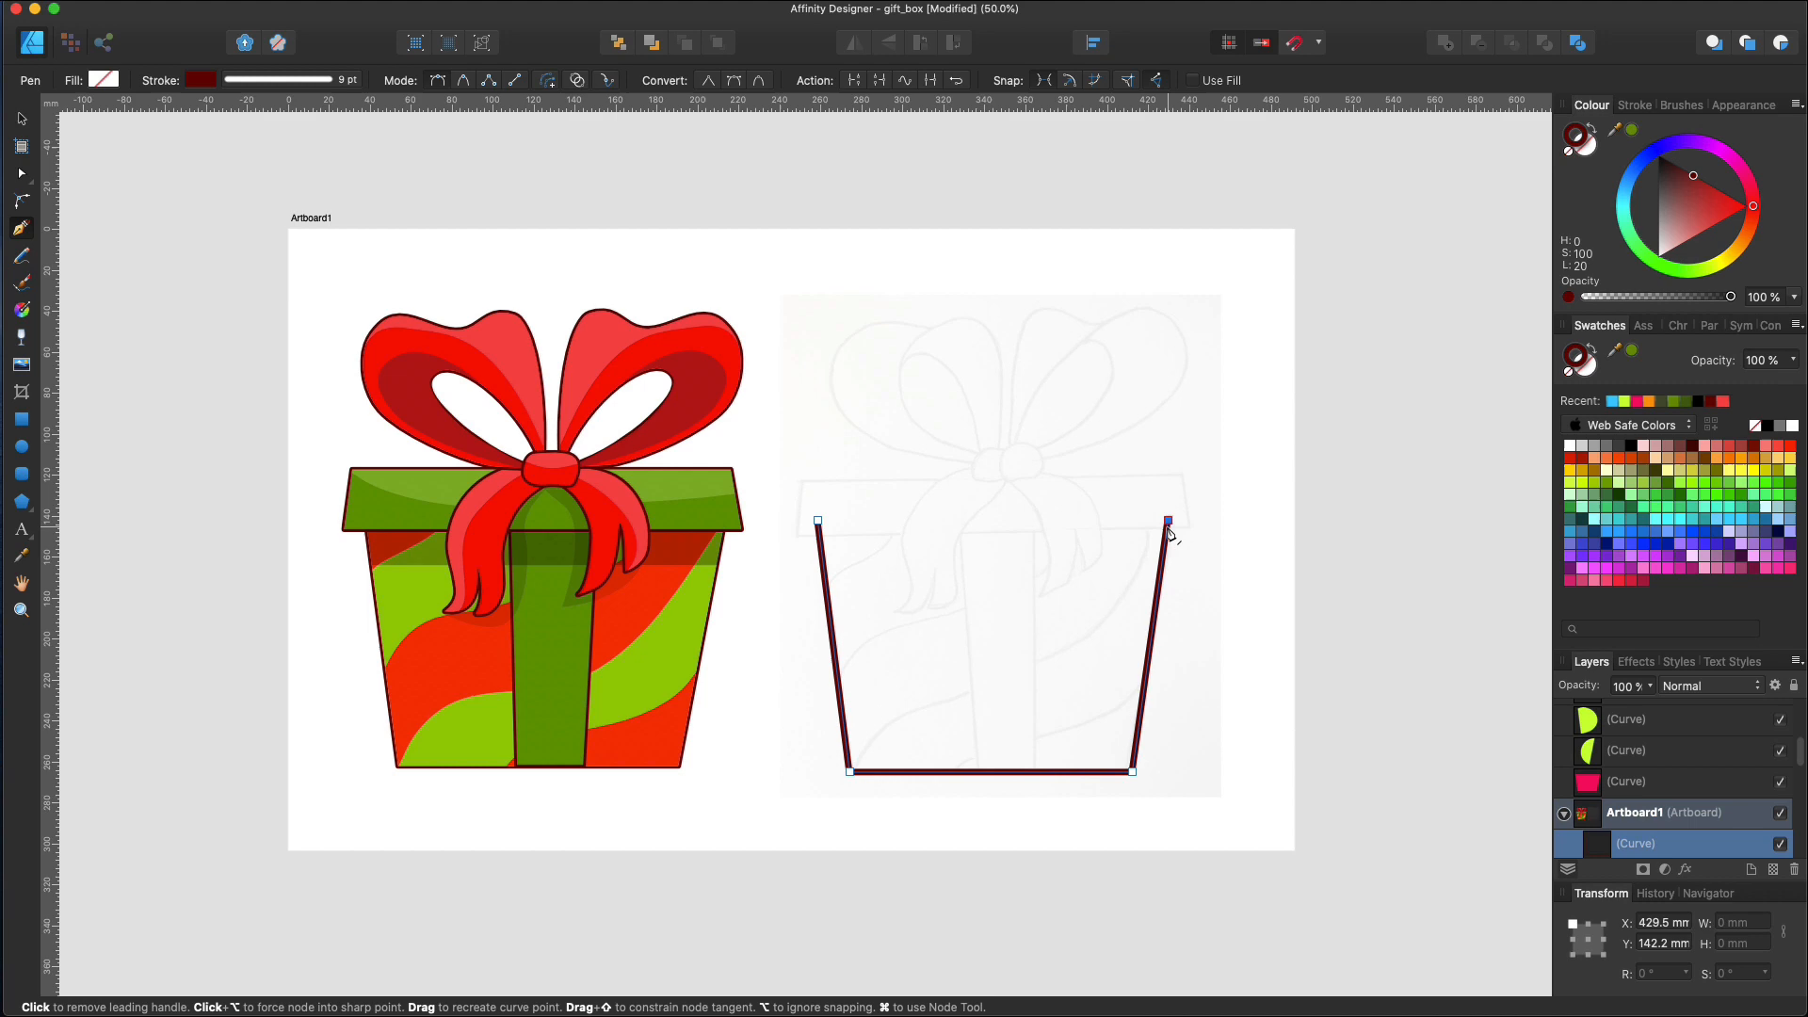
pyautogui.moveTo(819, 525)
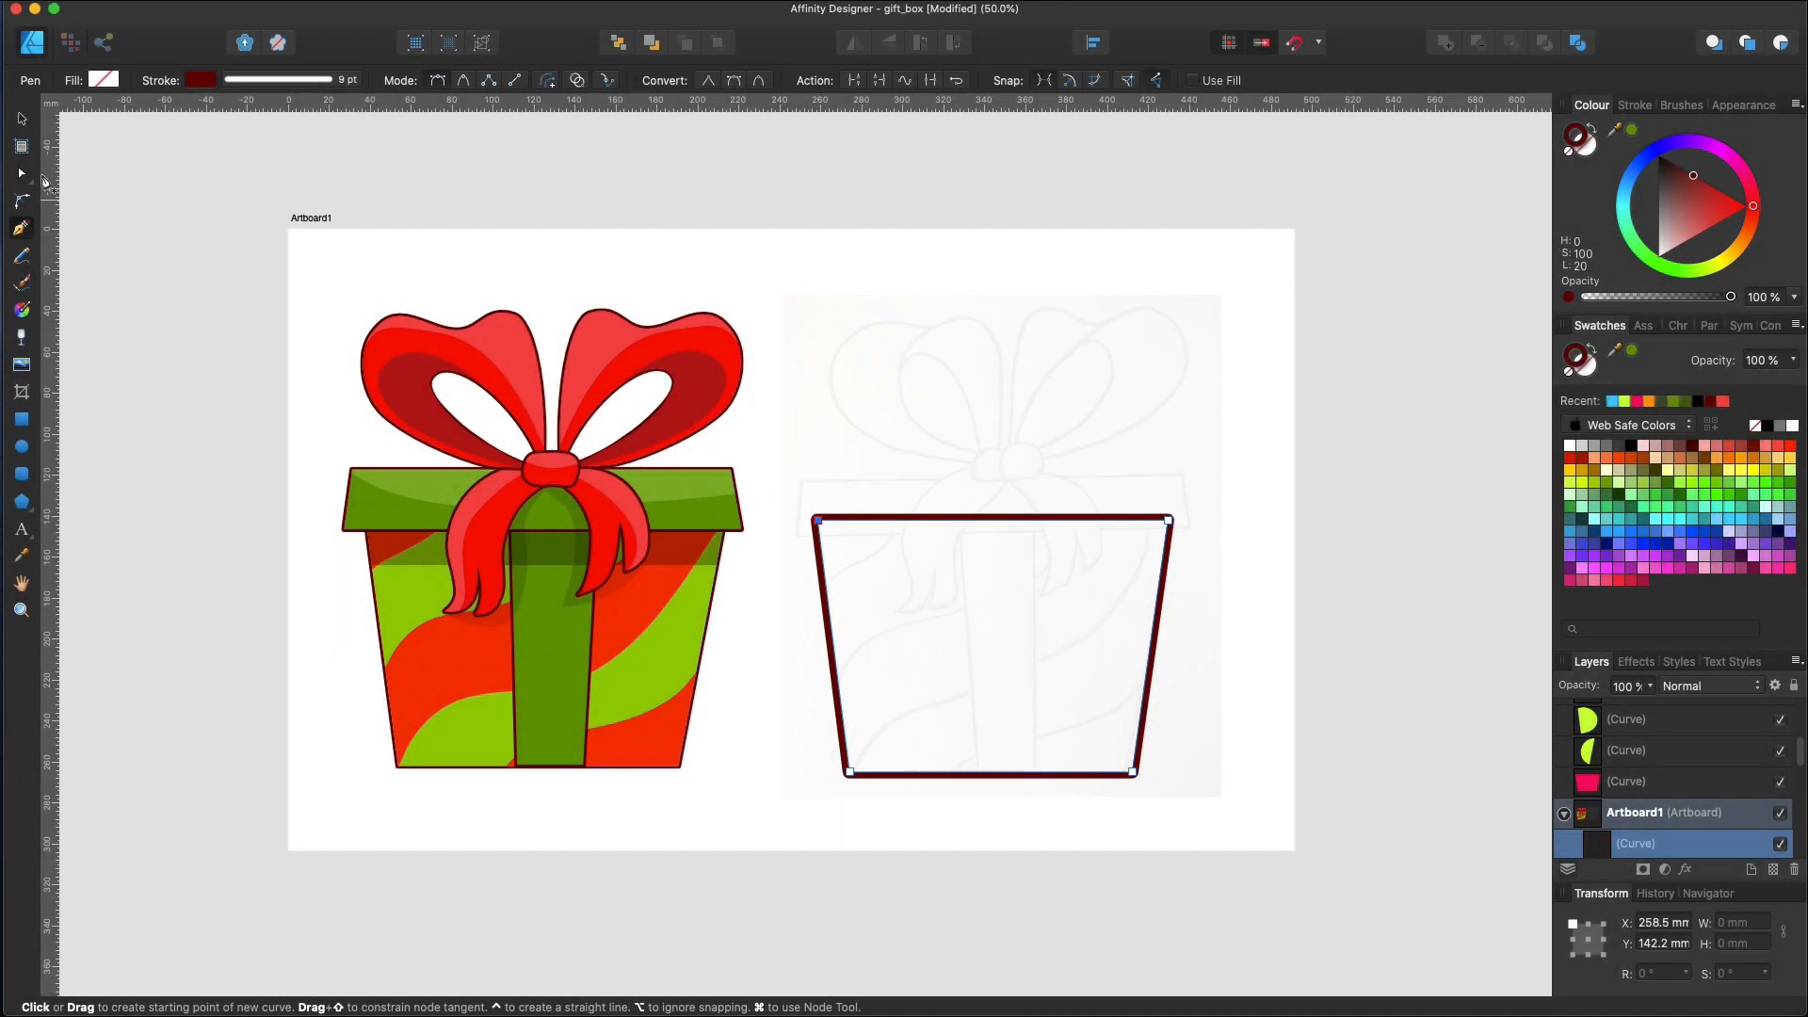
pyautogui.click(21, 173)
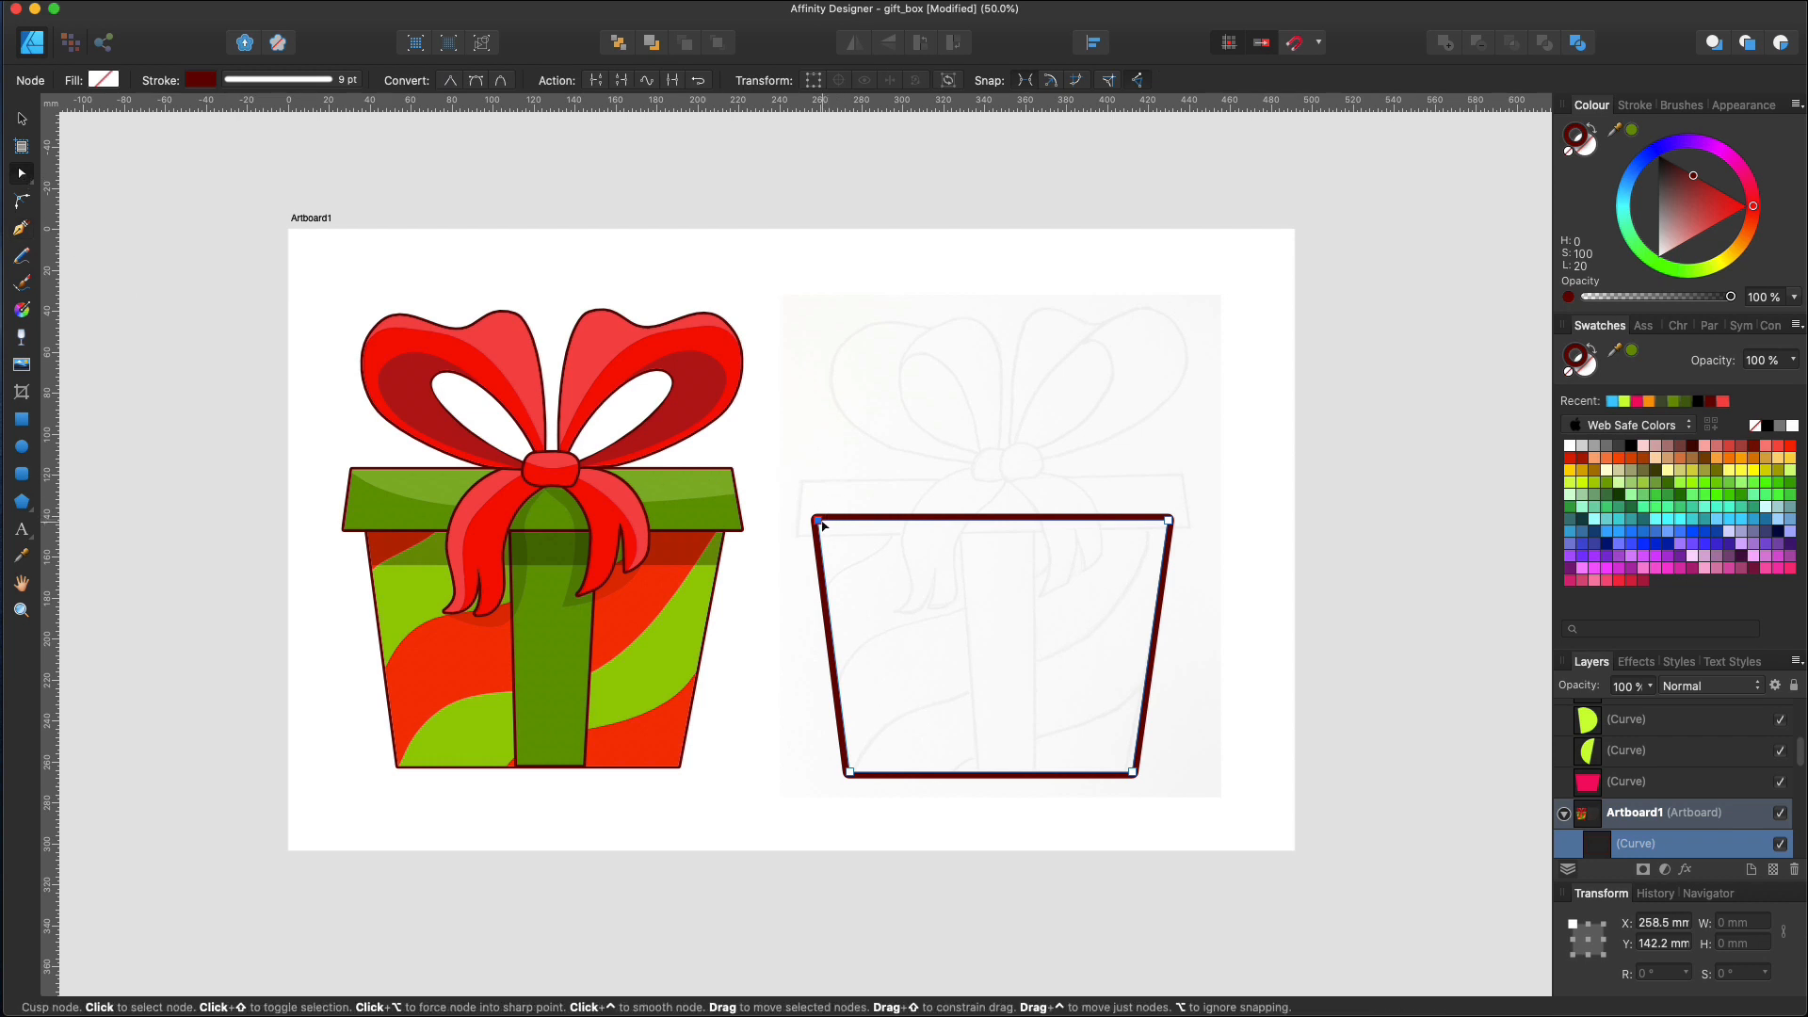
pyautogui.moveTo(817, 520); pyautogui.dragTo(817, 539)
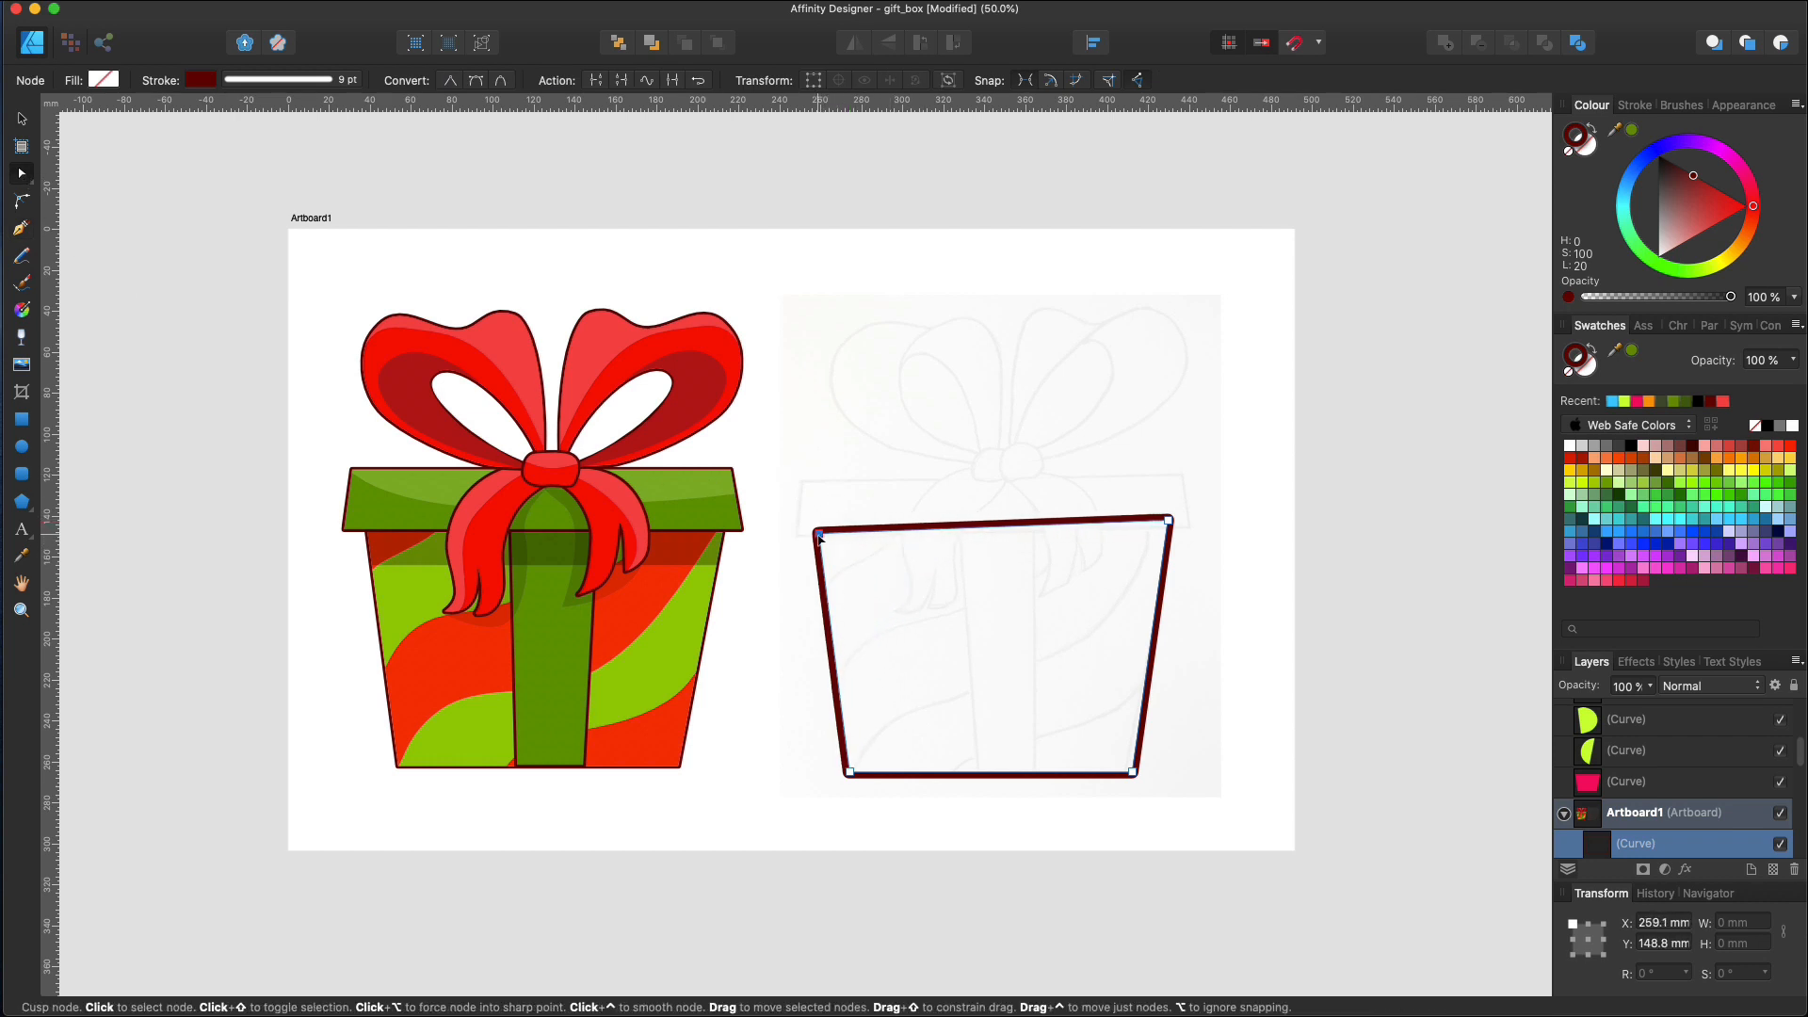
pyautogui.moveTo(818, 538); pyautogui.dragTo(818, 522)
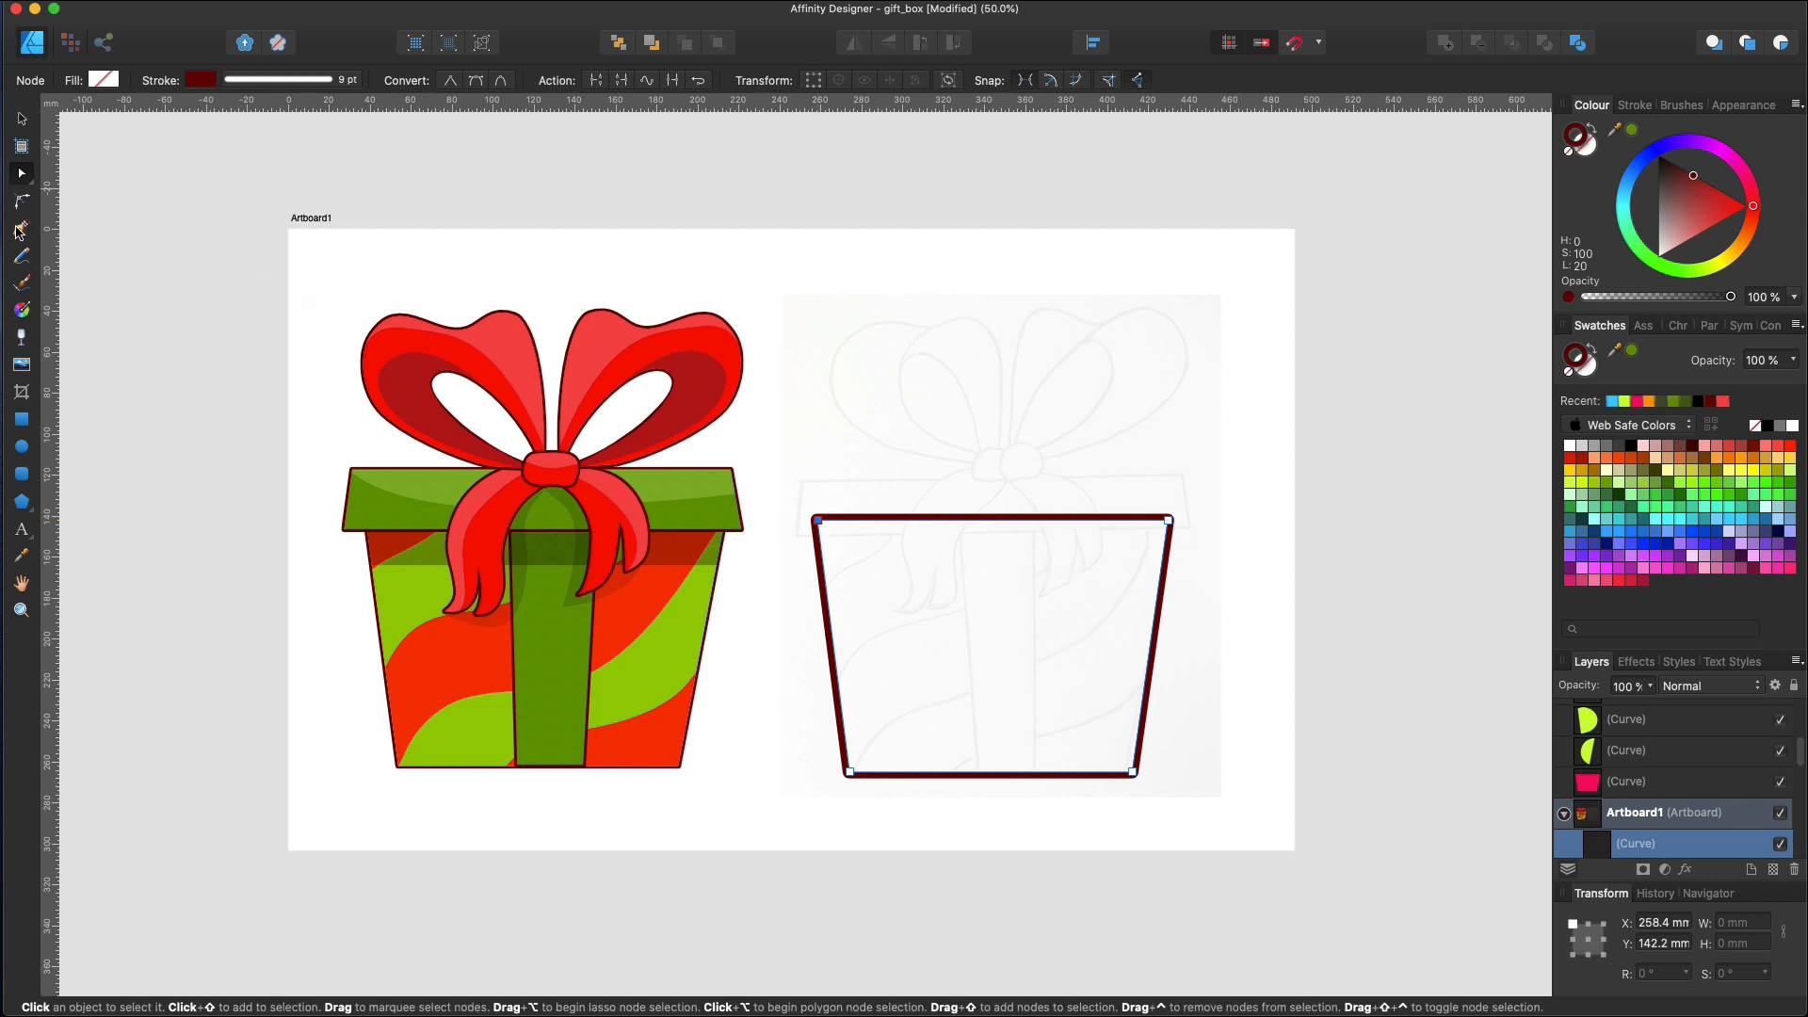
# Draw the lid shape, then level its top edge and align its corners with the sketch
pyautogui.click(21, 231)
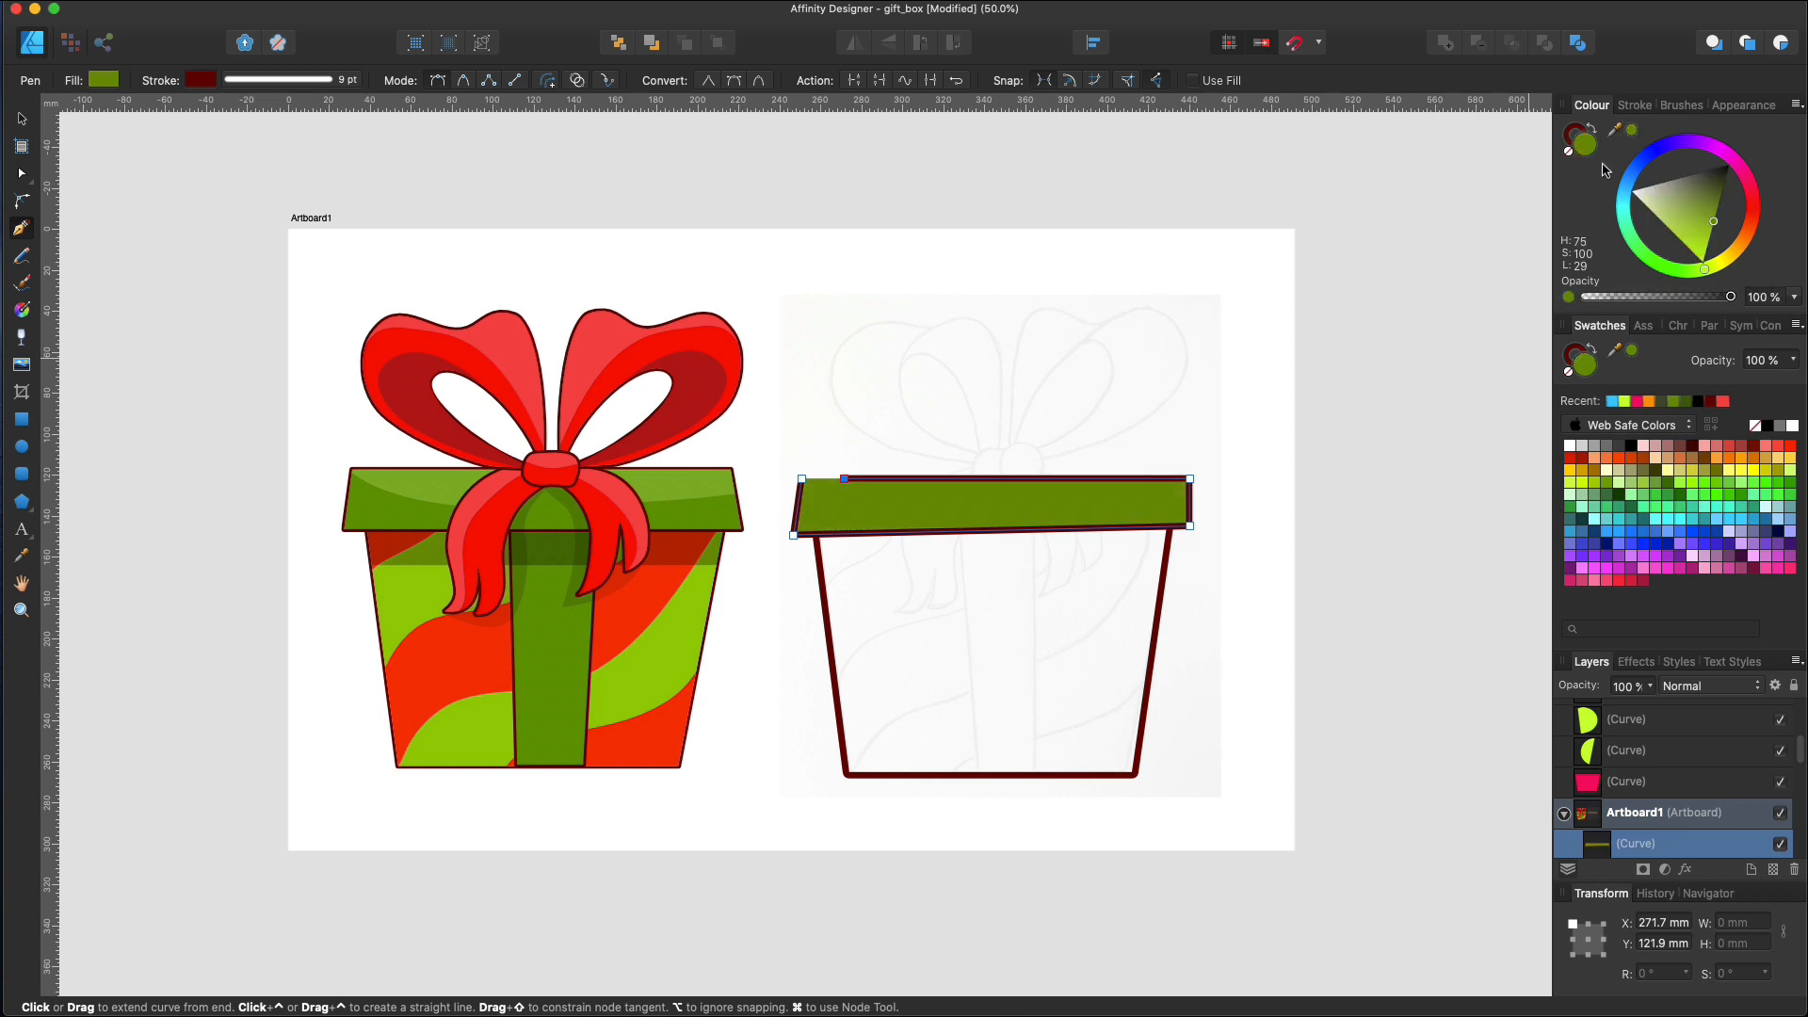
pyautogui.moveTo(107, 215)
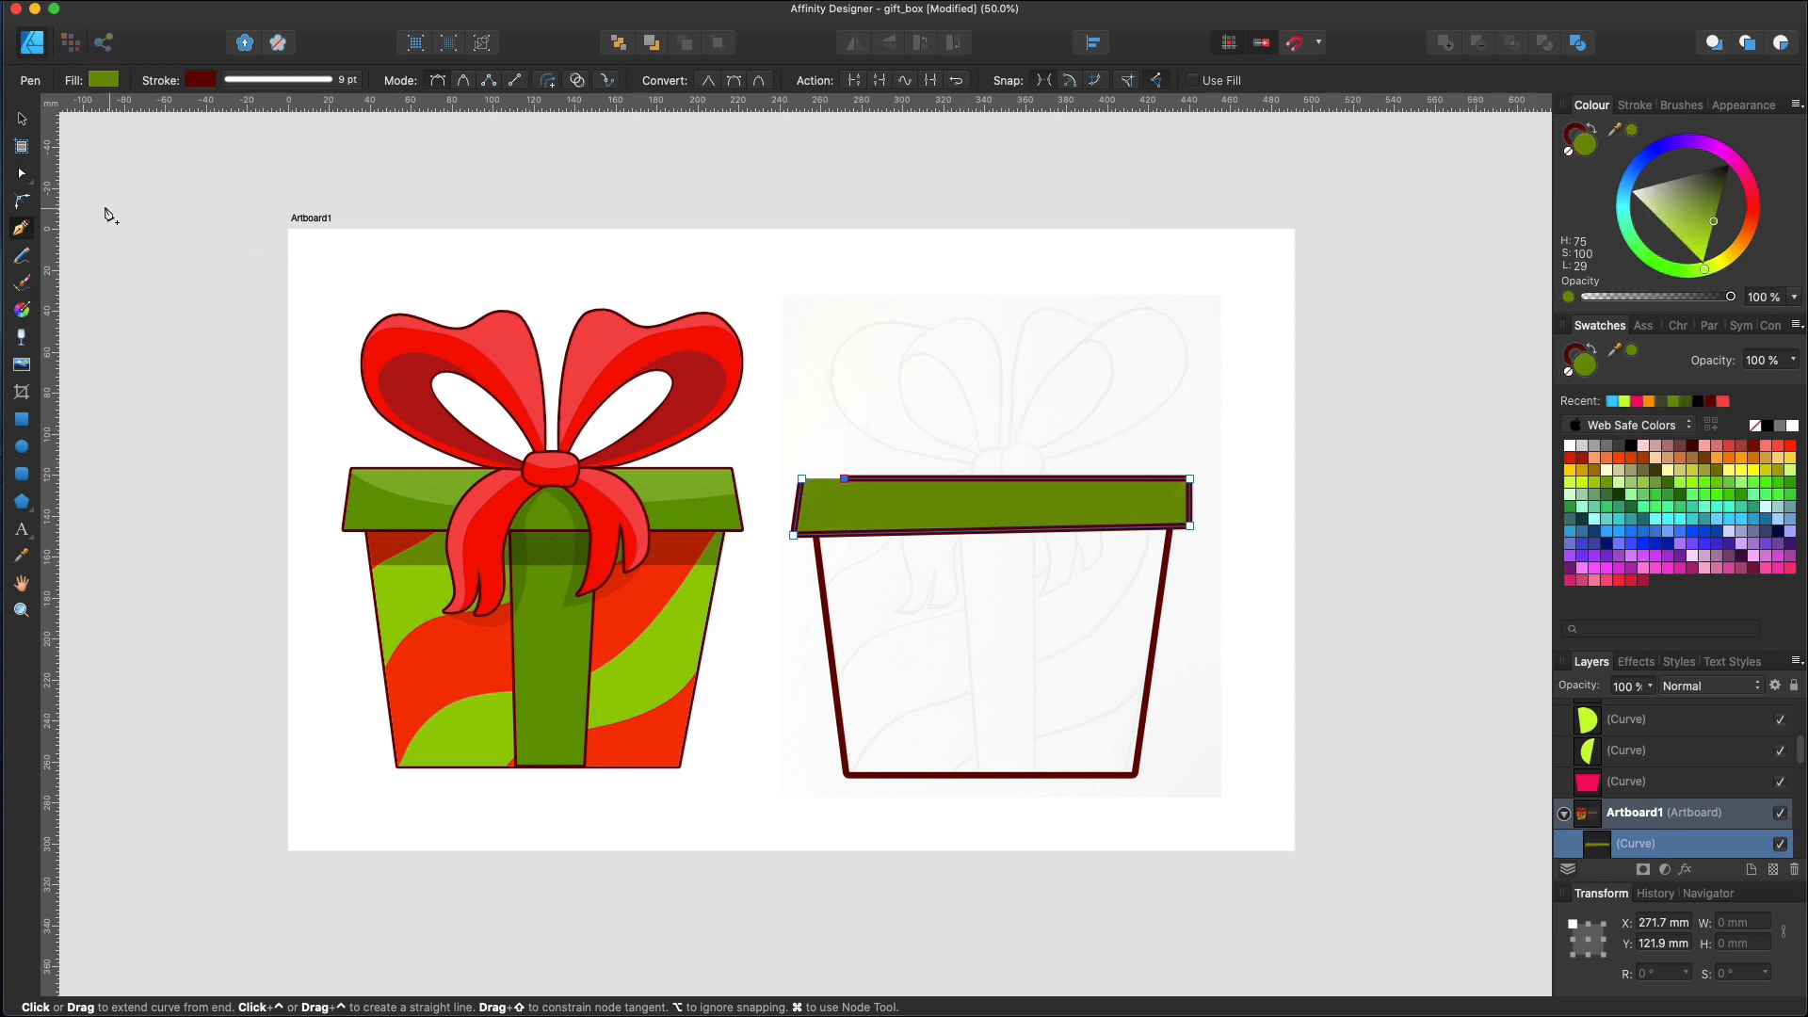
pyautogui.click(21, 173)
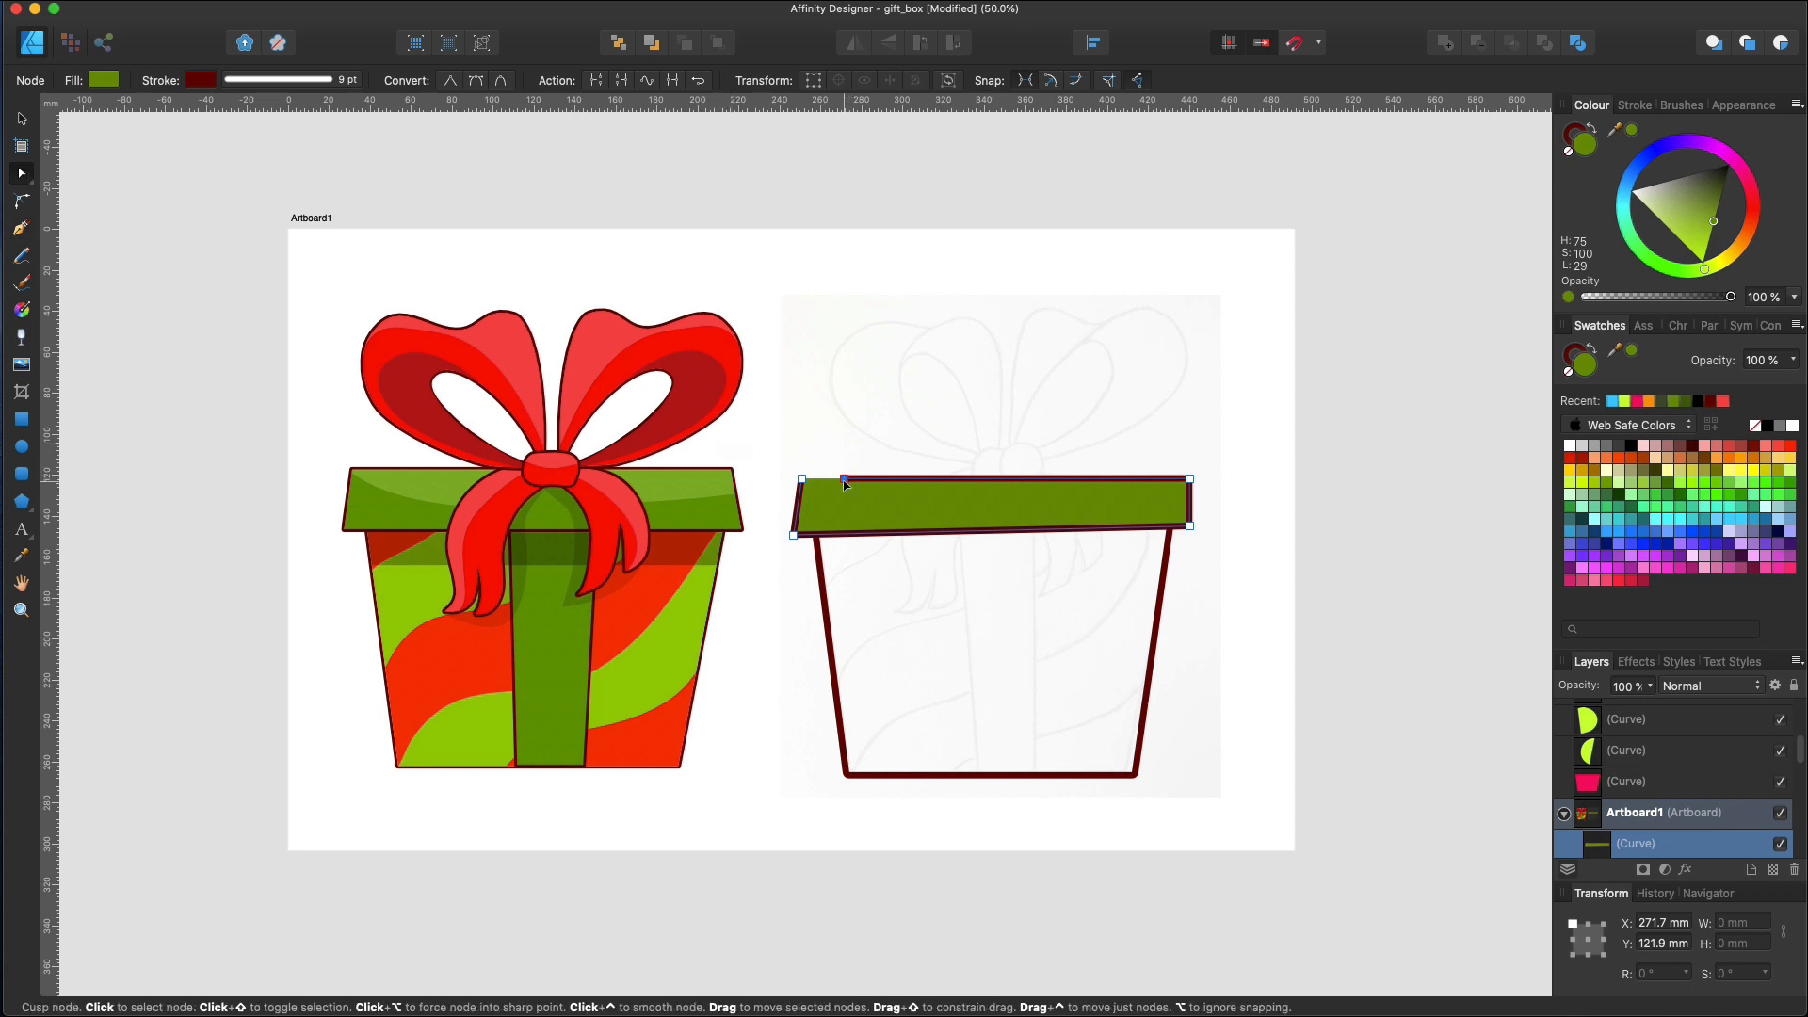
pyautogui.moveTo(848, 483); pyautogui.dragTo(838, 484)
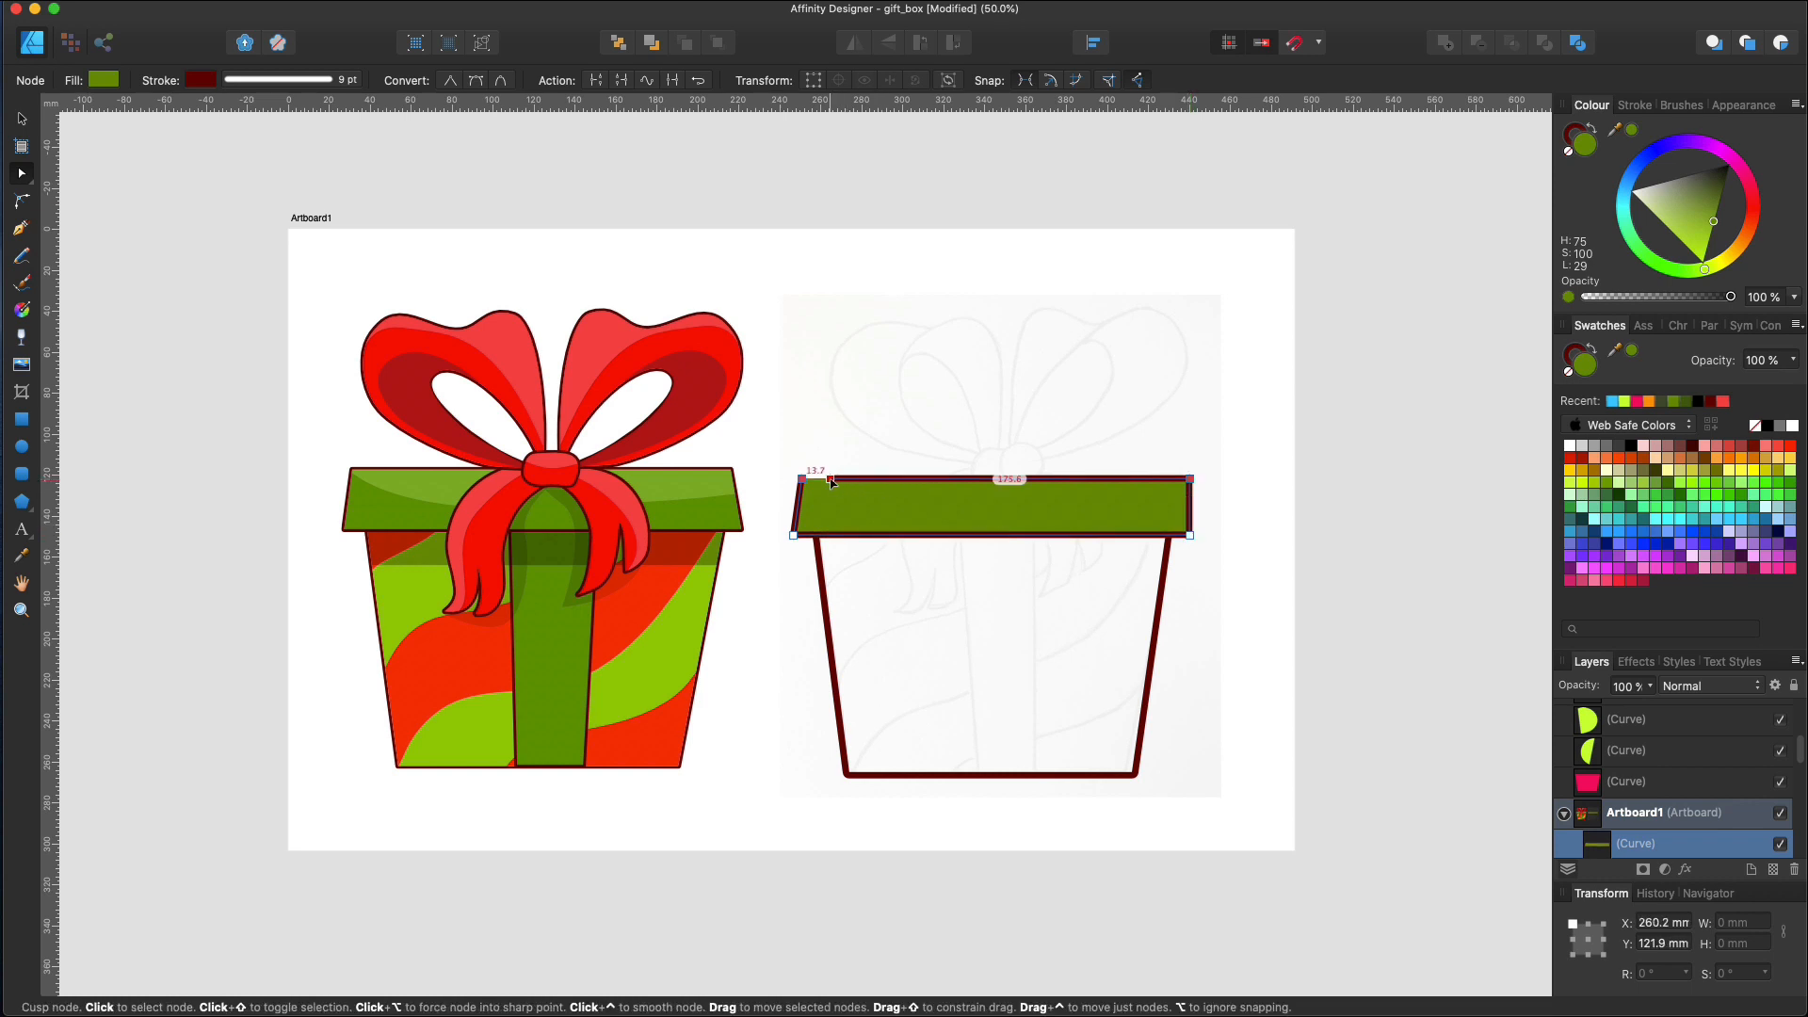
pyautogui.moveTo(817, 482); pyautogui.dragTo(878, 482)
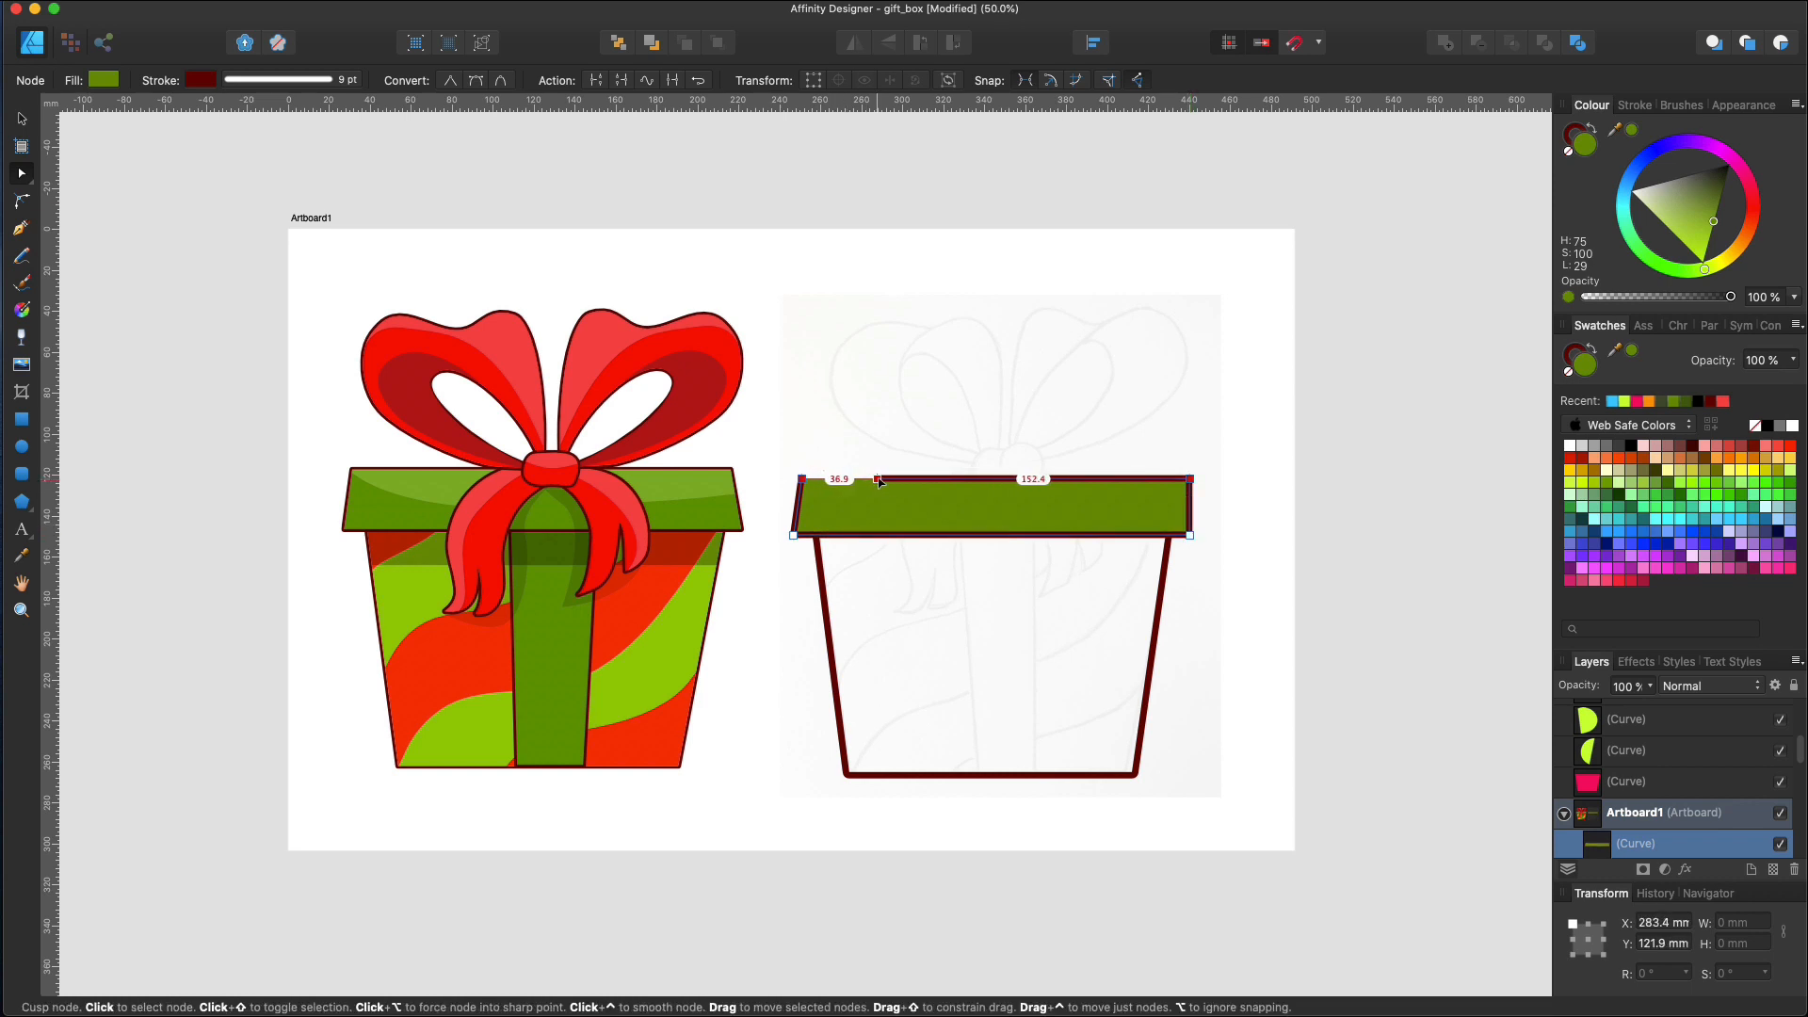
pyautogui.moveTo(879, 481); pyautogui.dragTo(853, 481)
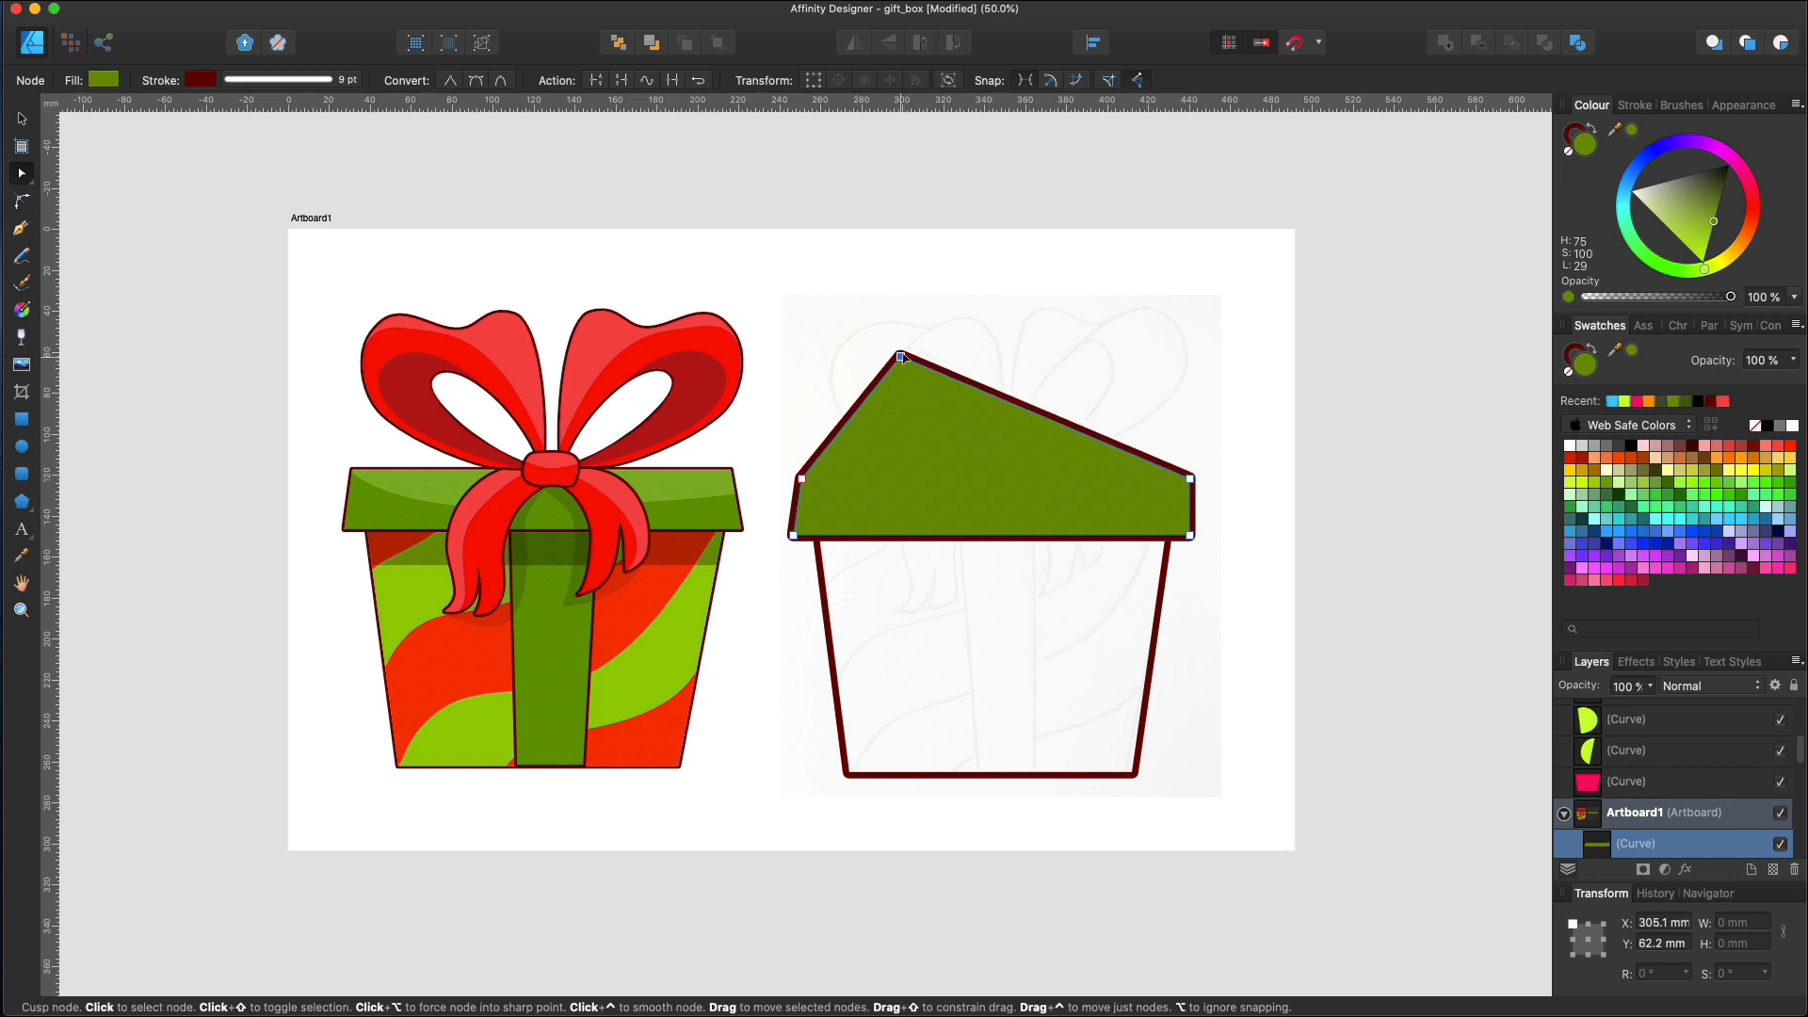
pyautogui.moveTo(902, 358); pyautogui.dragTo(826, 481)
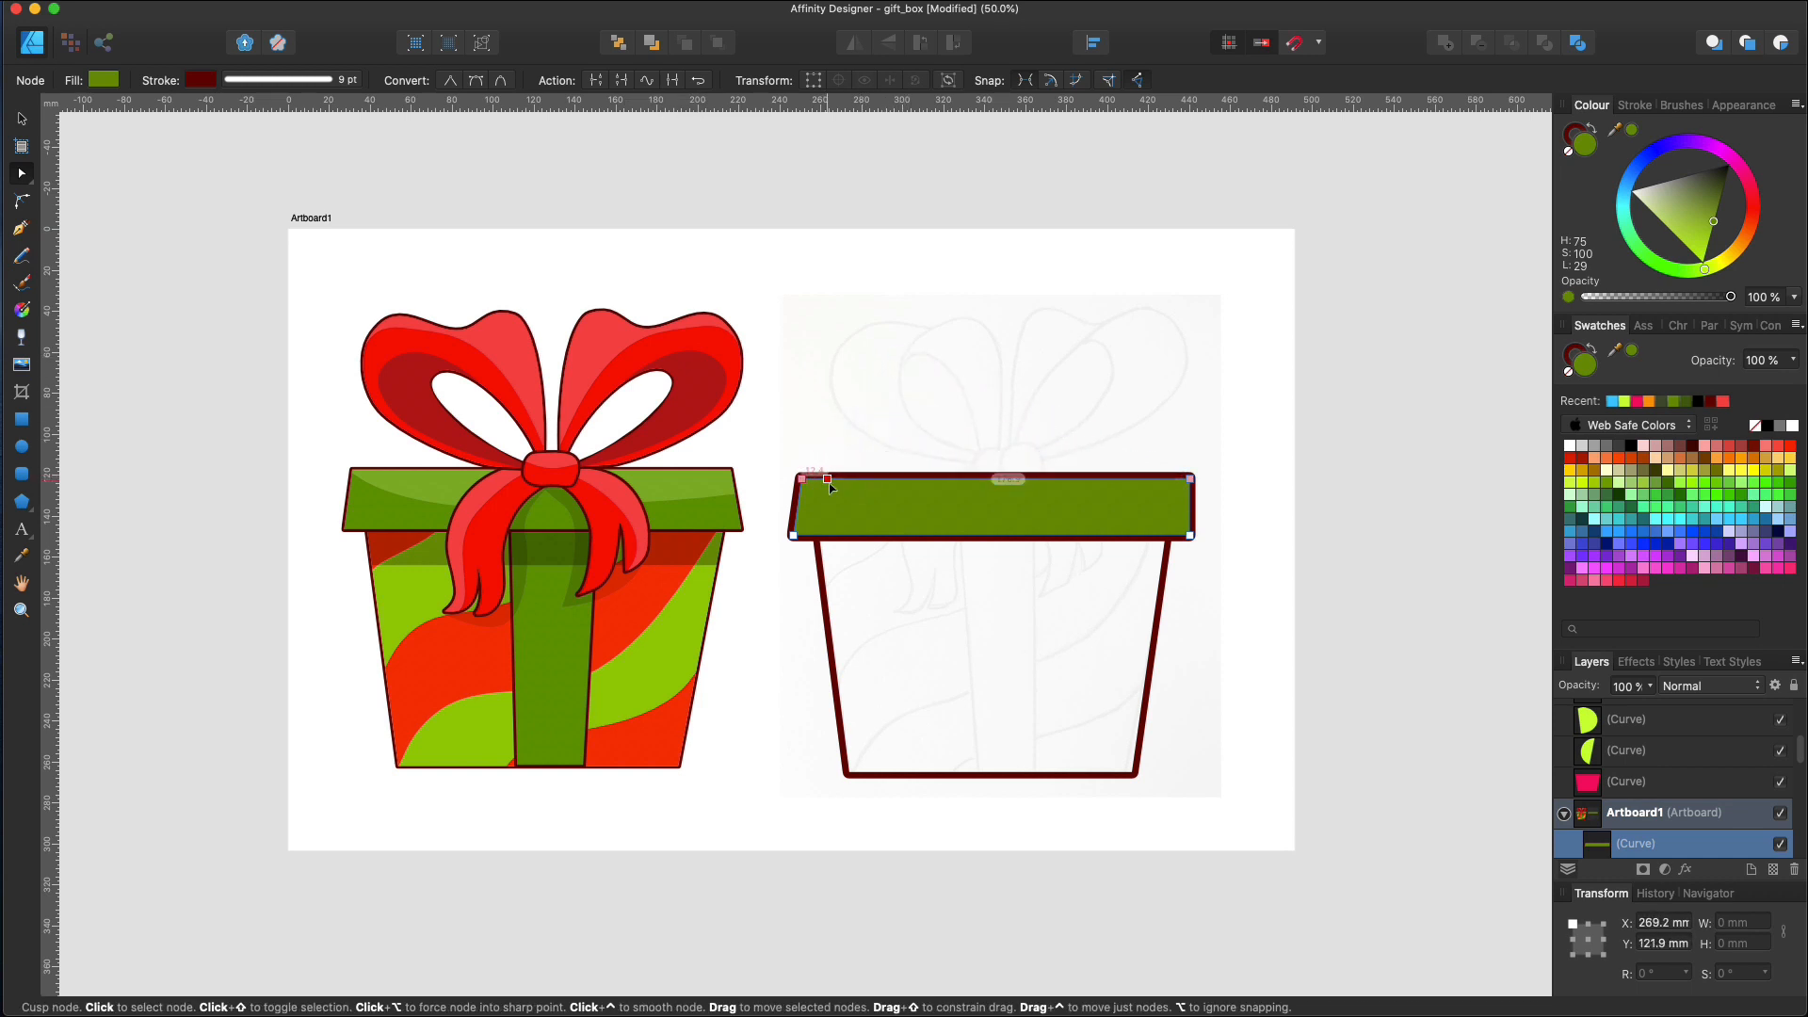
pyautogui.moveTo(826, 479); pyautogui.dragTo(884, 478)
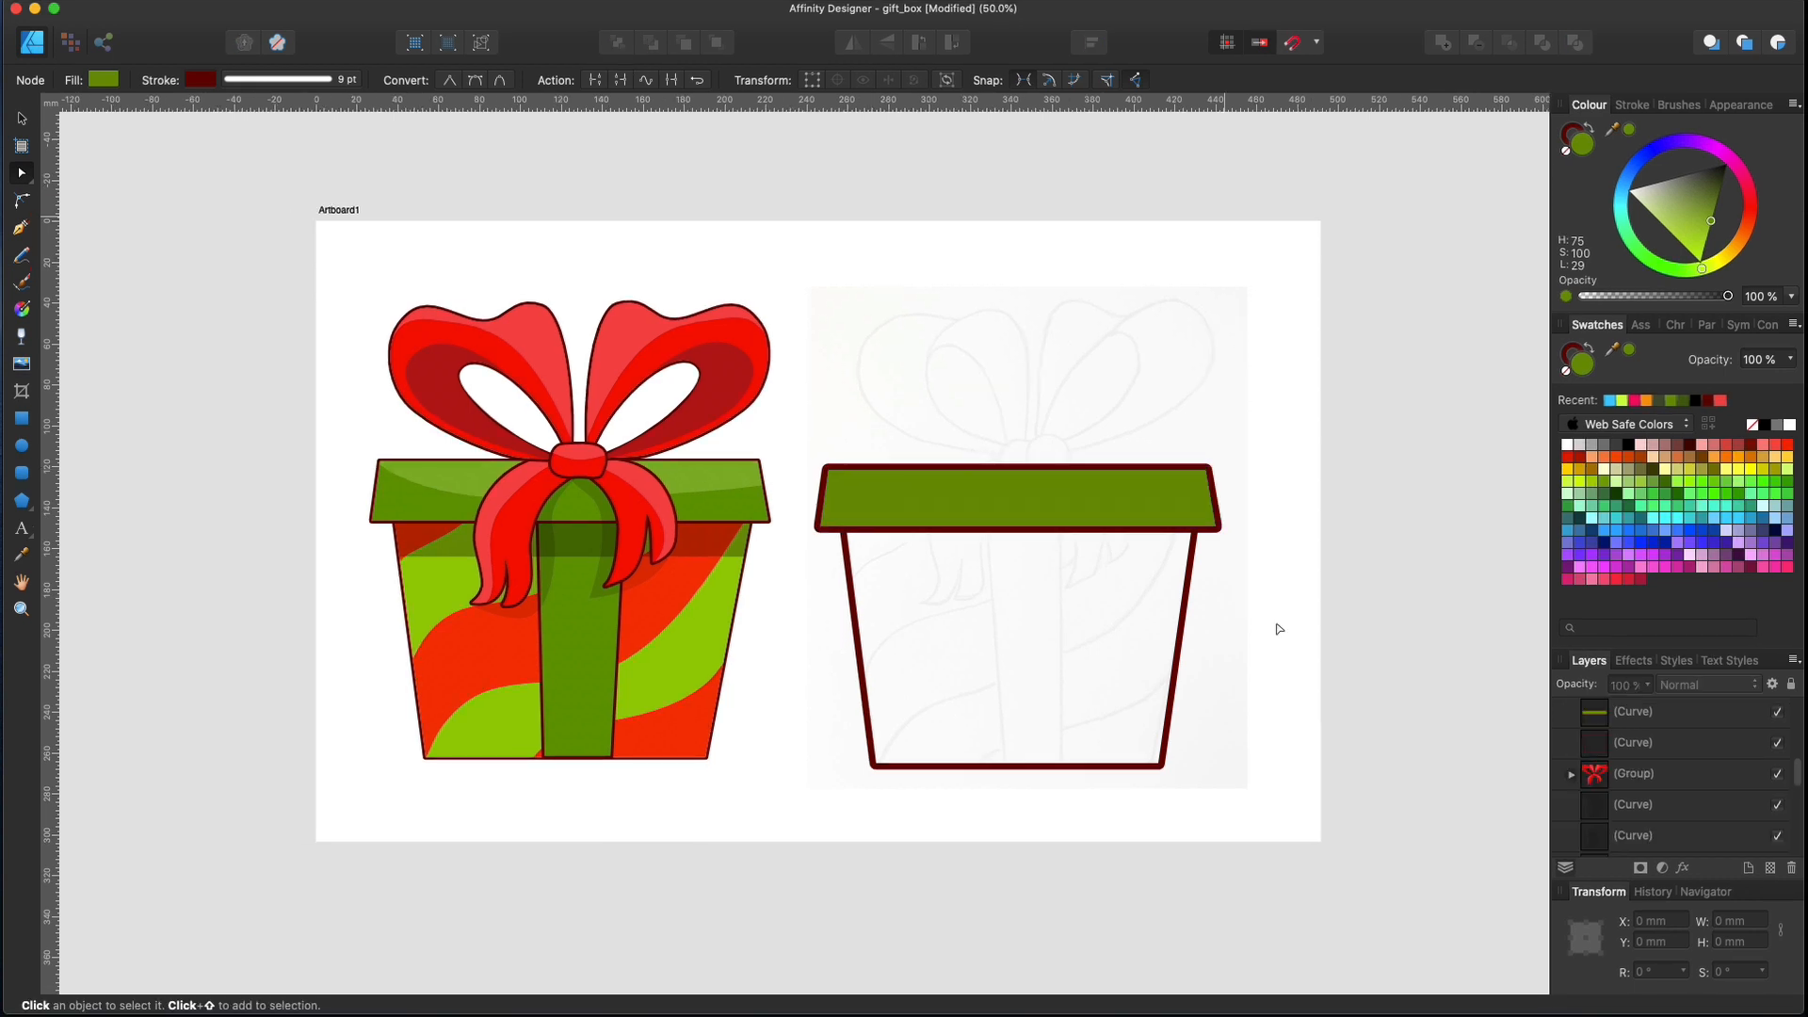
pyautogui.moveTo(134, 242)
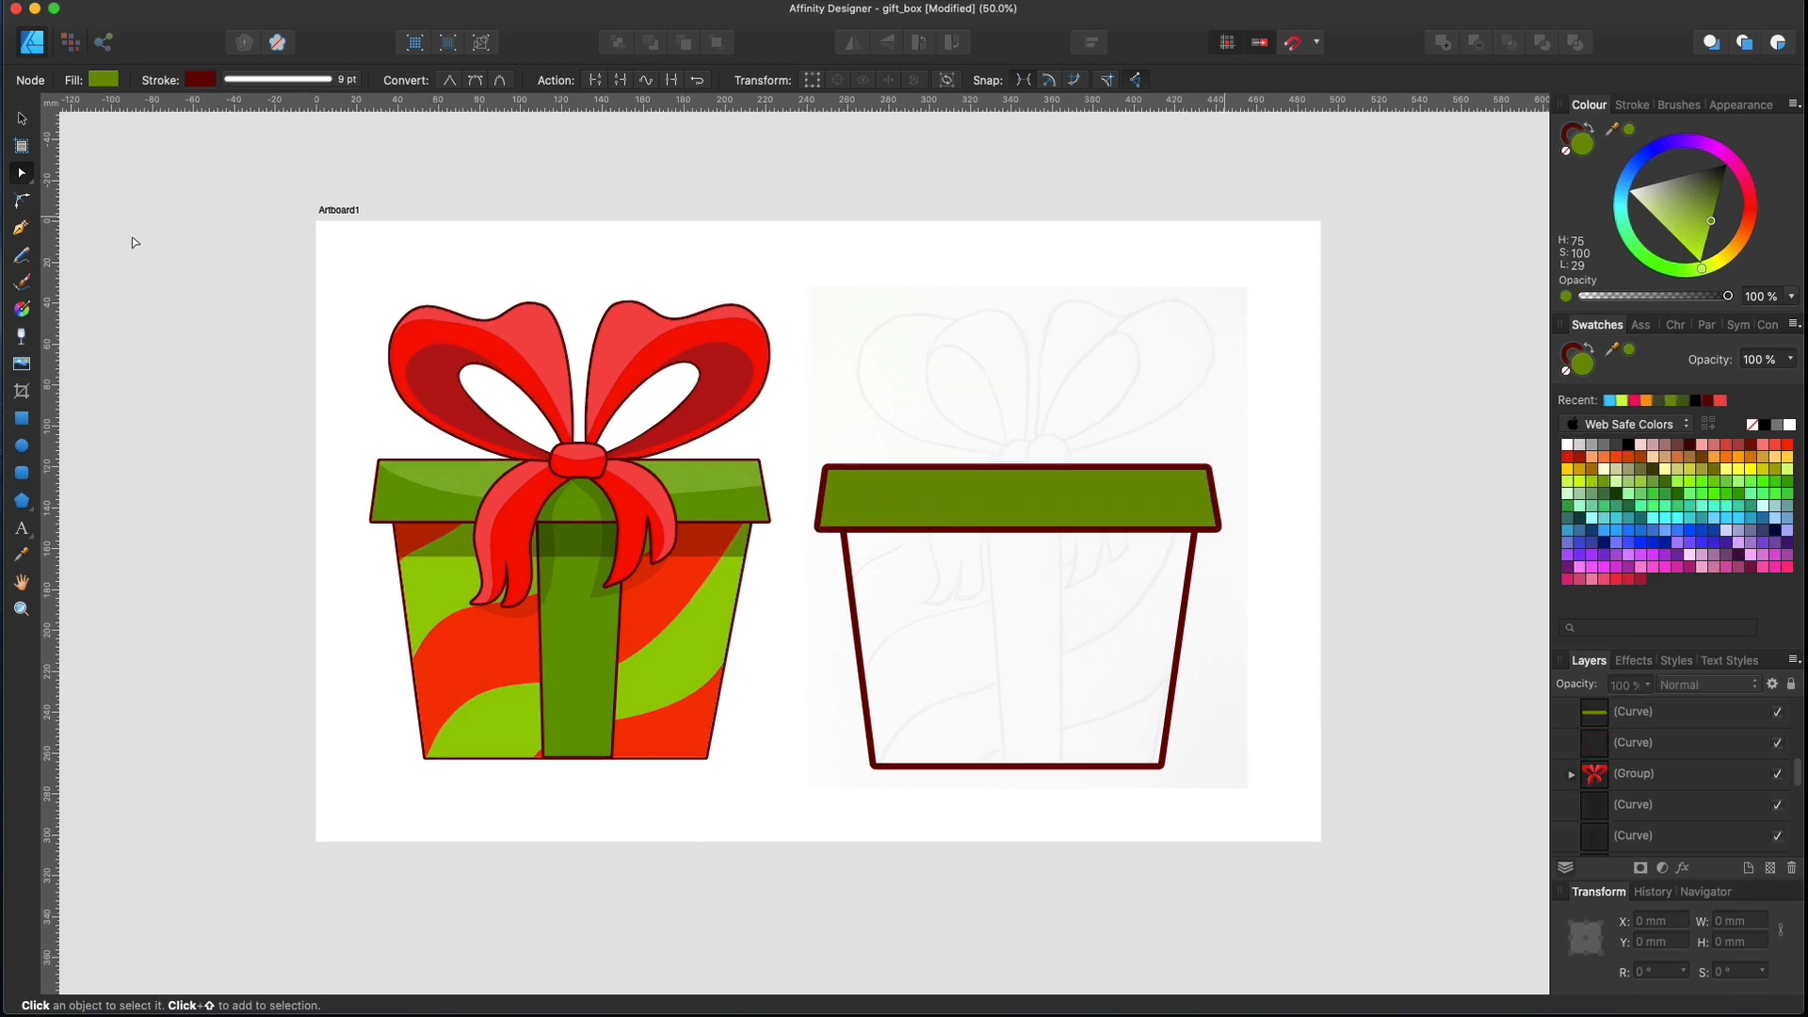
# Draw a vertical ribbon edge line from lid to box bottom and shift the second line right
pyautogui.click(21, 228)
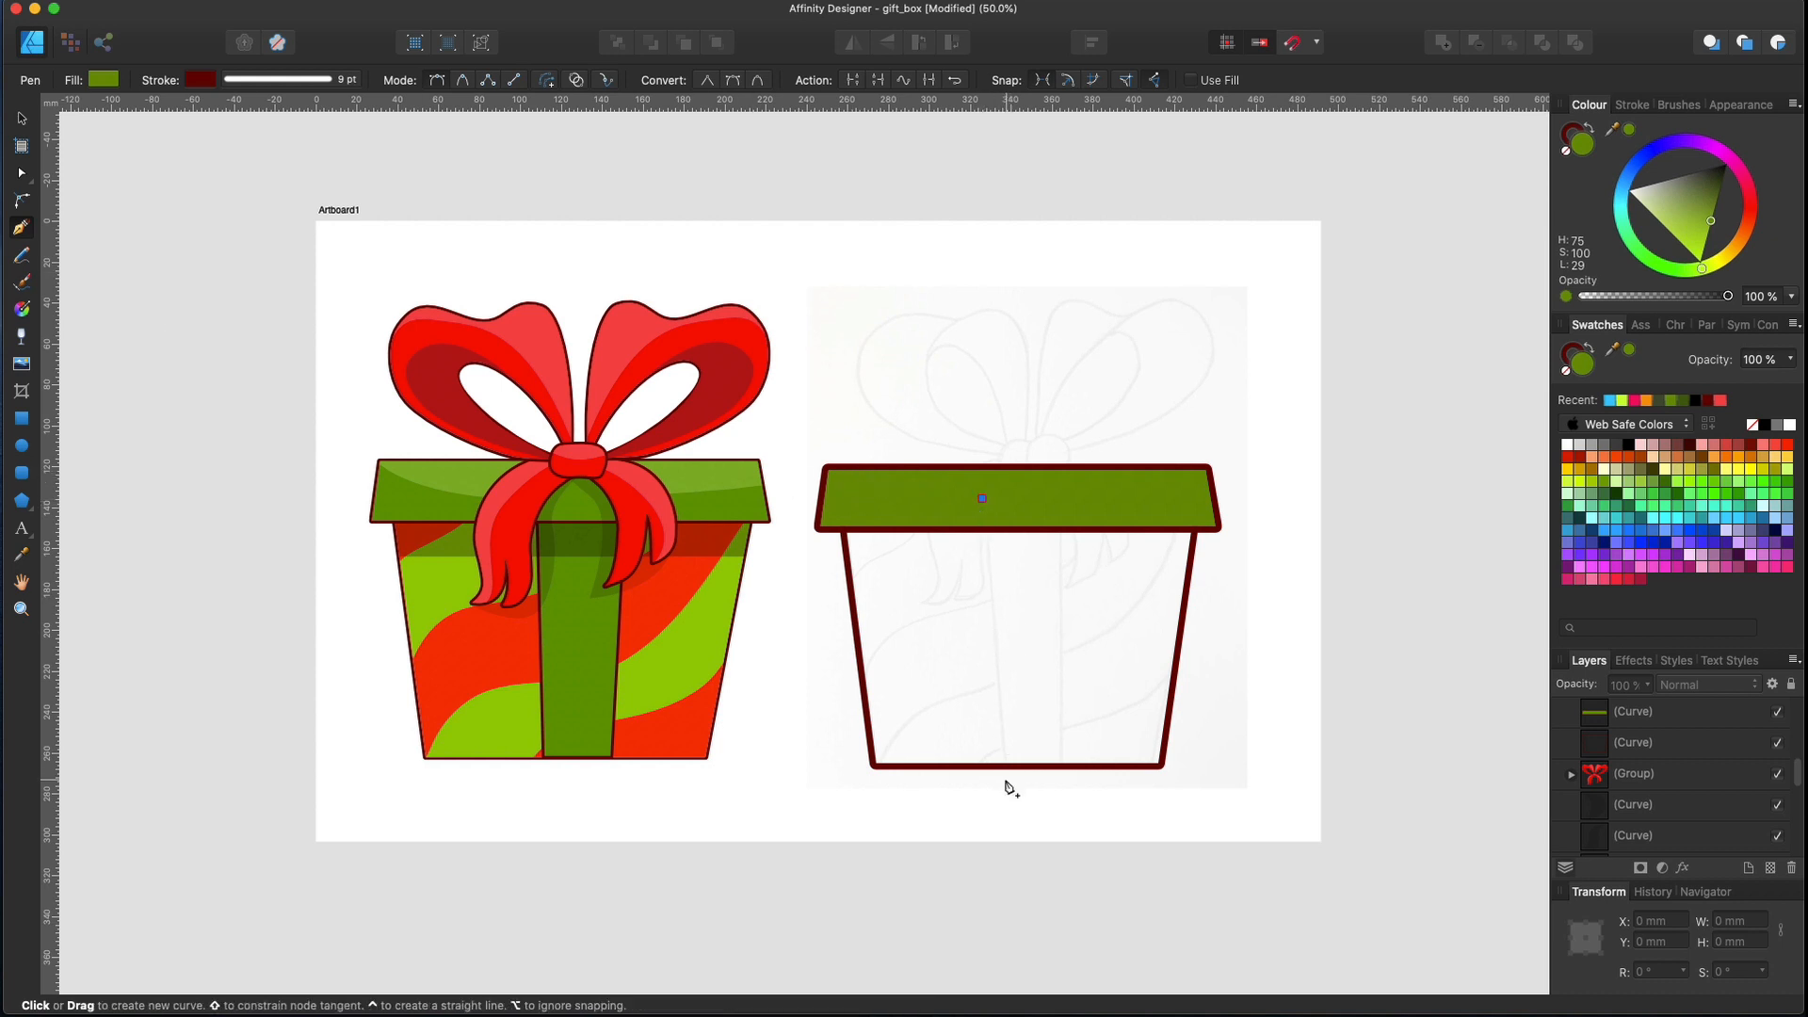
pyautogui.moveTo(981, 499); pyautogui.dragTo(1005, 779)
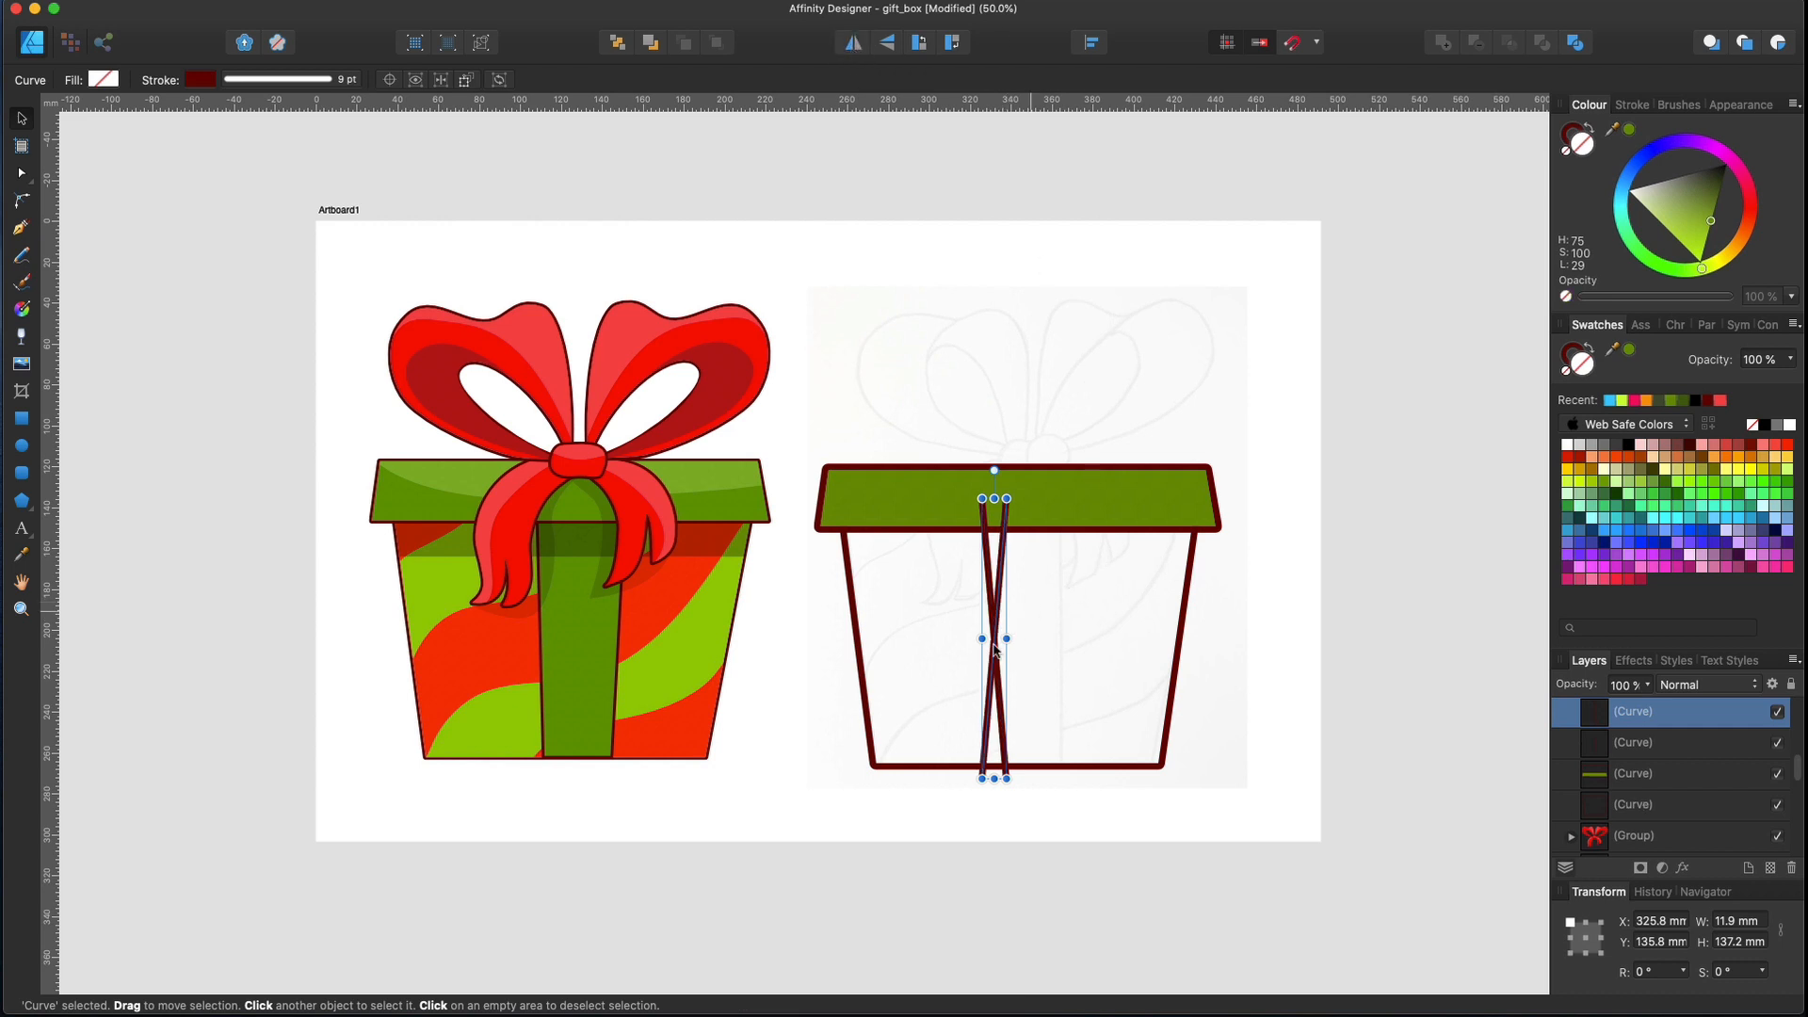
pyautogui.moveTo(995, 652); pyautogui.dragTo(1049, 652)
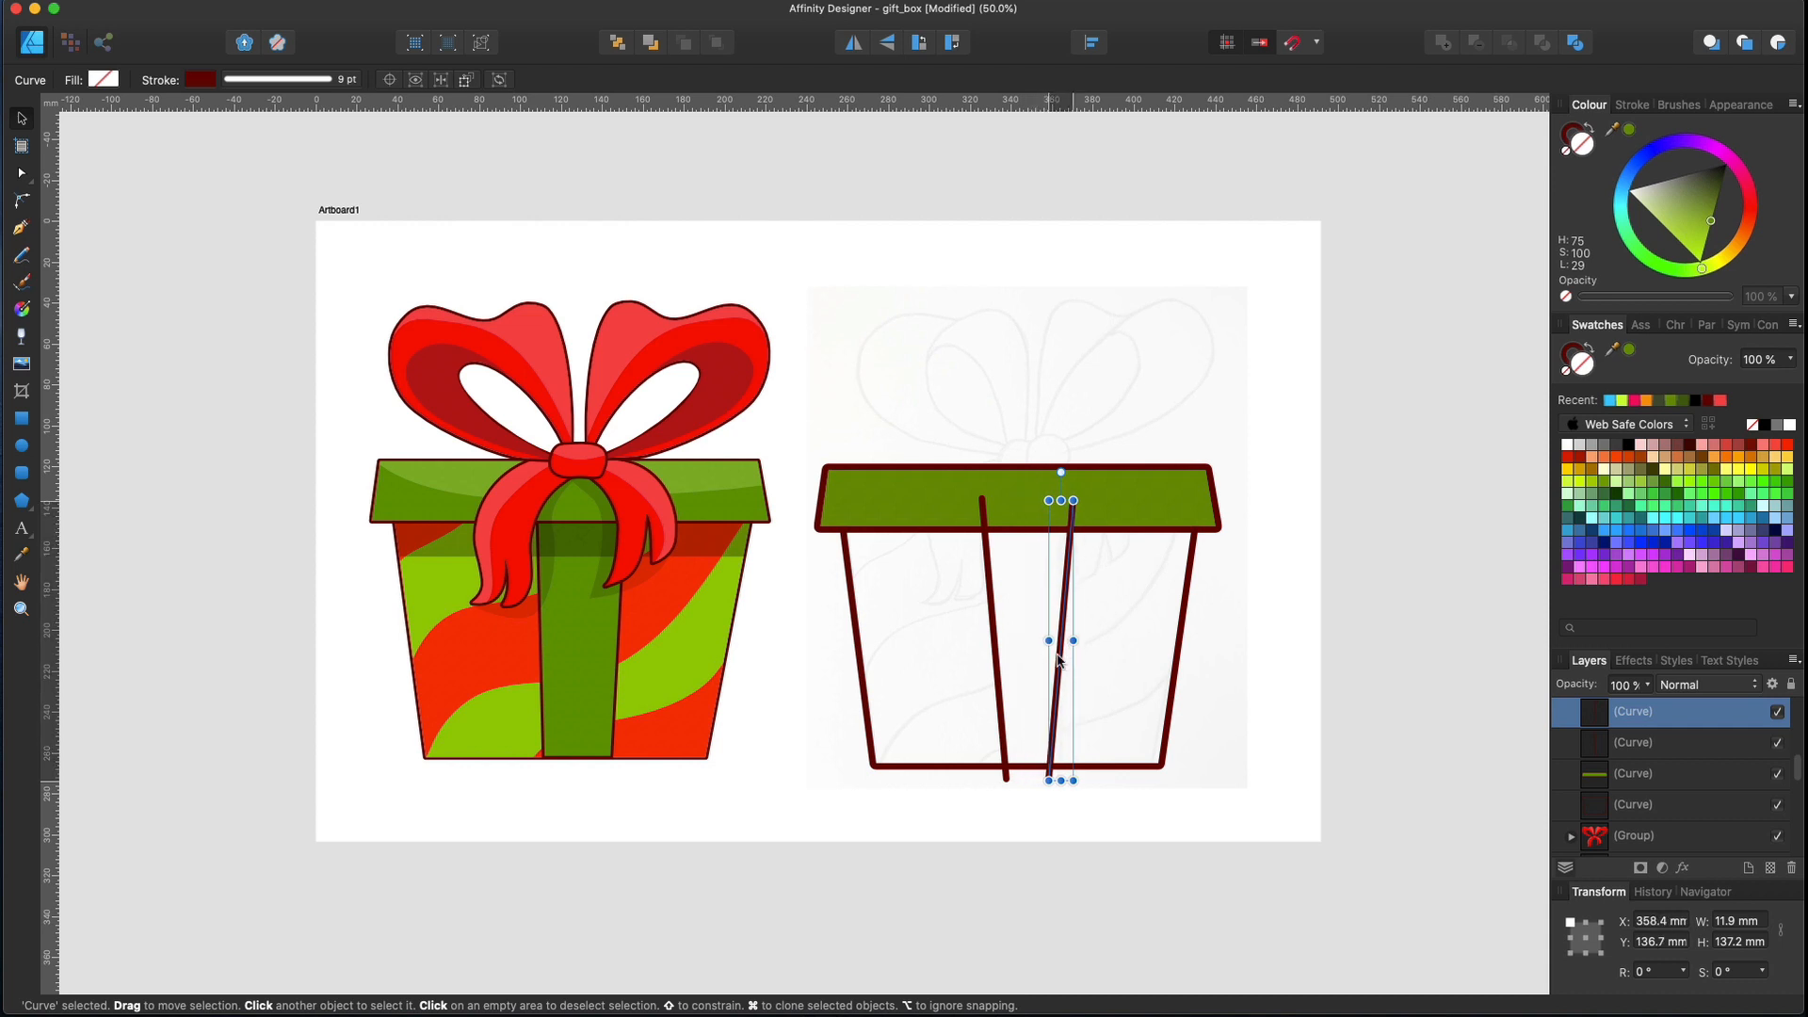
pyautogui.moveTo(1150, 678)
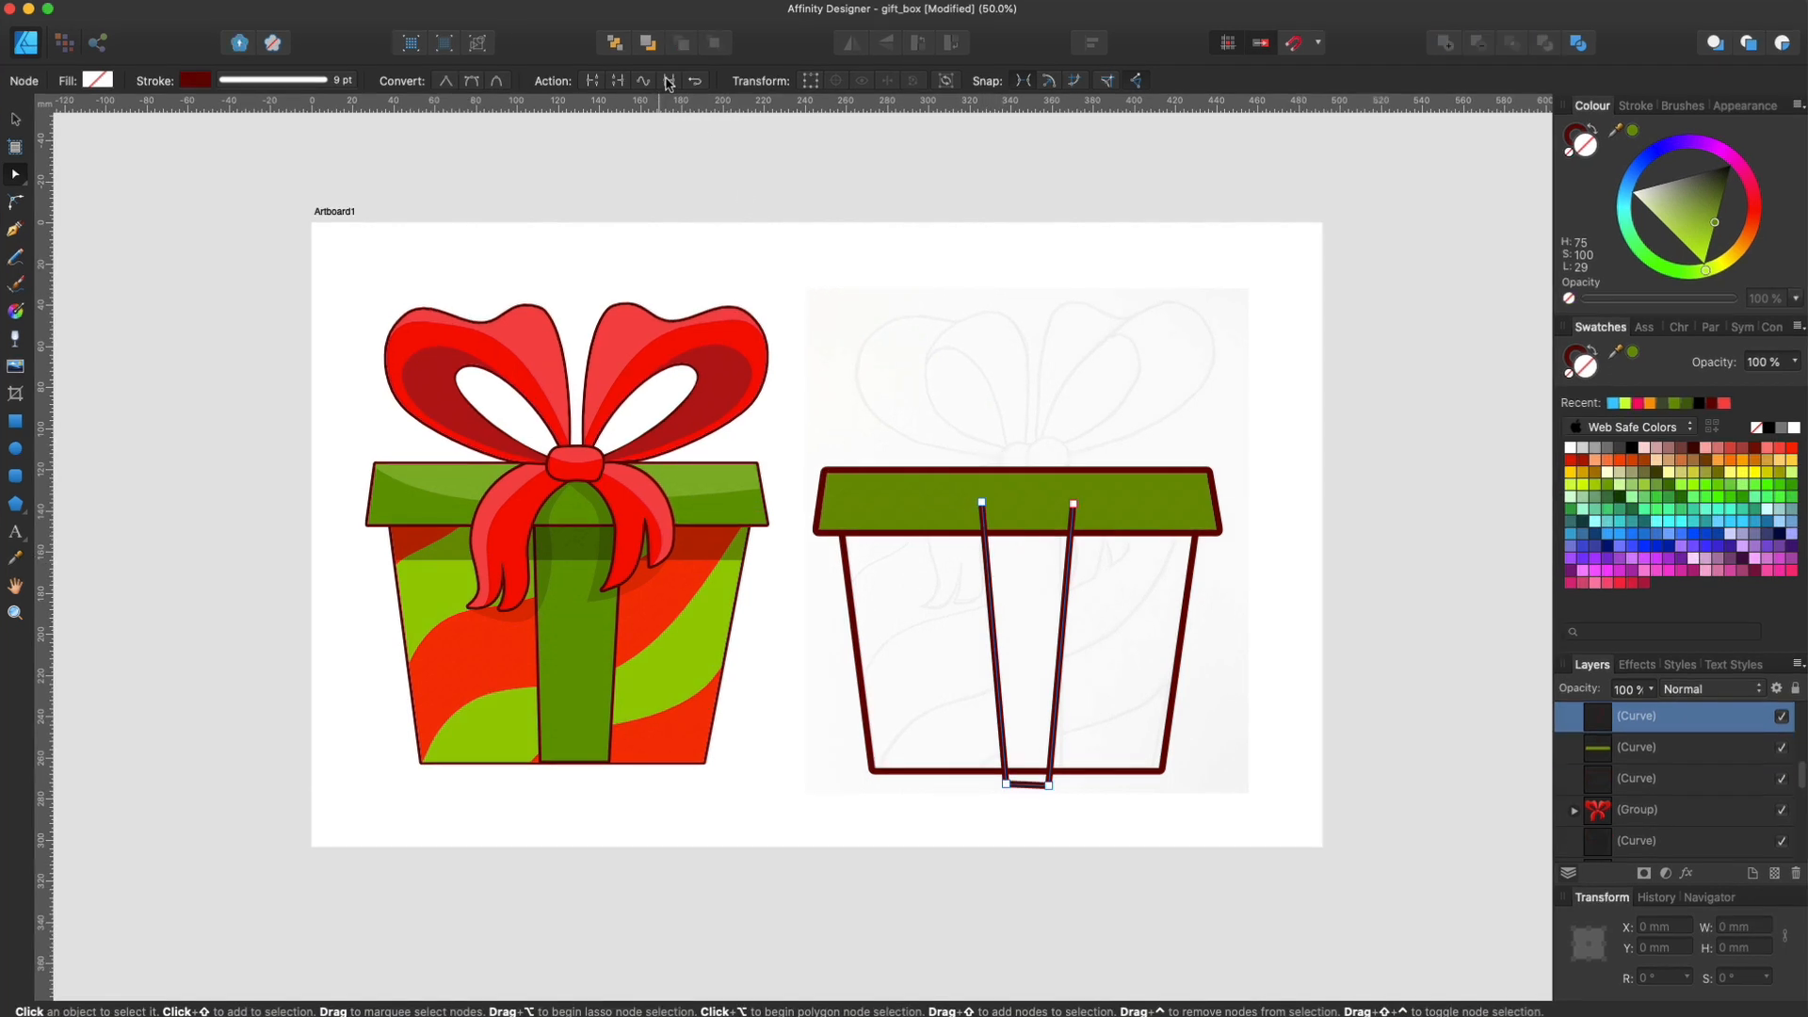
pyautogui.moveTo(1021, 815)
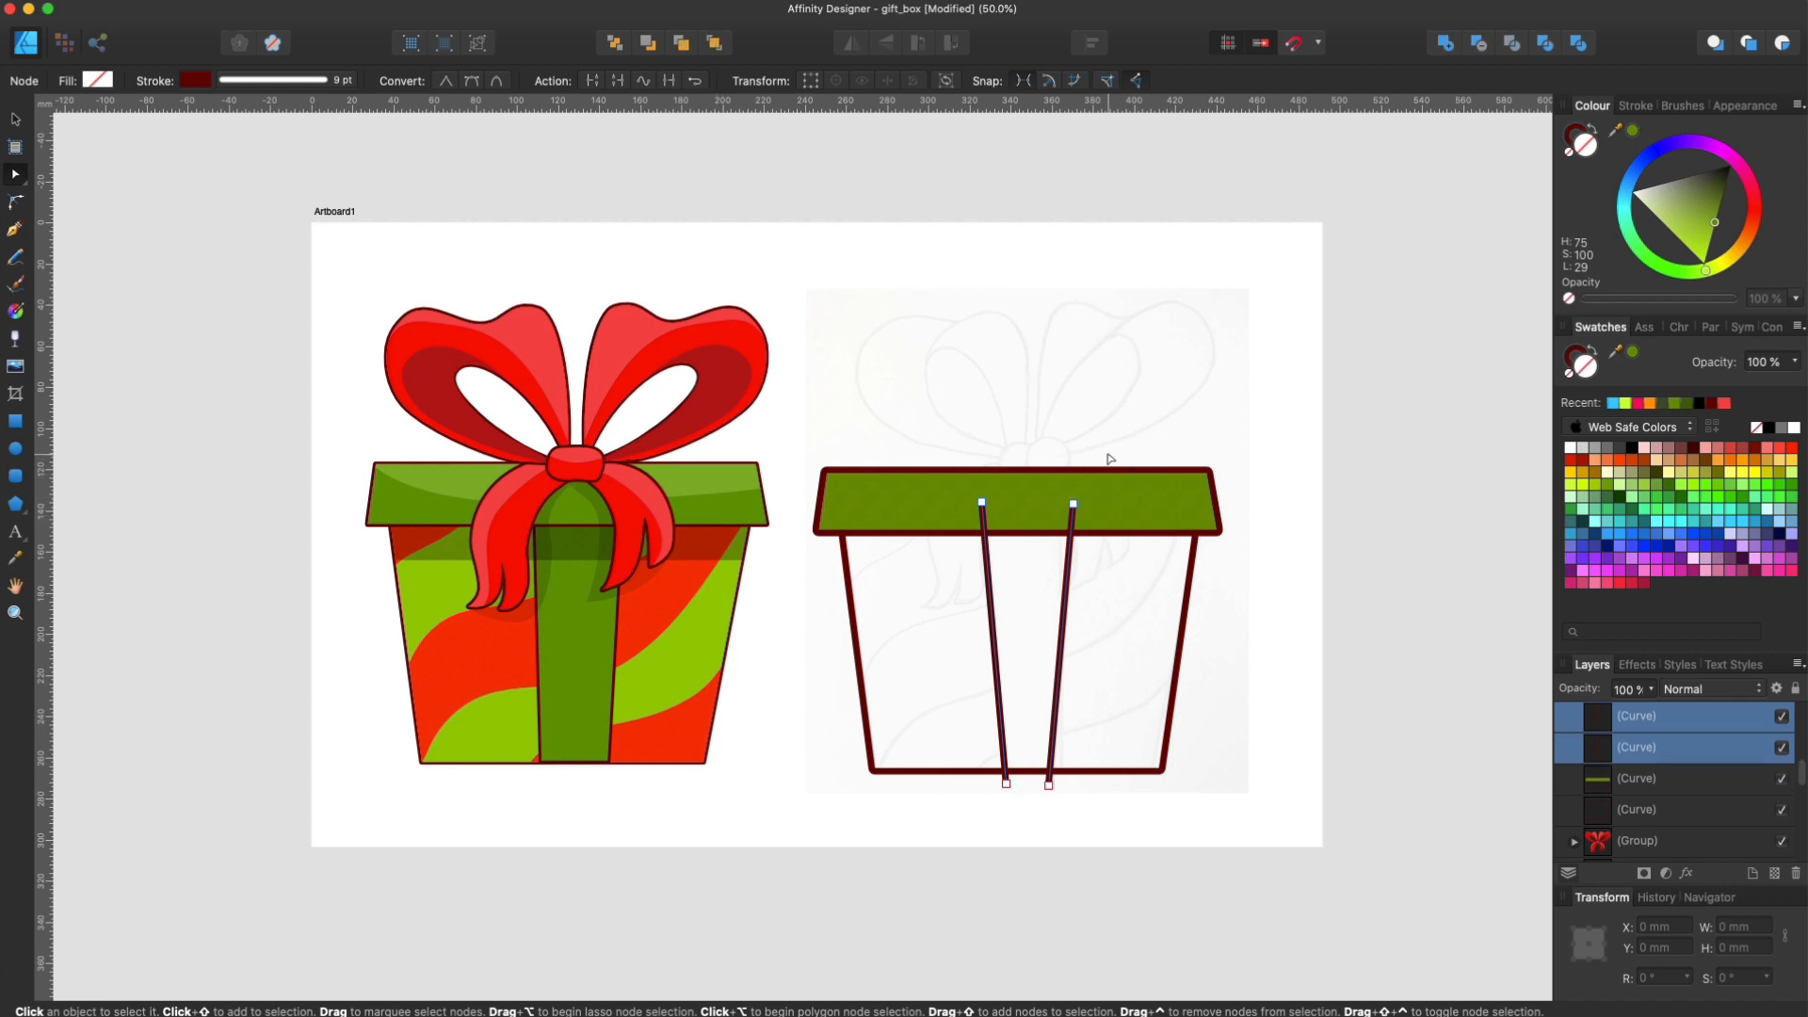
# Connect the ribbon lines across the top and pull the band's top corner into place
pyautogui.click(1072, 504)
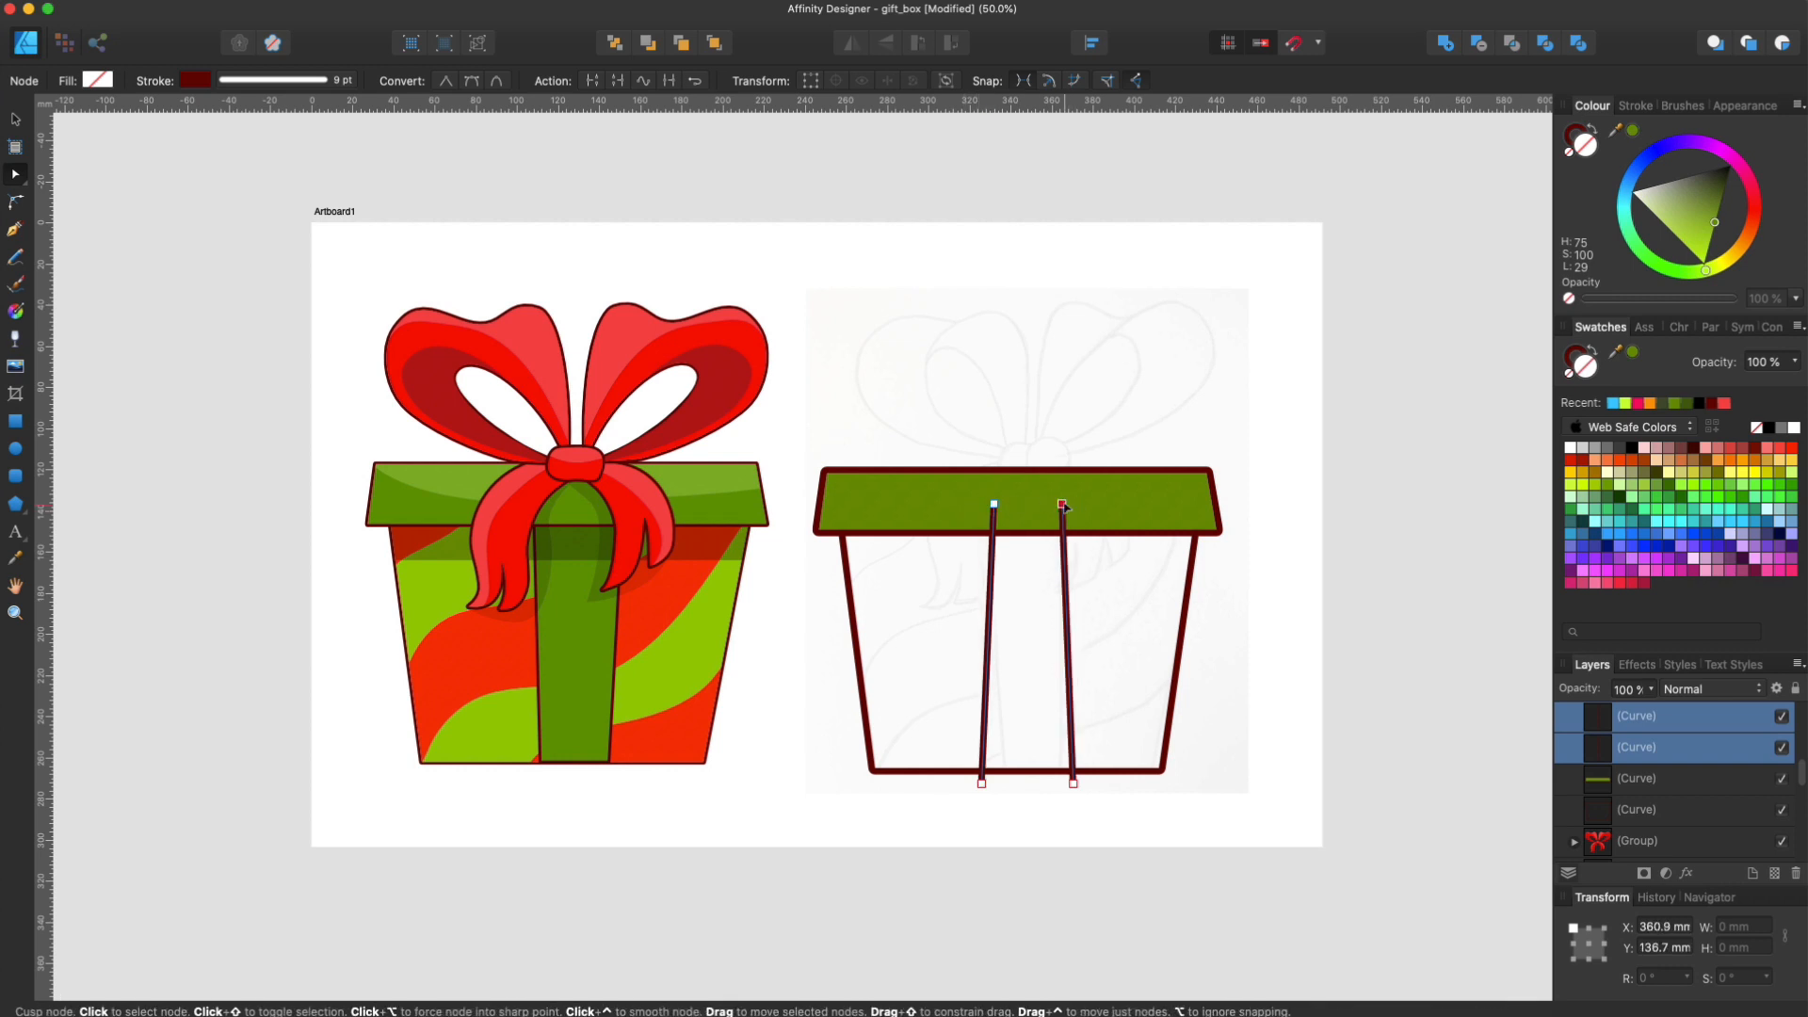
pyautogui.moveTo(1061, 505); pyautogui.dragTo(1052, 504)
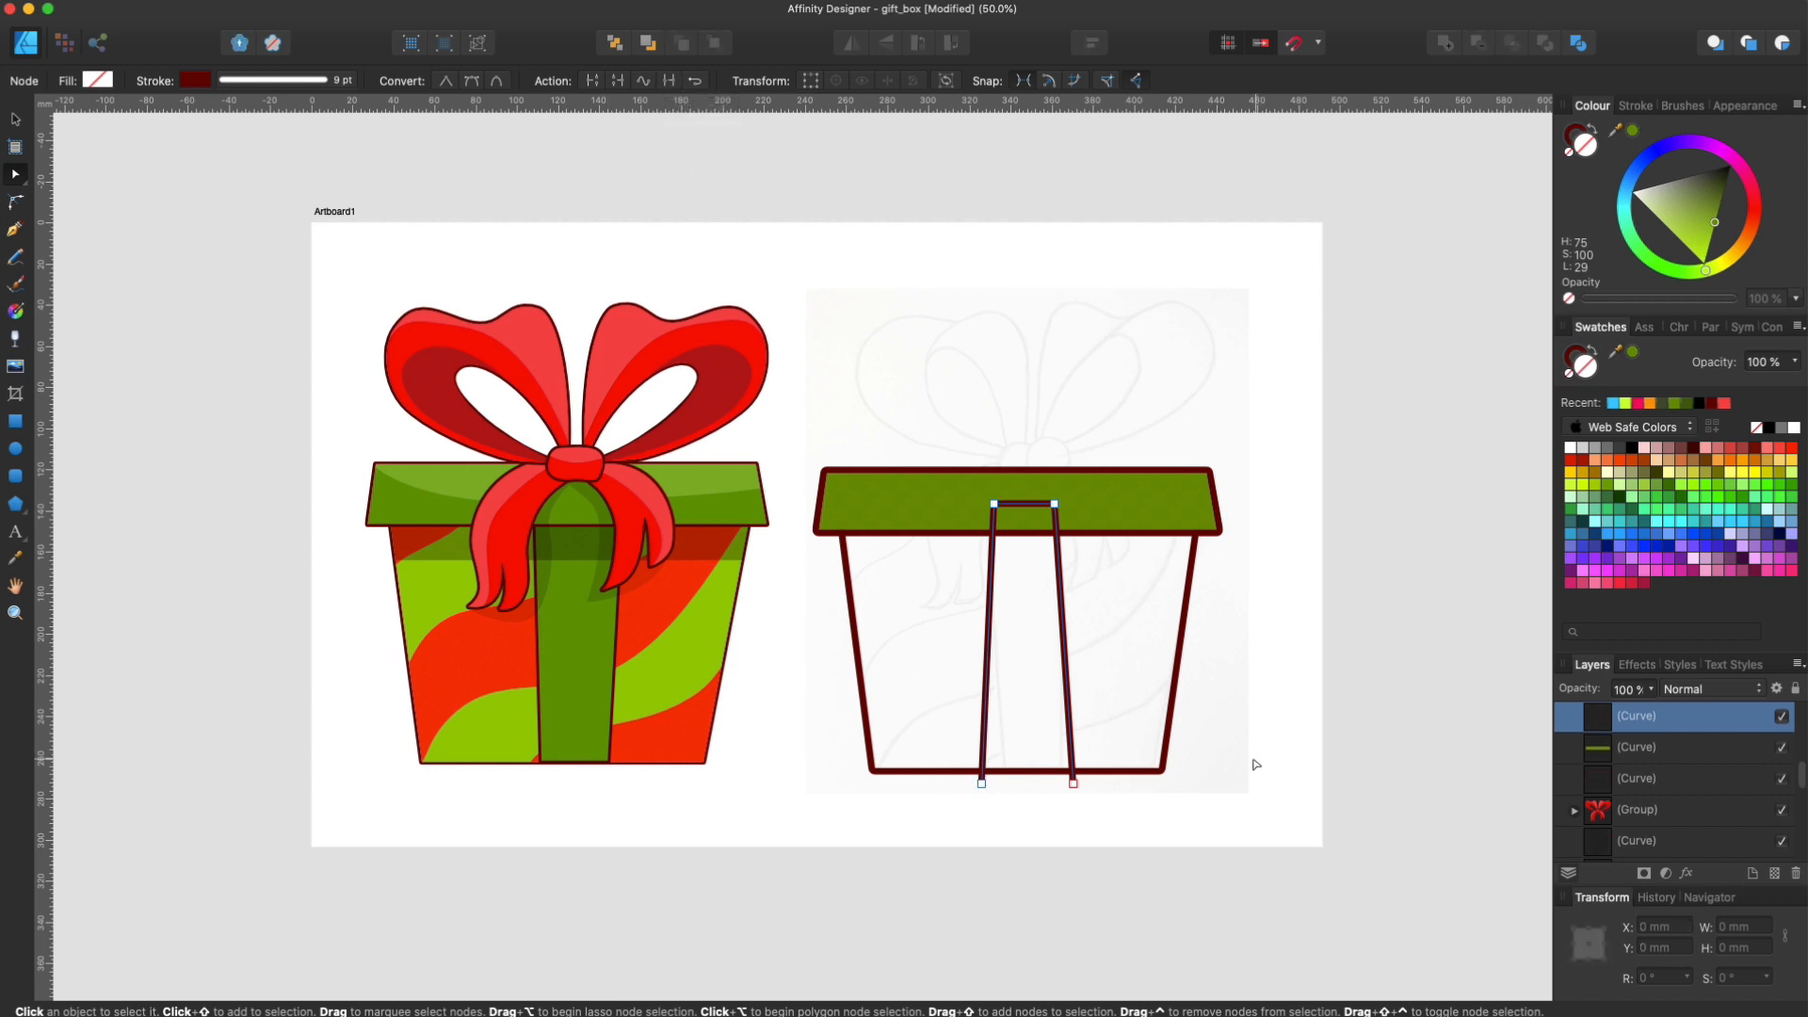
pyautogui.moveTo(590, 129)
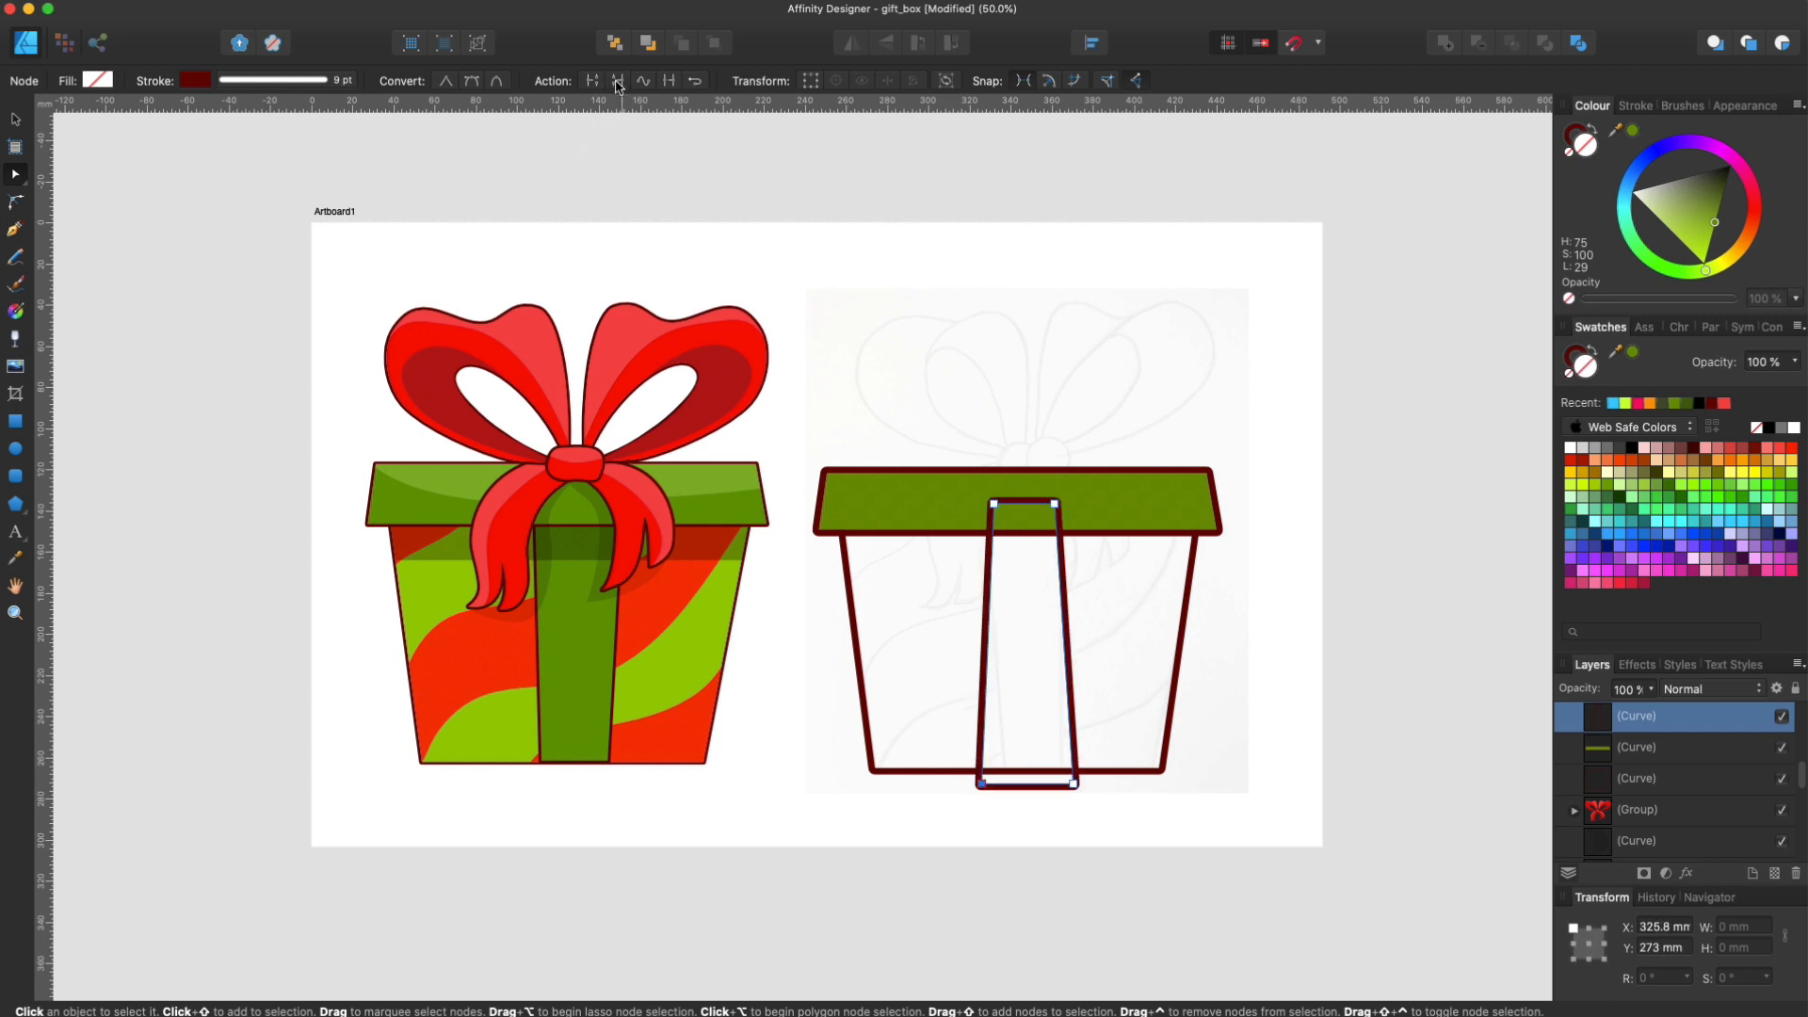
pyautogui.moveTo(1637, 135)
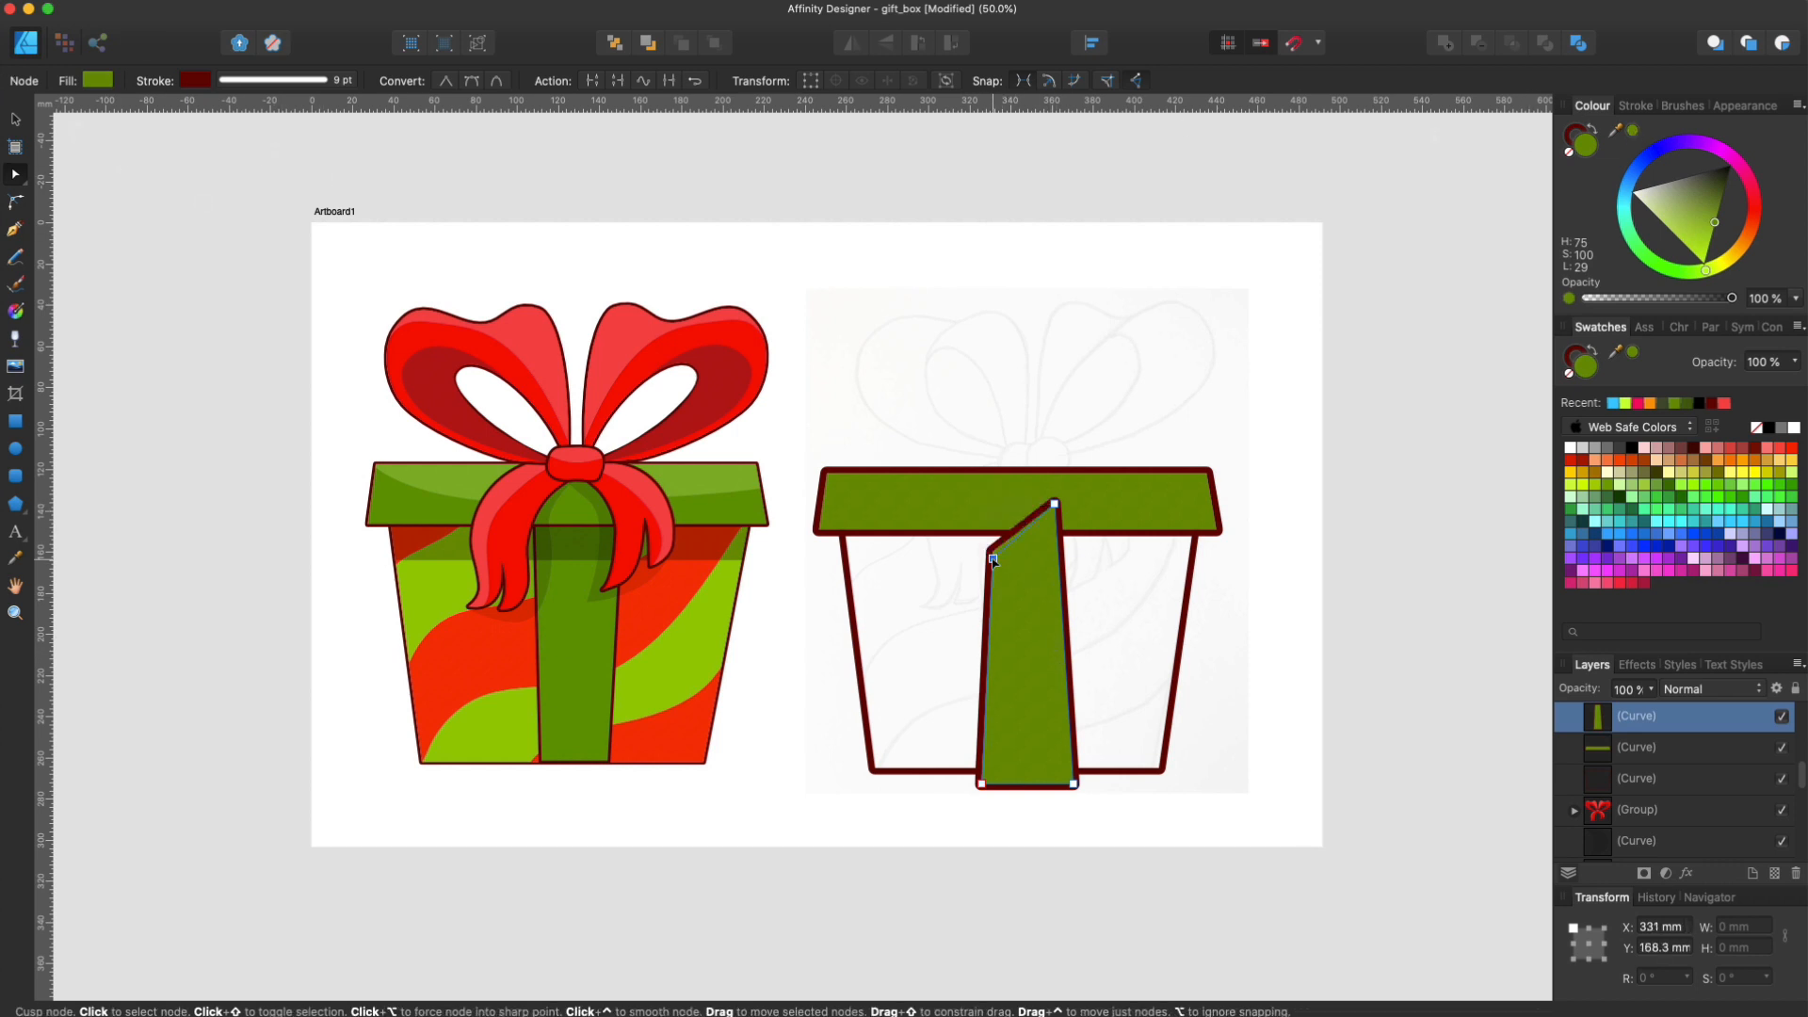
pyautogui.moveTo(991, 558); pyautogui.dragTo(974, 504)
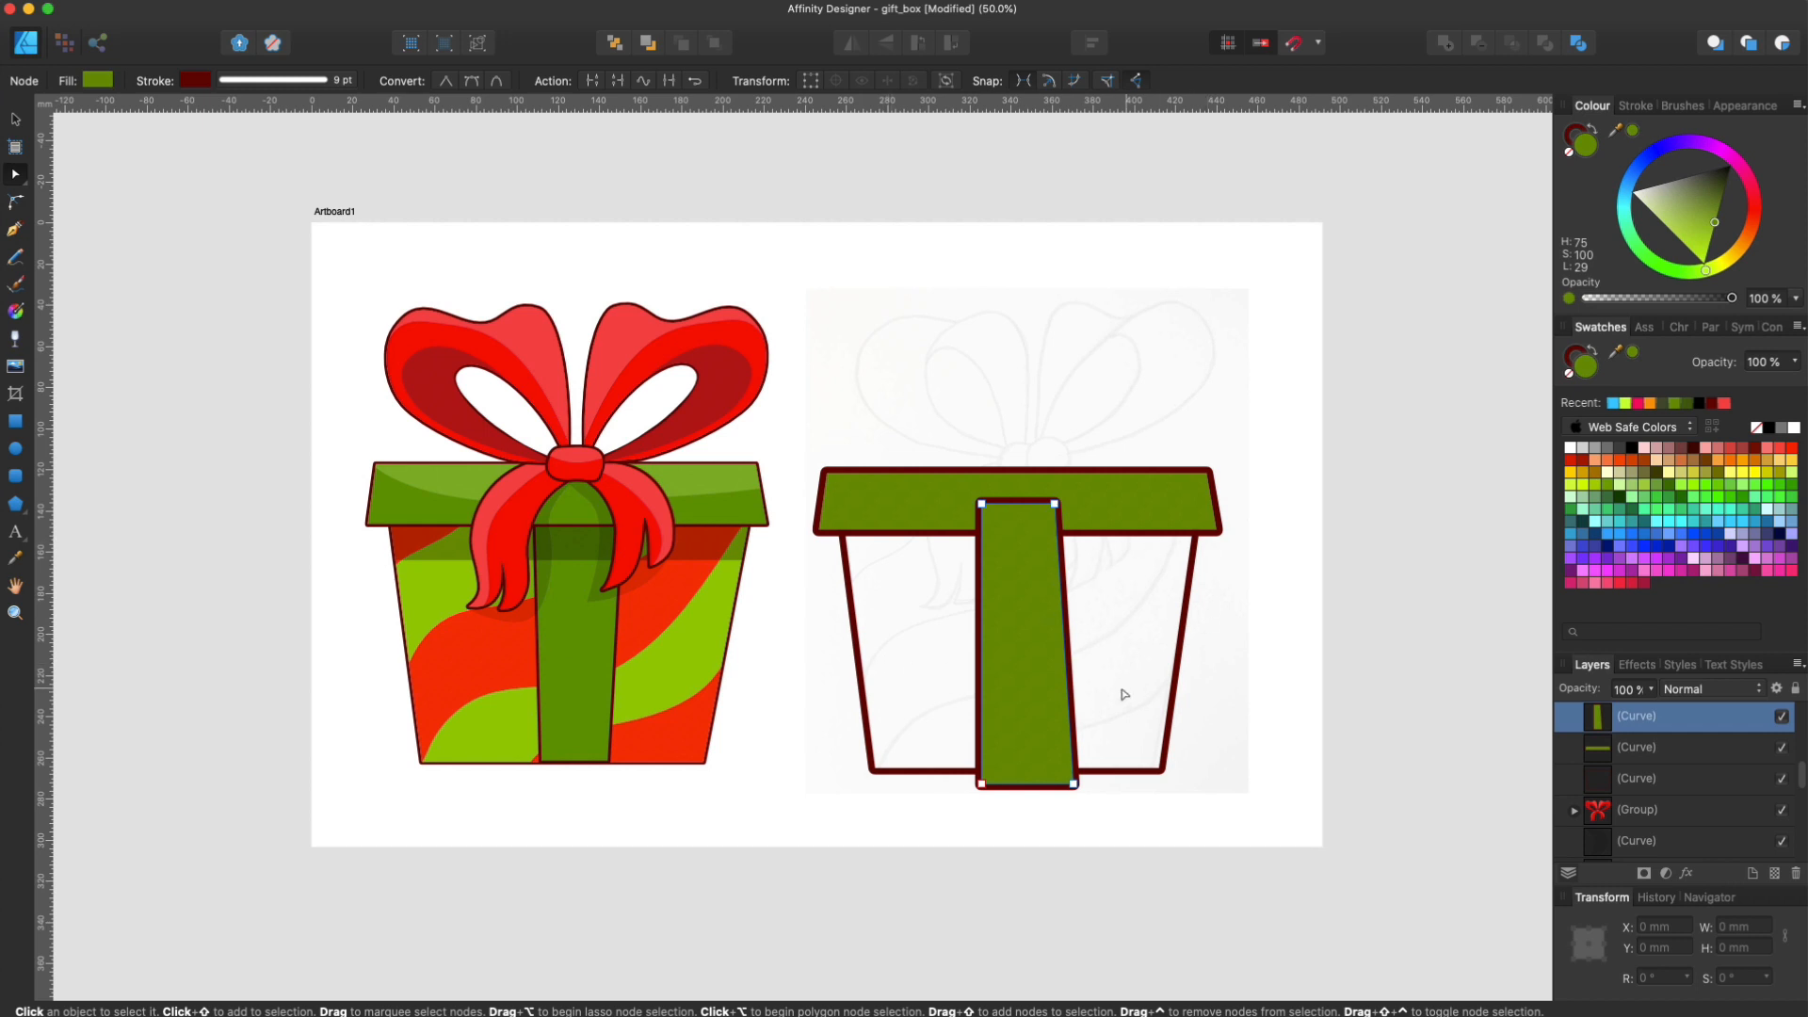
pyautogui.moveTo(227, 390)
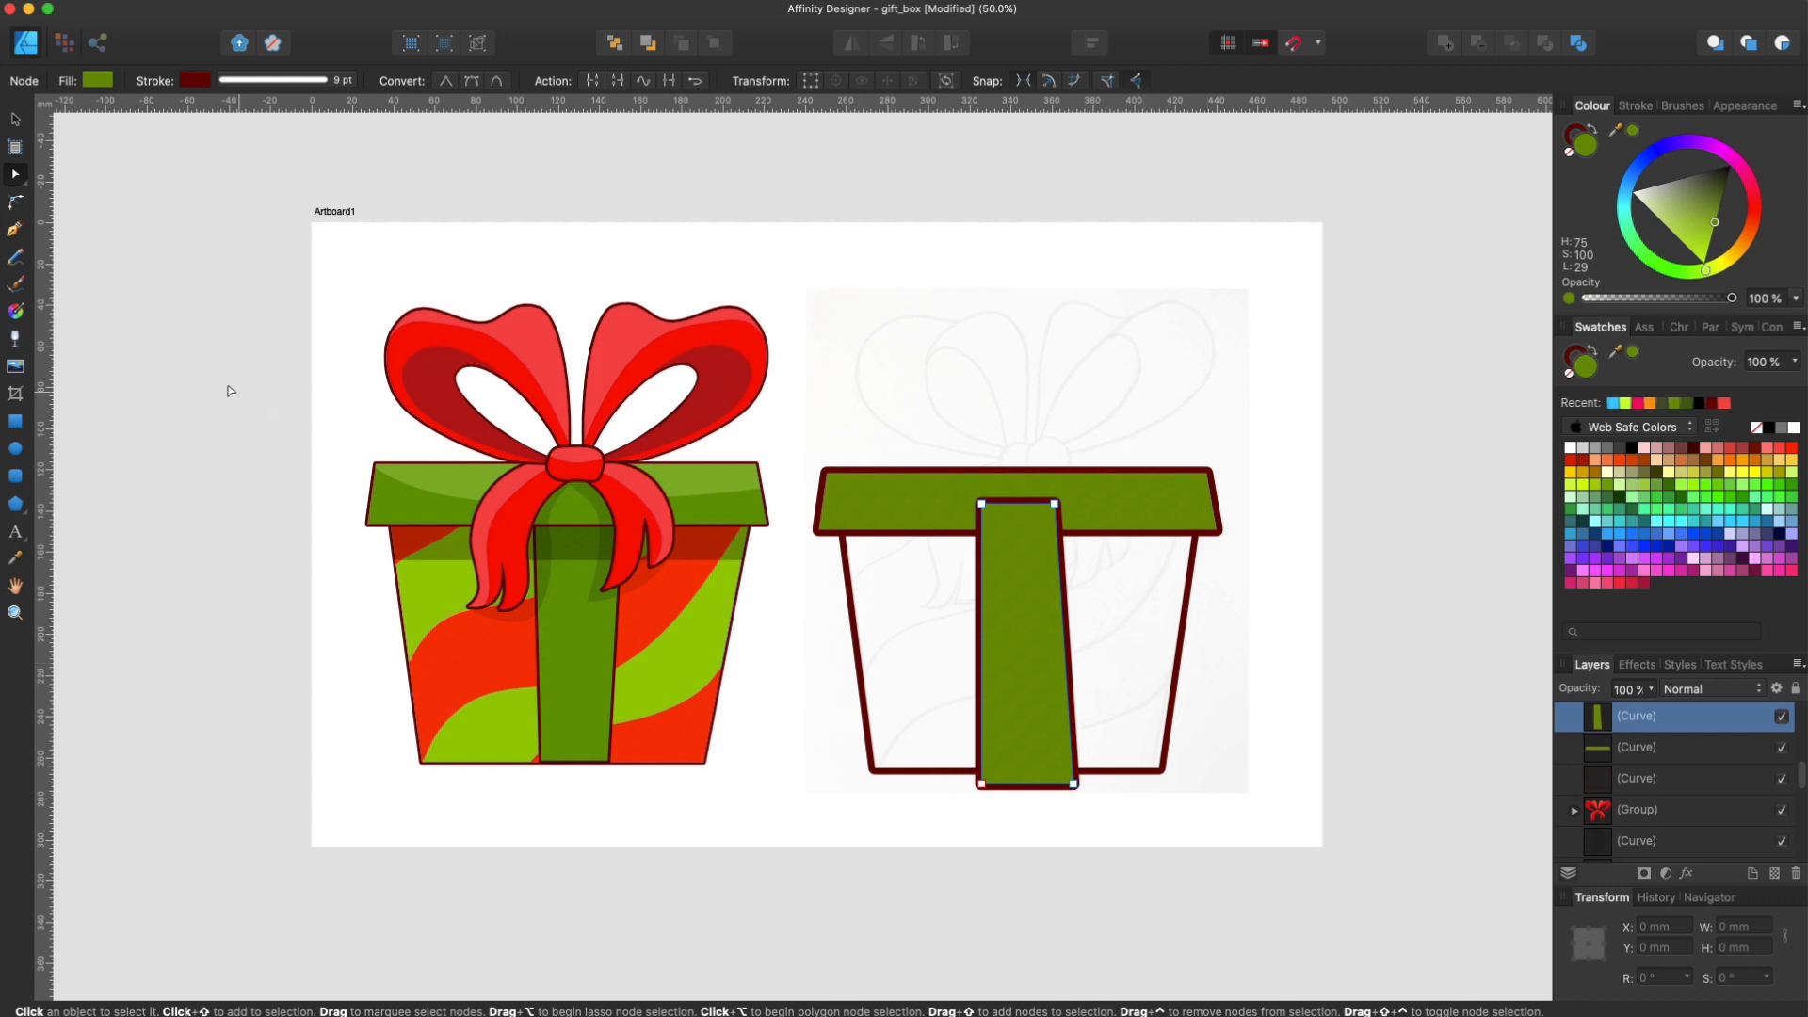
pyautogui.moveTo(16, 288)
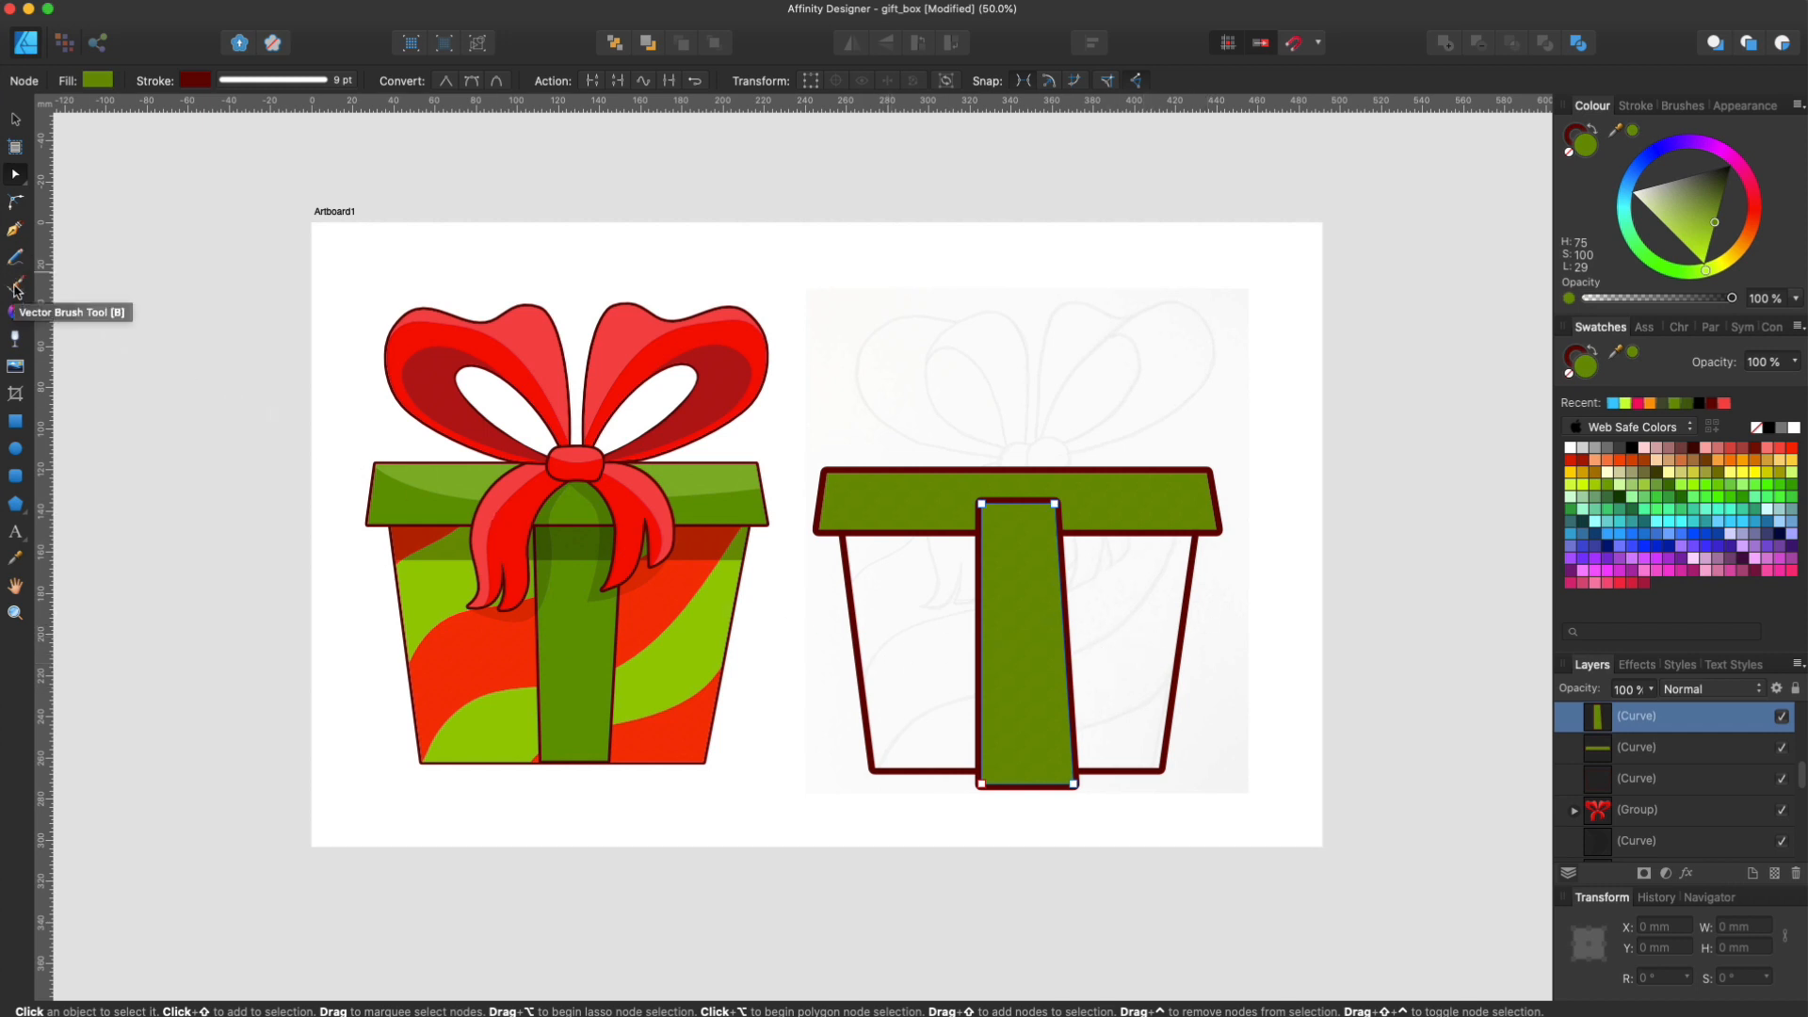
# Draw freehand dark-red loops around the box's left, right and bottom edges
pyautogui.click(16, 284)
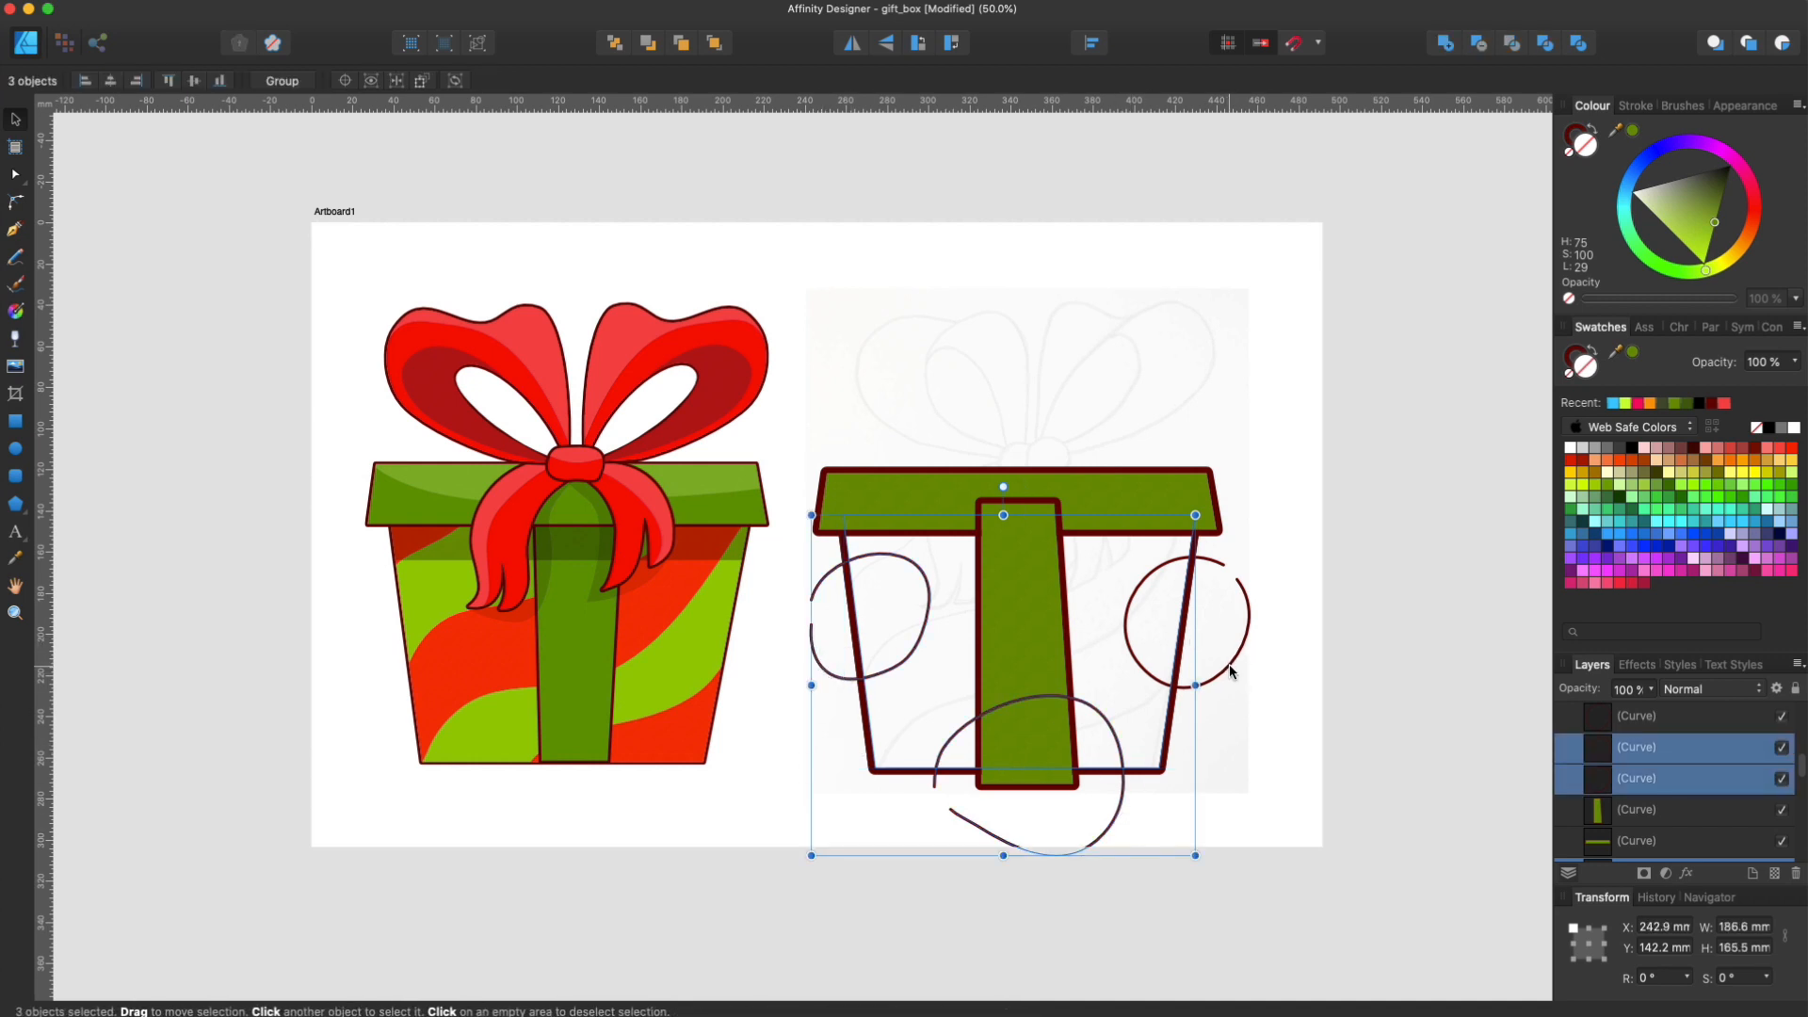
pyautogui.click(1199, 617)
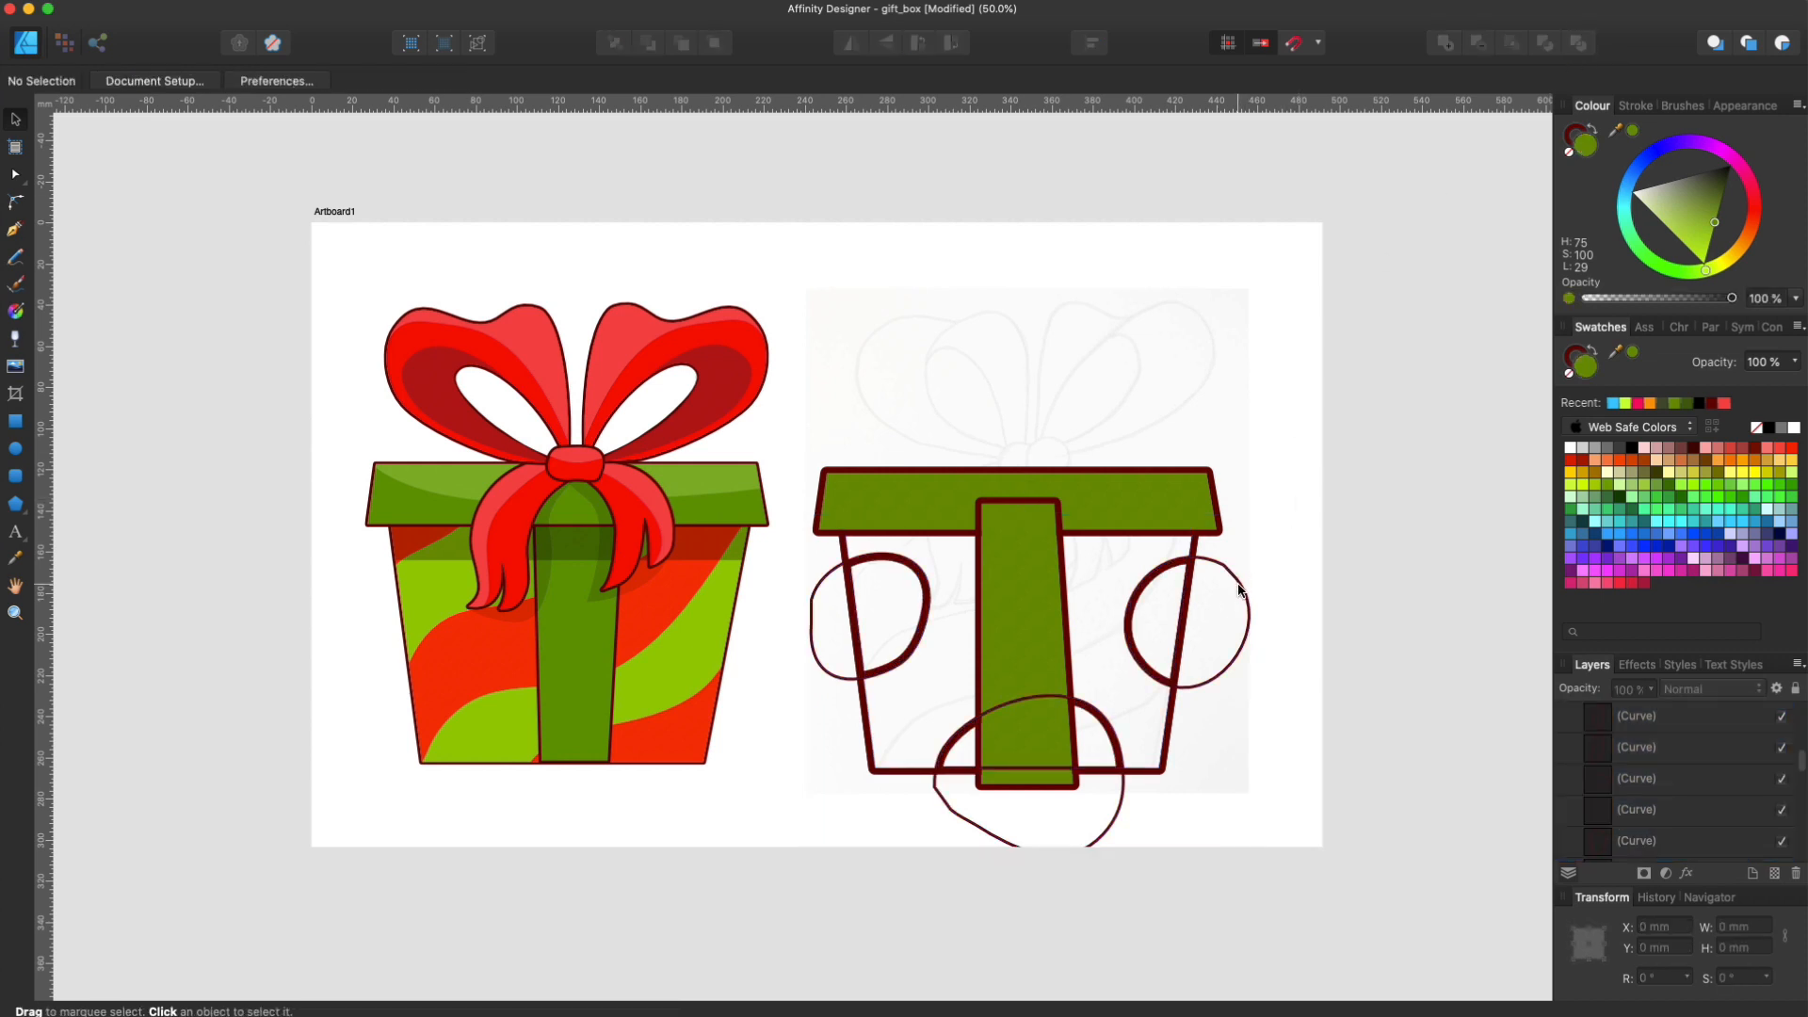
# Select the left arc and reshape its nodes to fit inside the box edge
pyautogui.click(1210, 611)
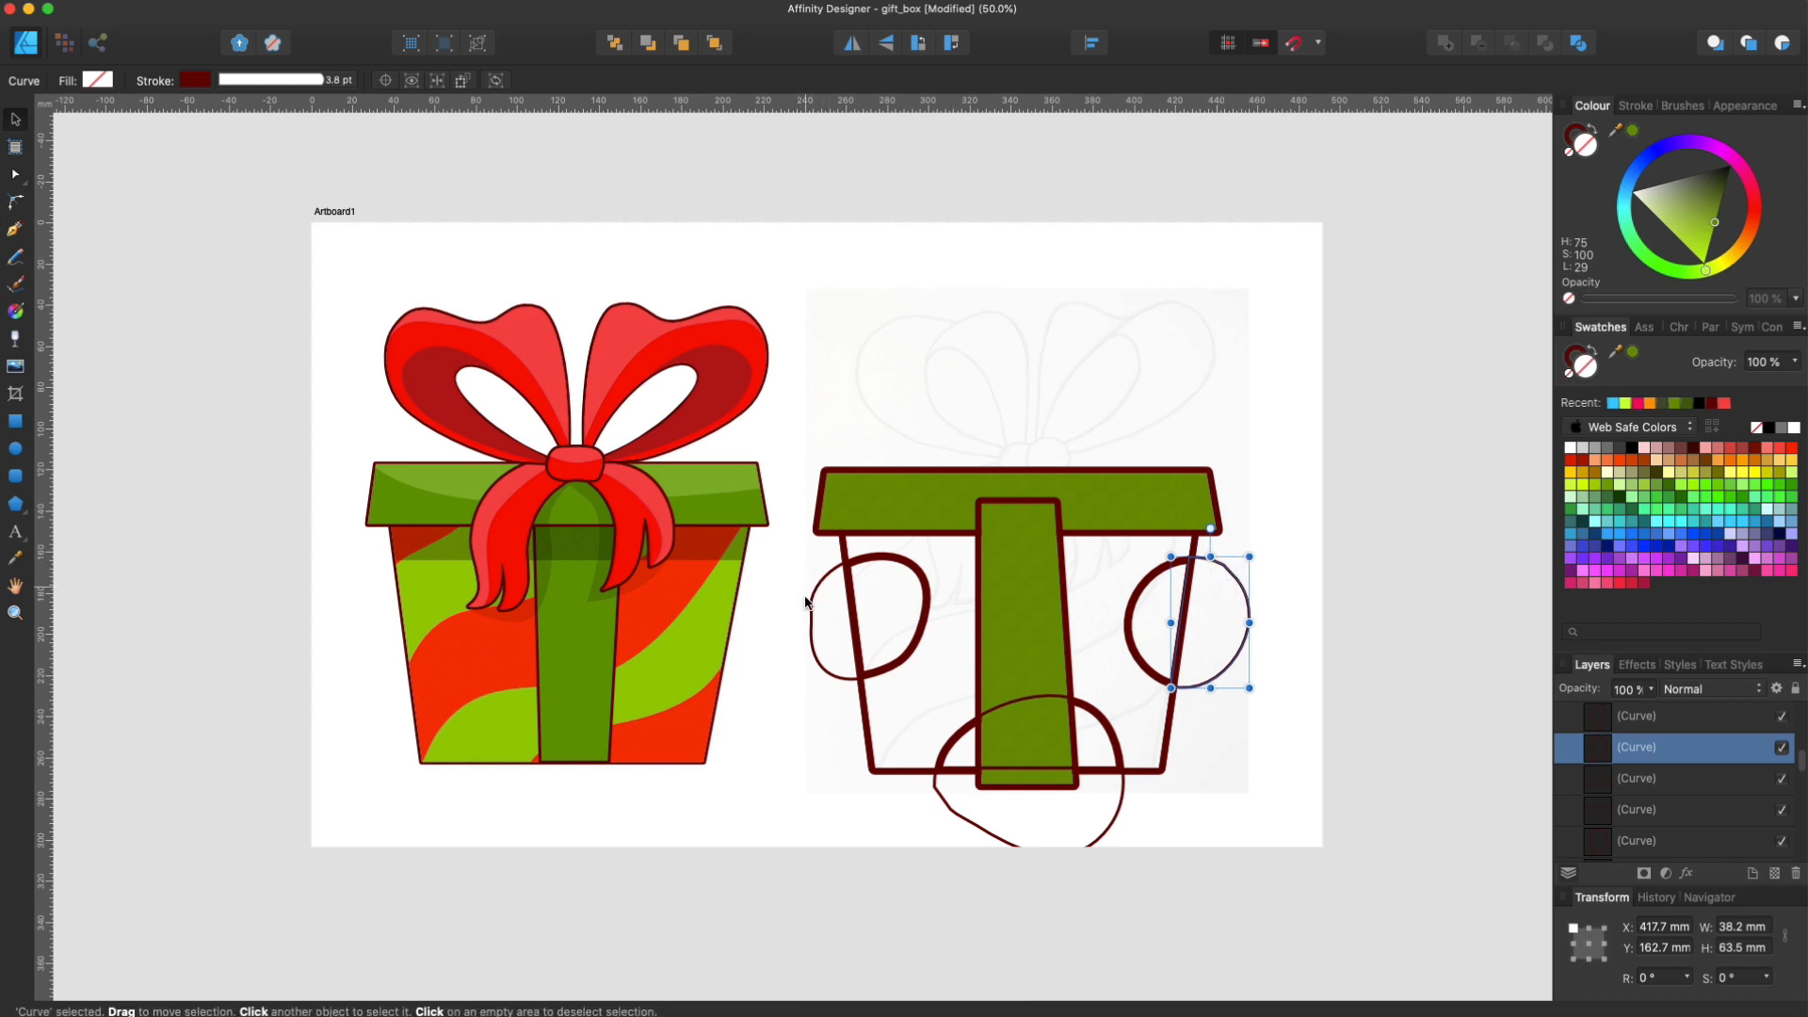
pyautogui.moveTo(1359, 542)
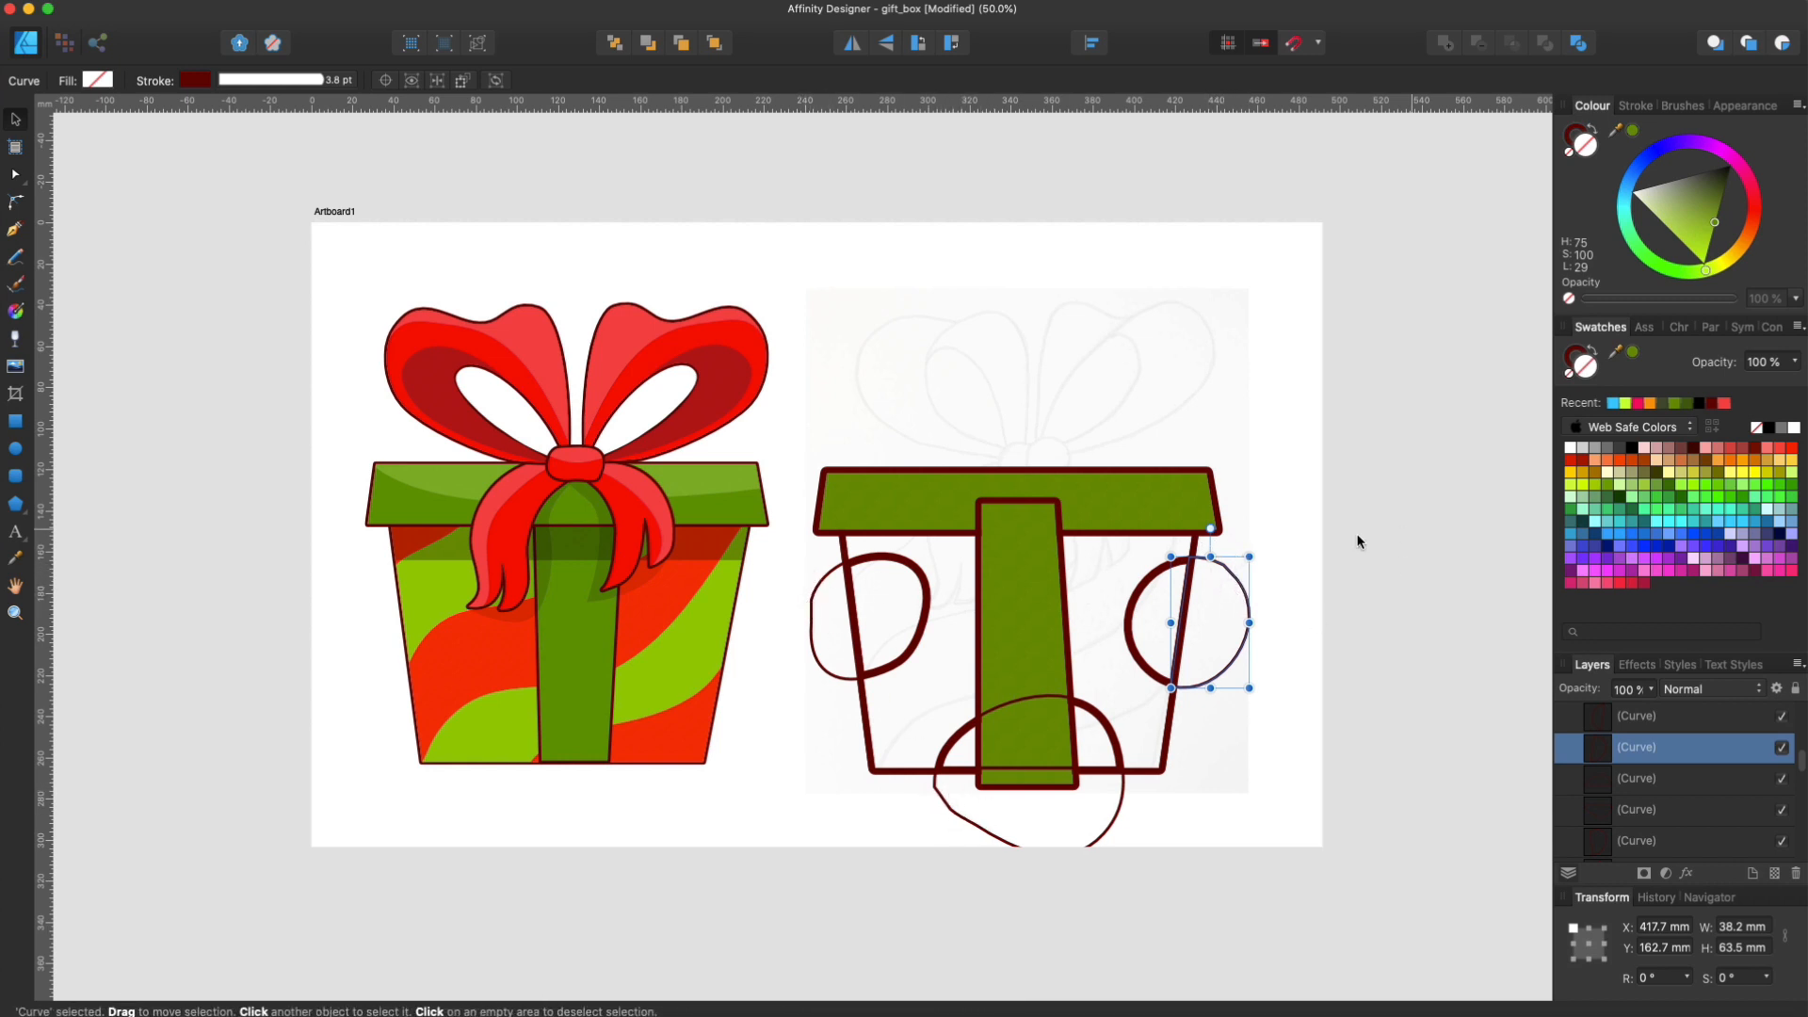
pyautogui.click(818, 672)
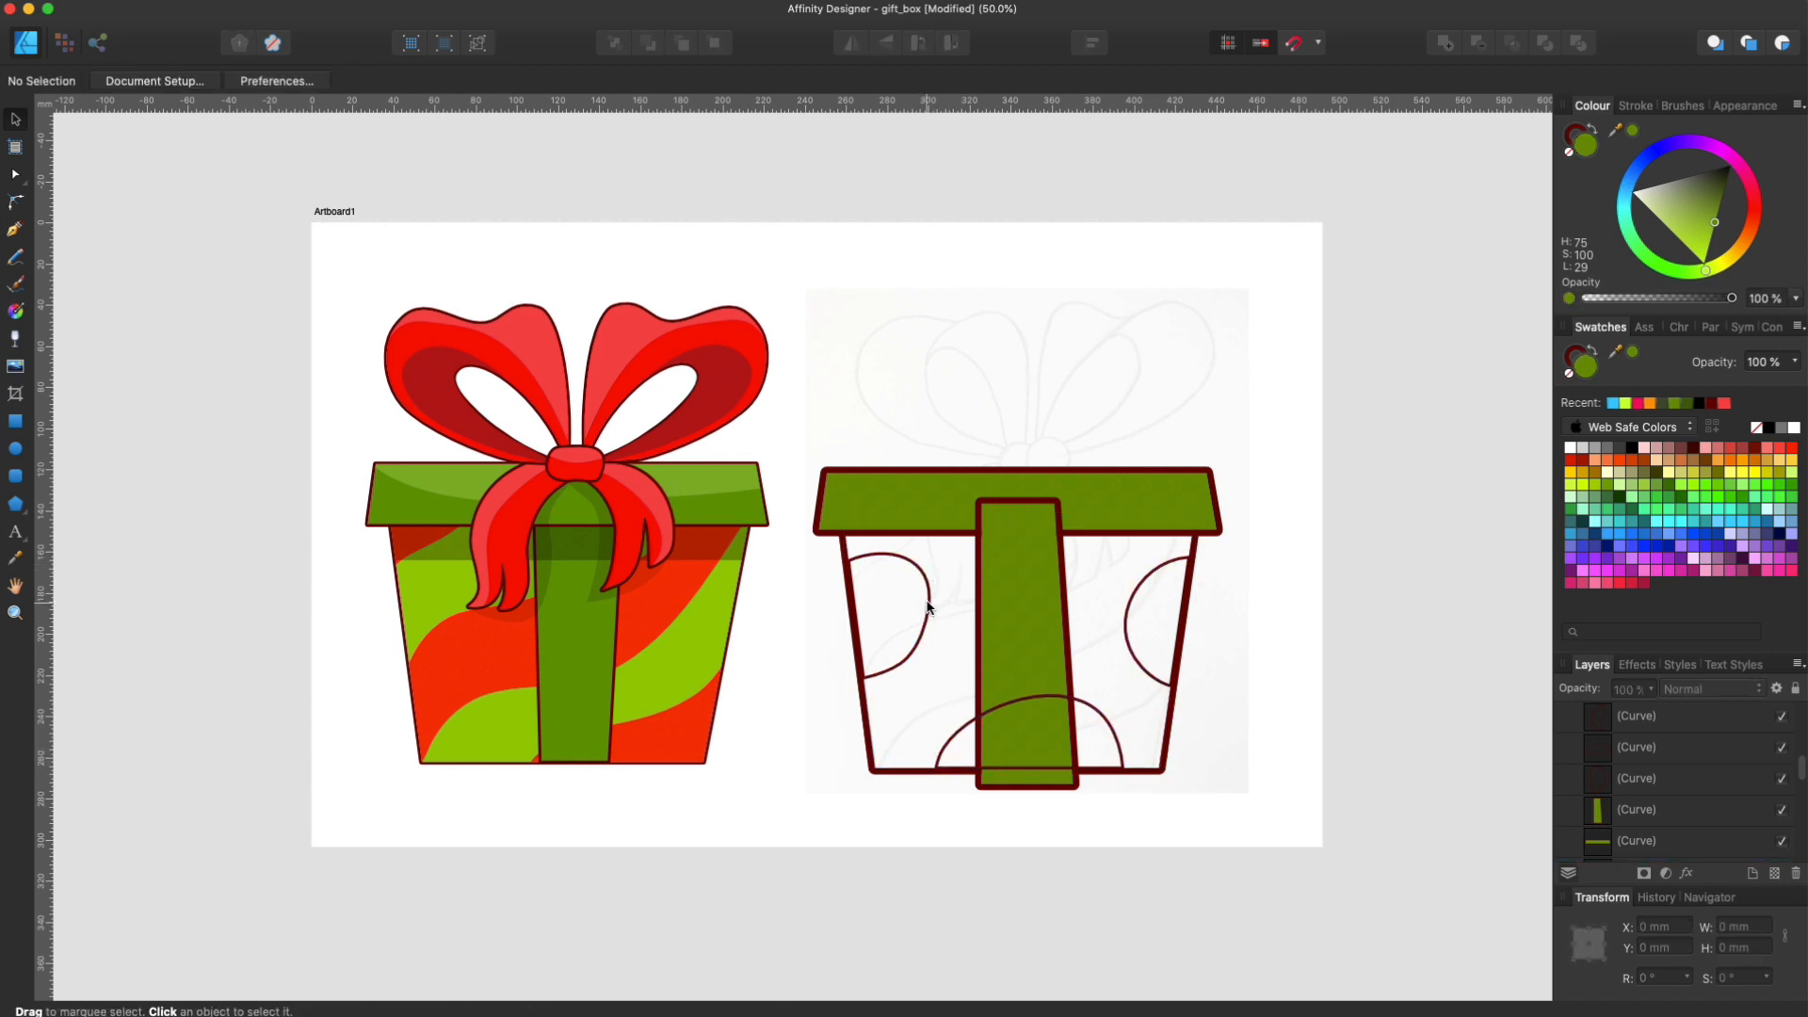
pyautogui.click(888, 611)
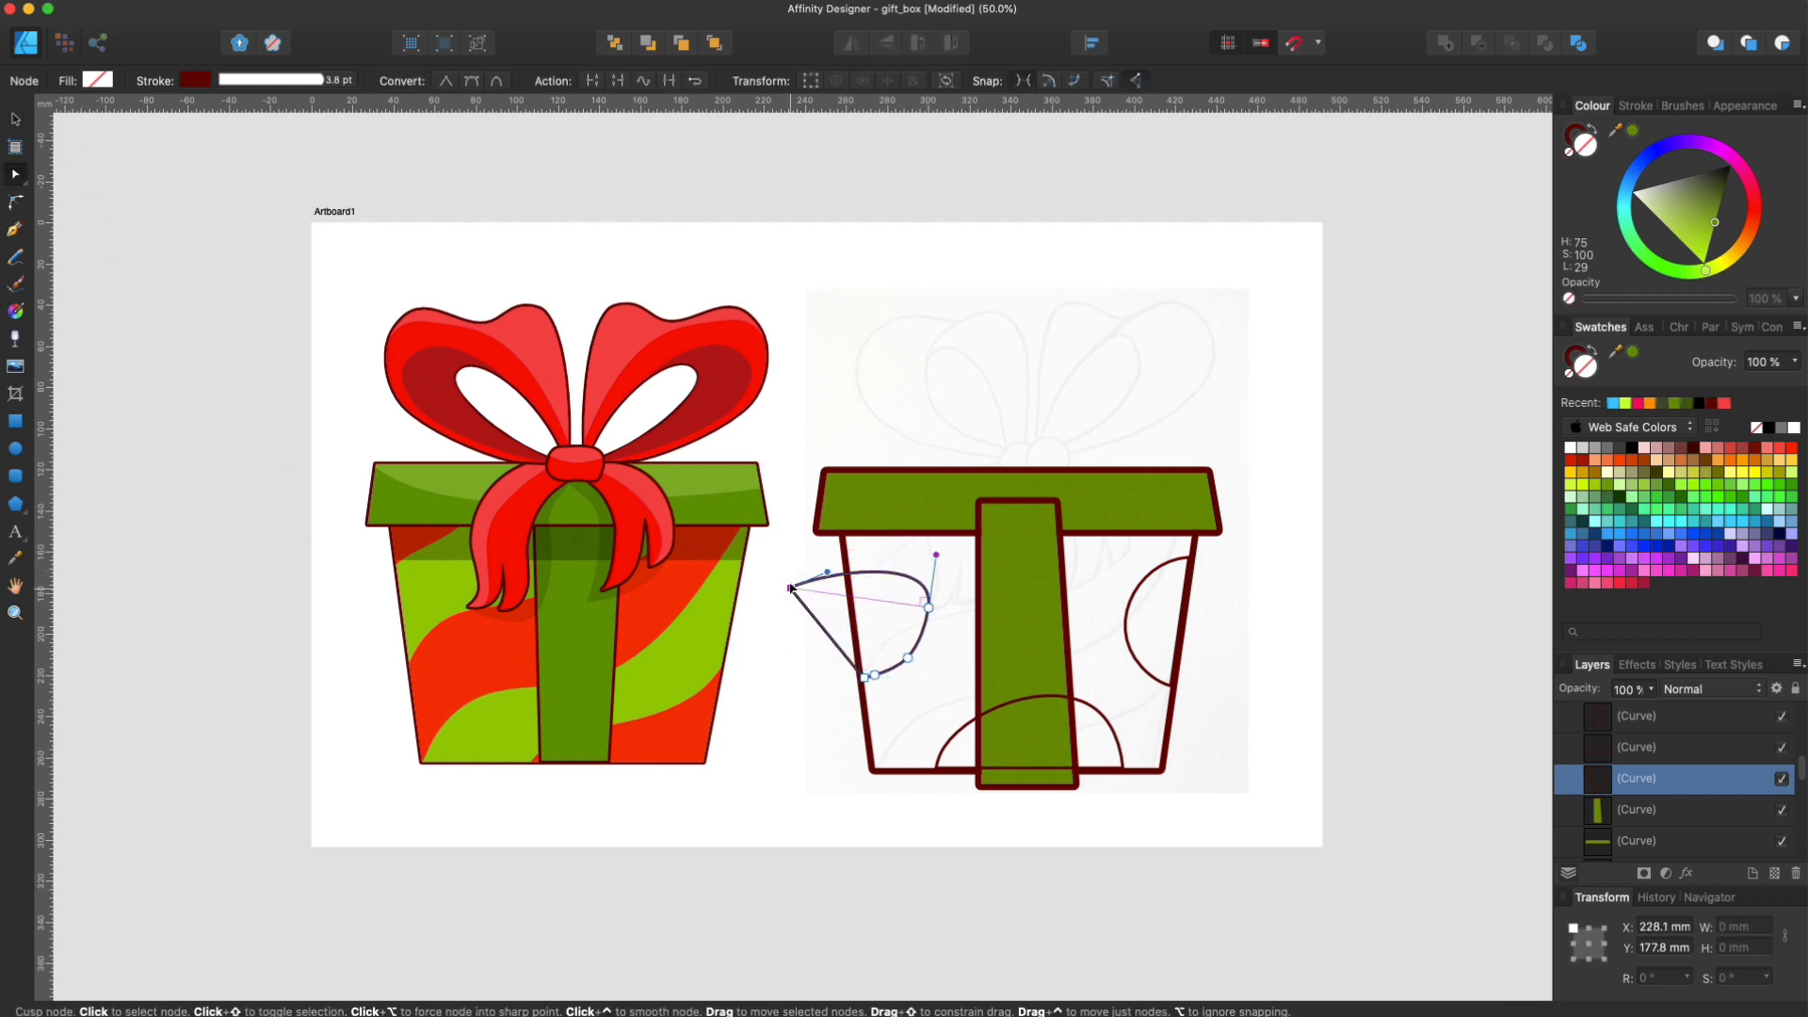
pyautogui.moveTo(825, 574); pyautogui.dragTo(850, 566)
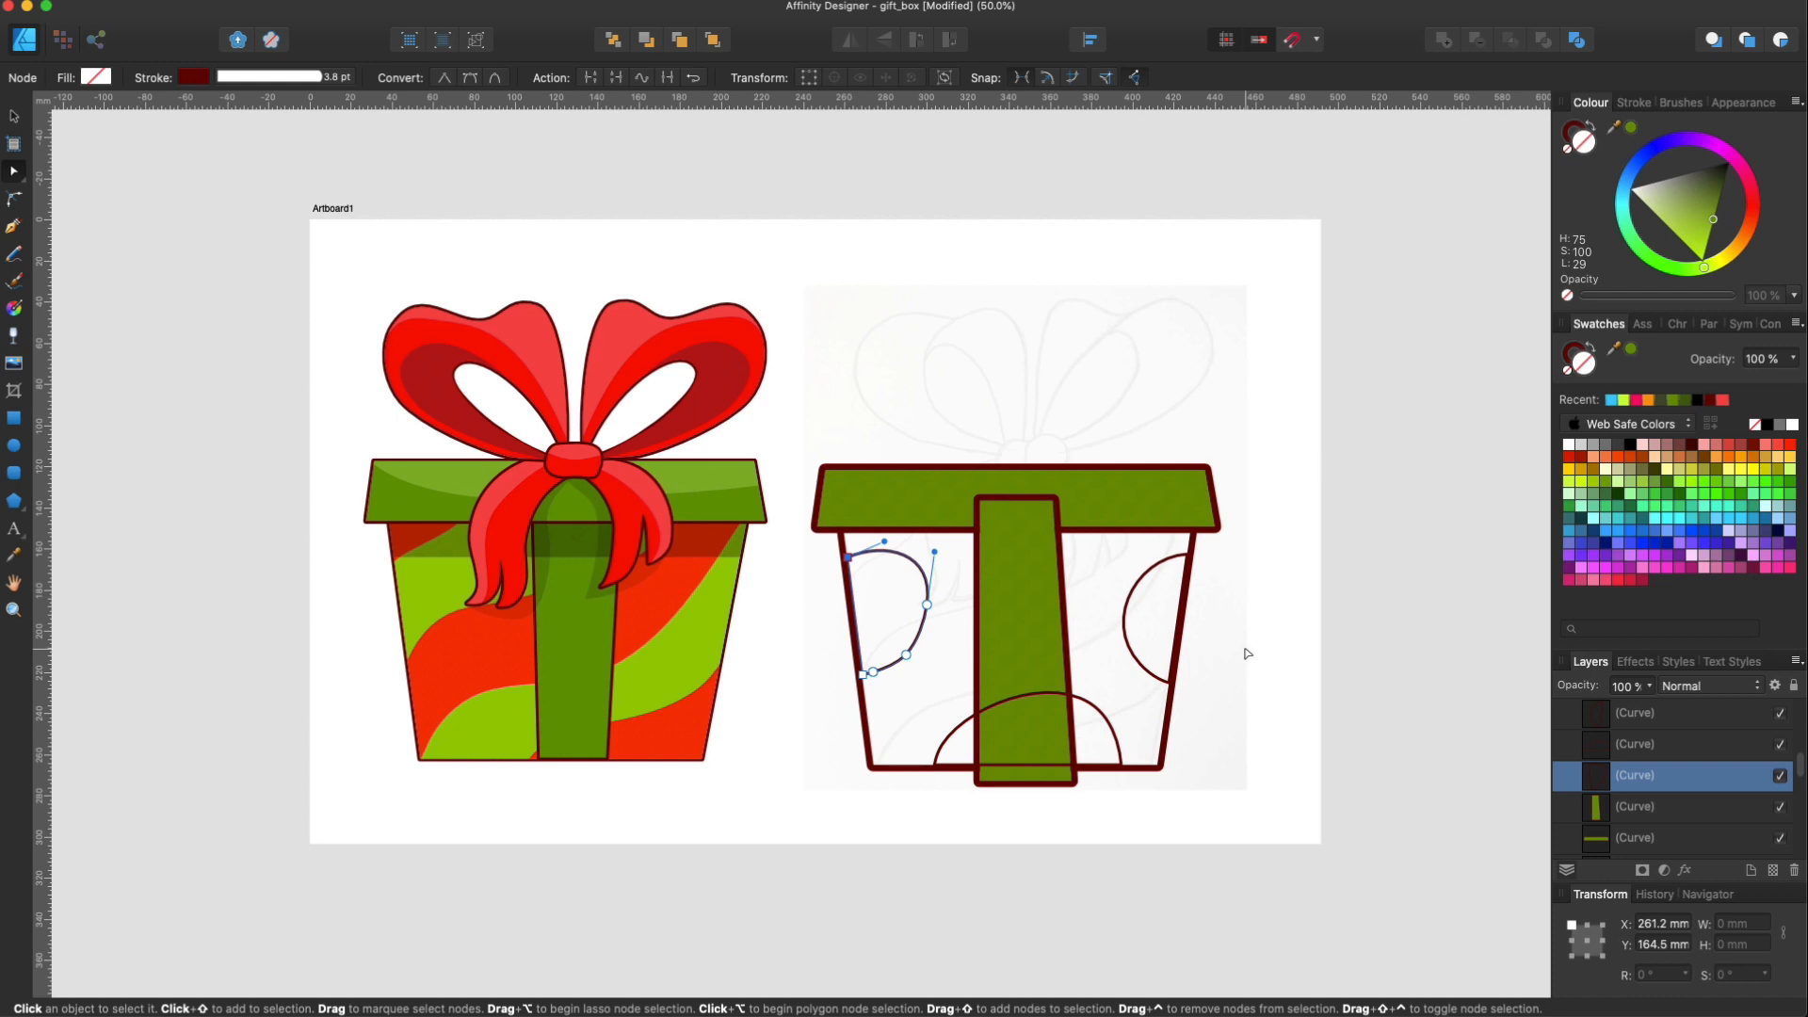
pyautogui.moveTo(1783, 530)
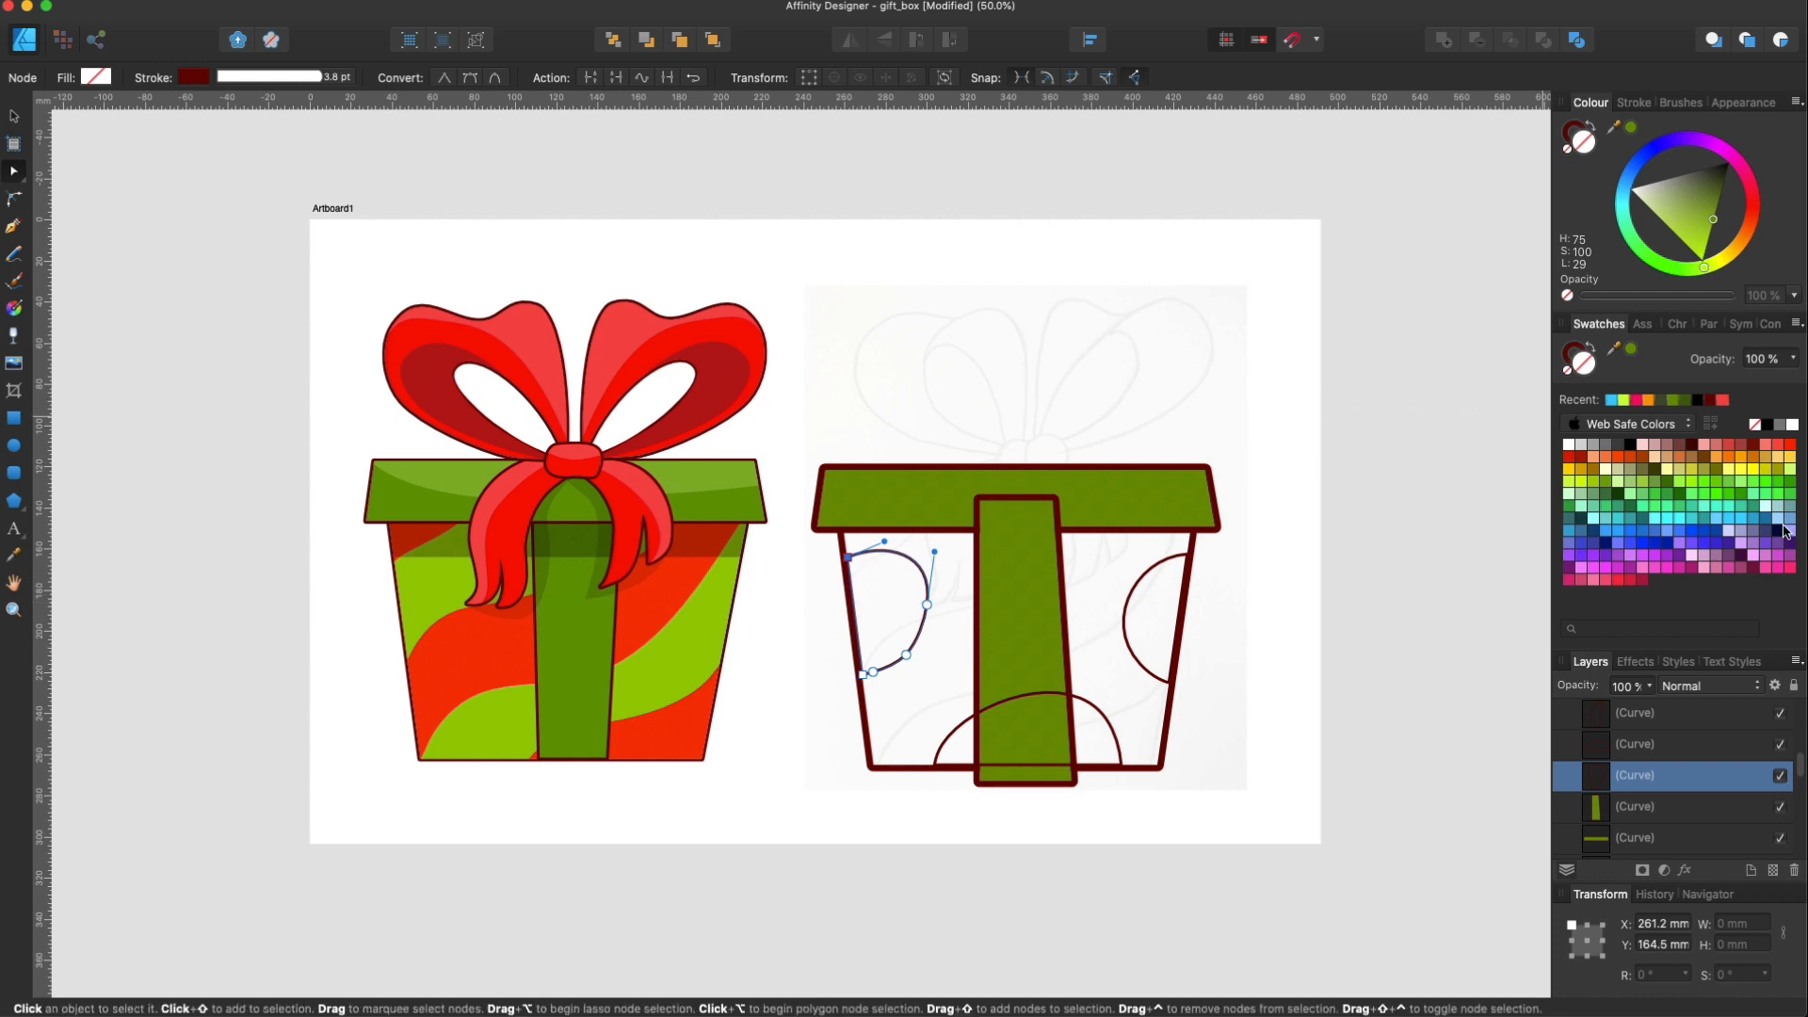